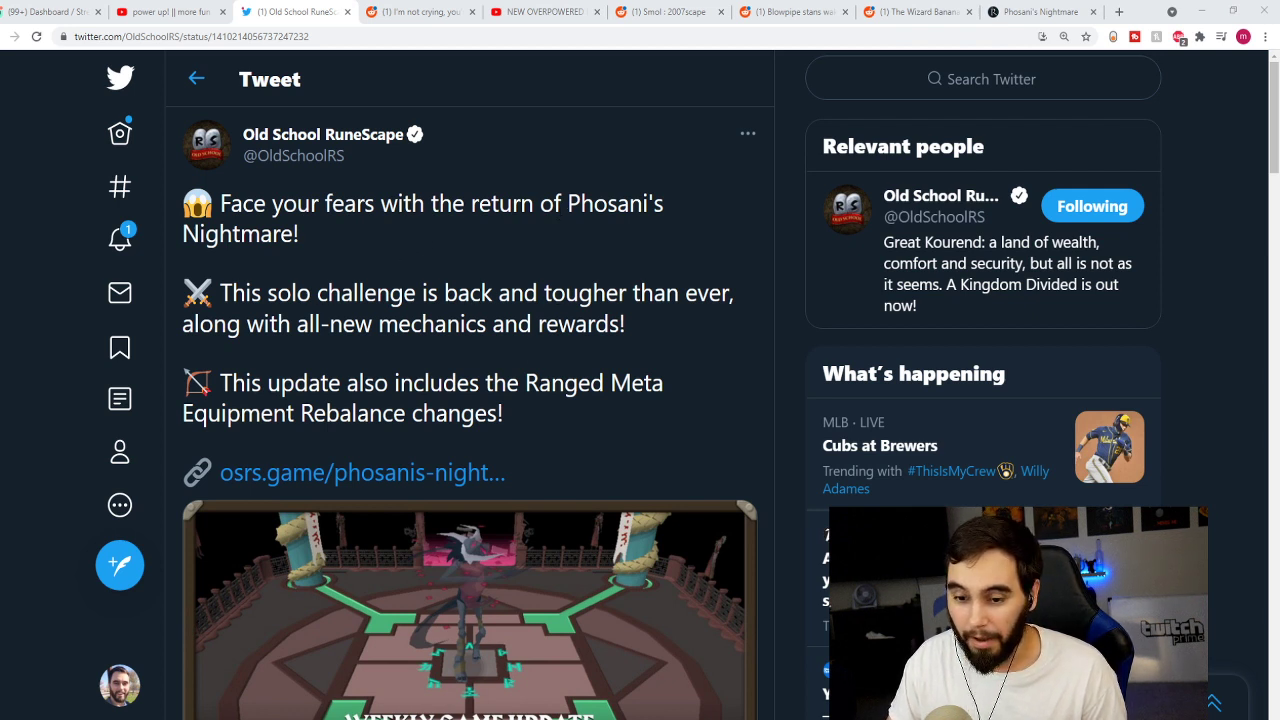
Step: Highlight the tweet's sentence about the Ranged Meta Equipment Rebalance changes
left_click_drag(218, 382, 504, 413)
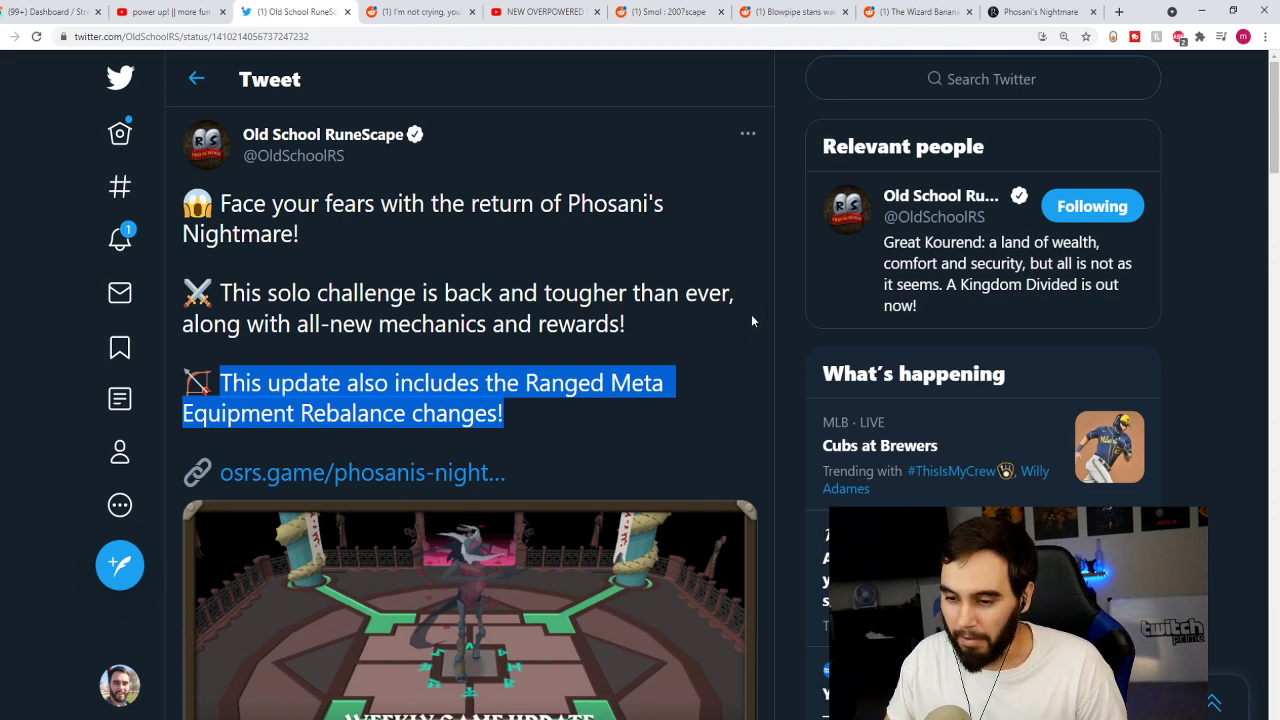
scroll("down", 3)
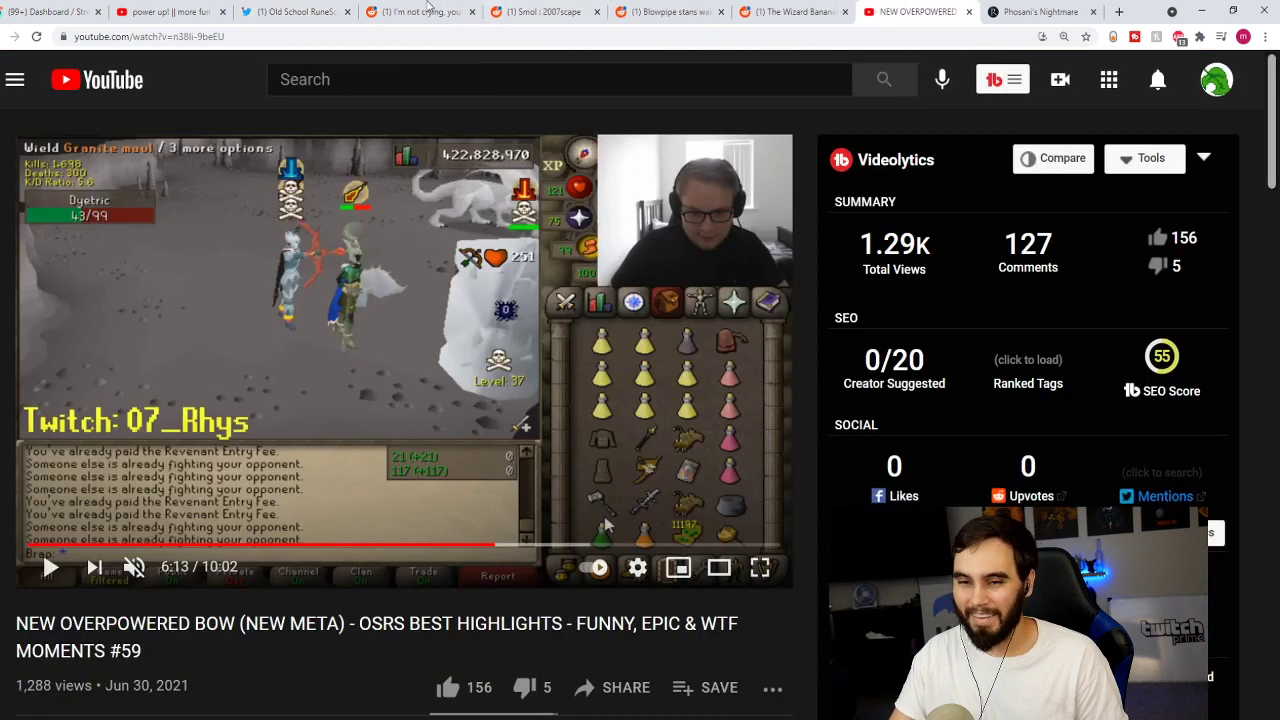
Step: Switch to the 'I'm not crying, you're crying' post and scroll through the r/2007scape memes
left_click(420, 11)
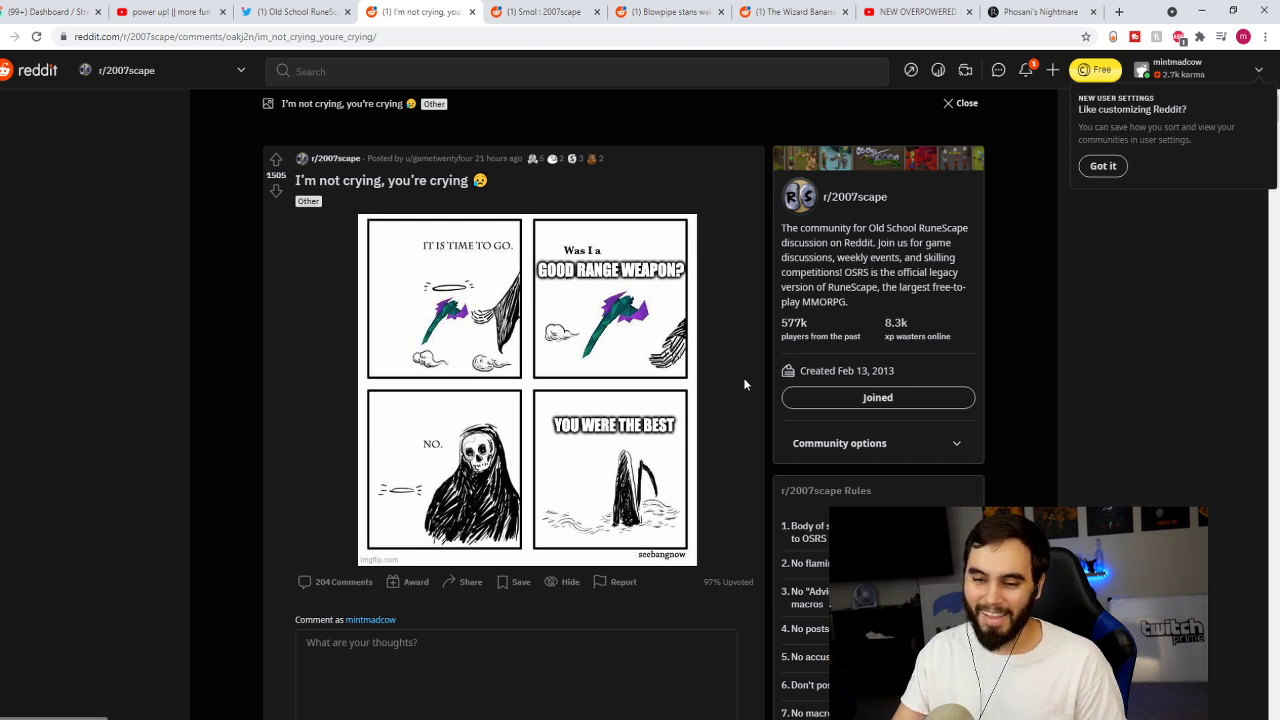
mouse_move(728, 387)
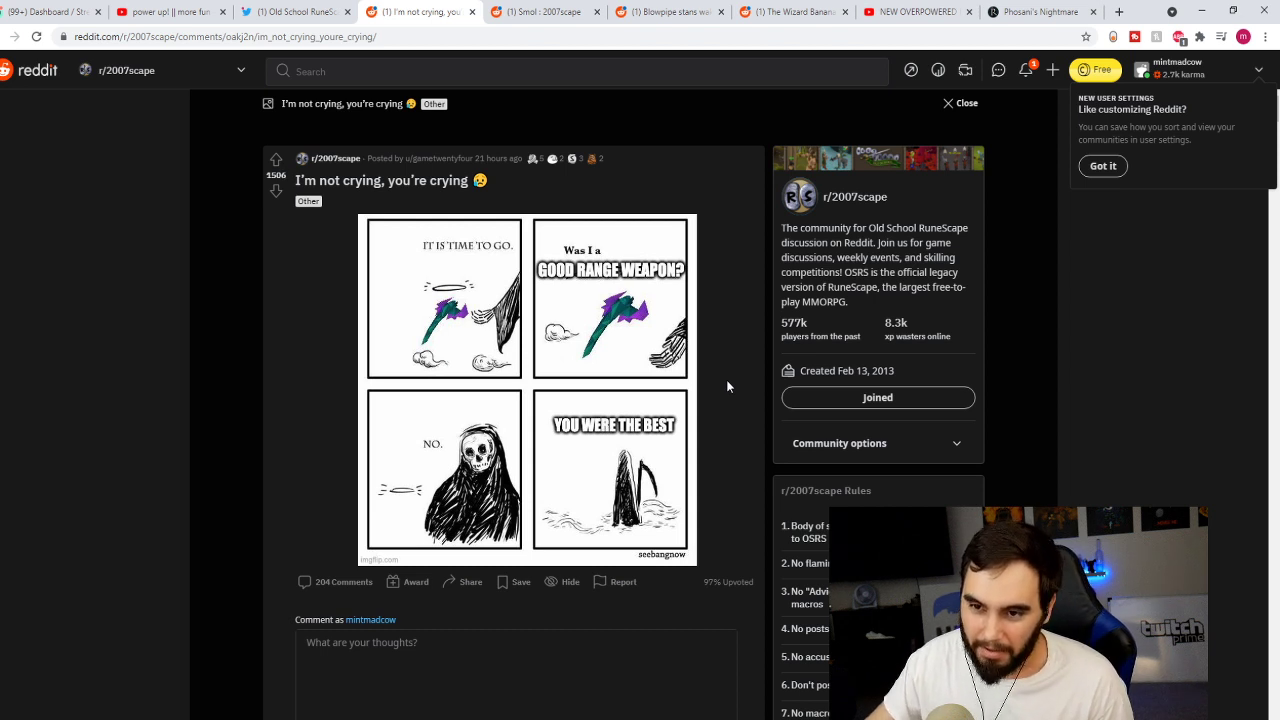
mouse_move(540, 30)
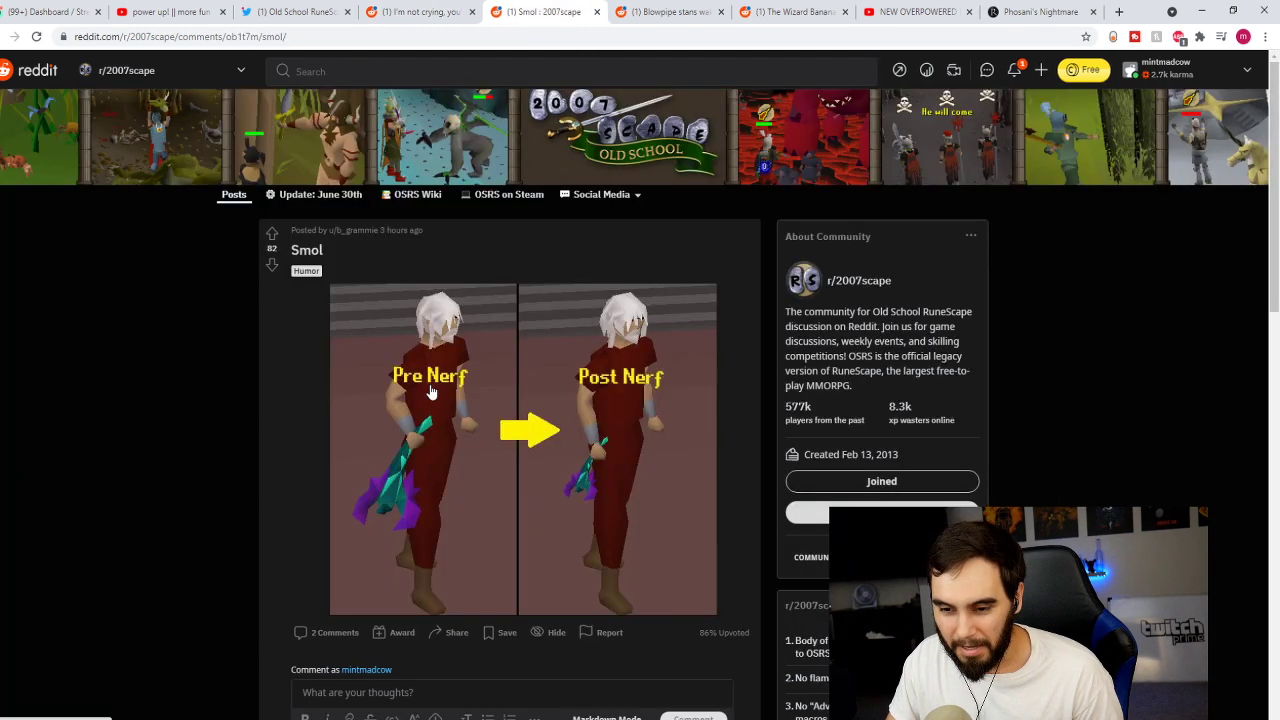
mouse_move(612, 498)
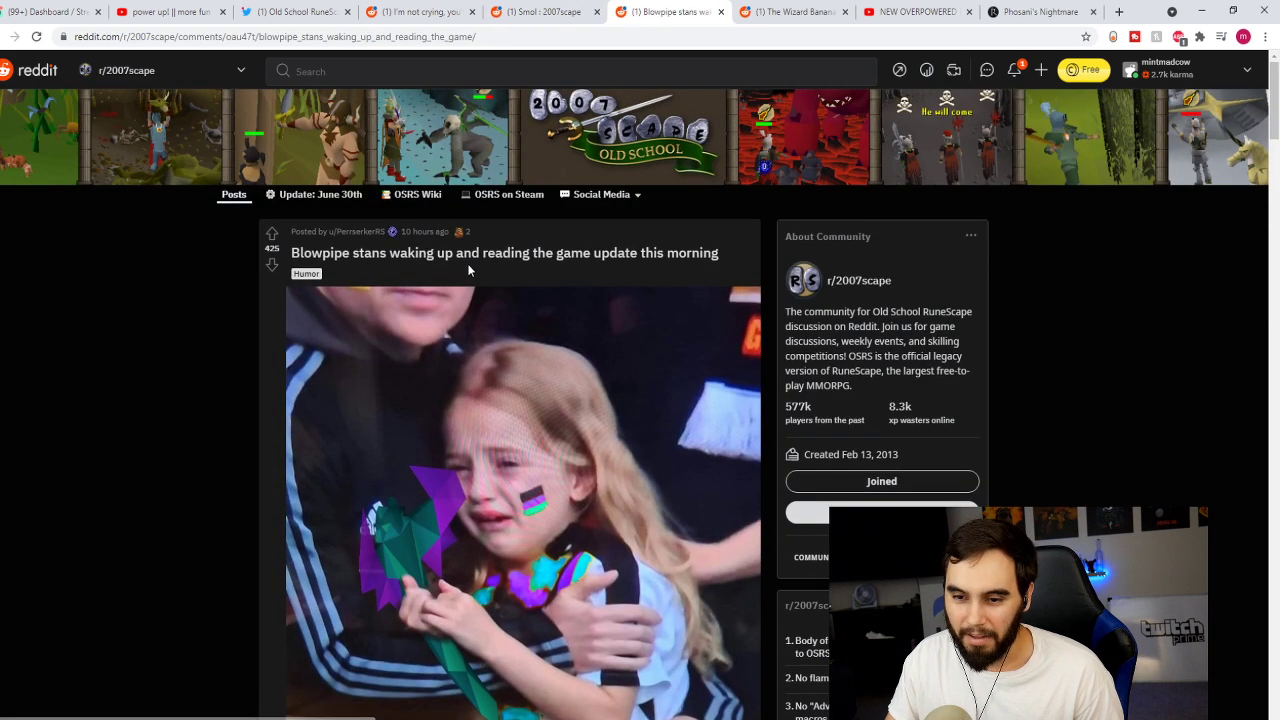
scroll("down", 3)
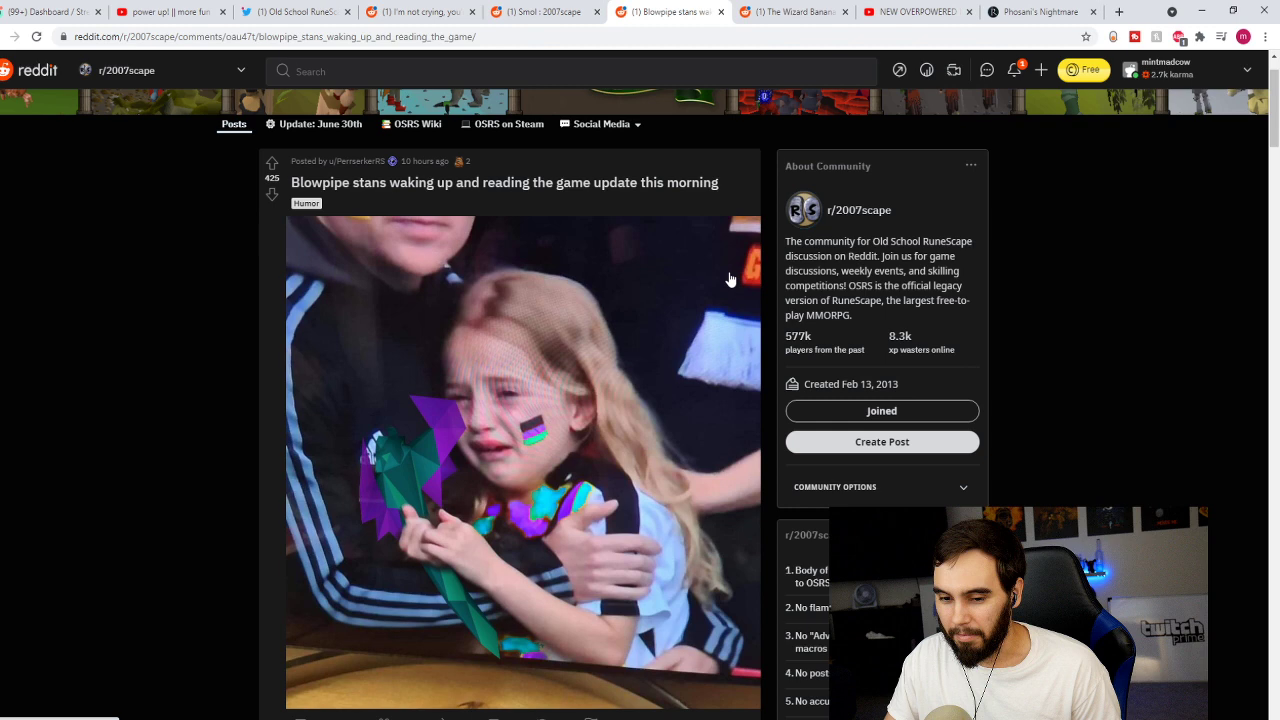
scroll("down", 3)
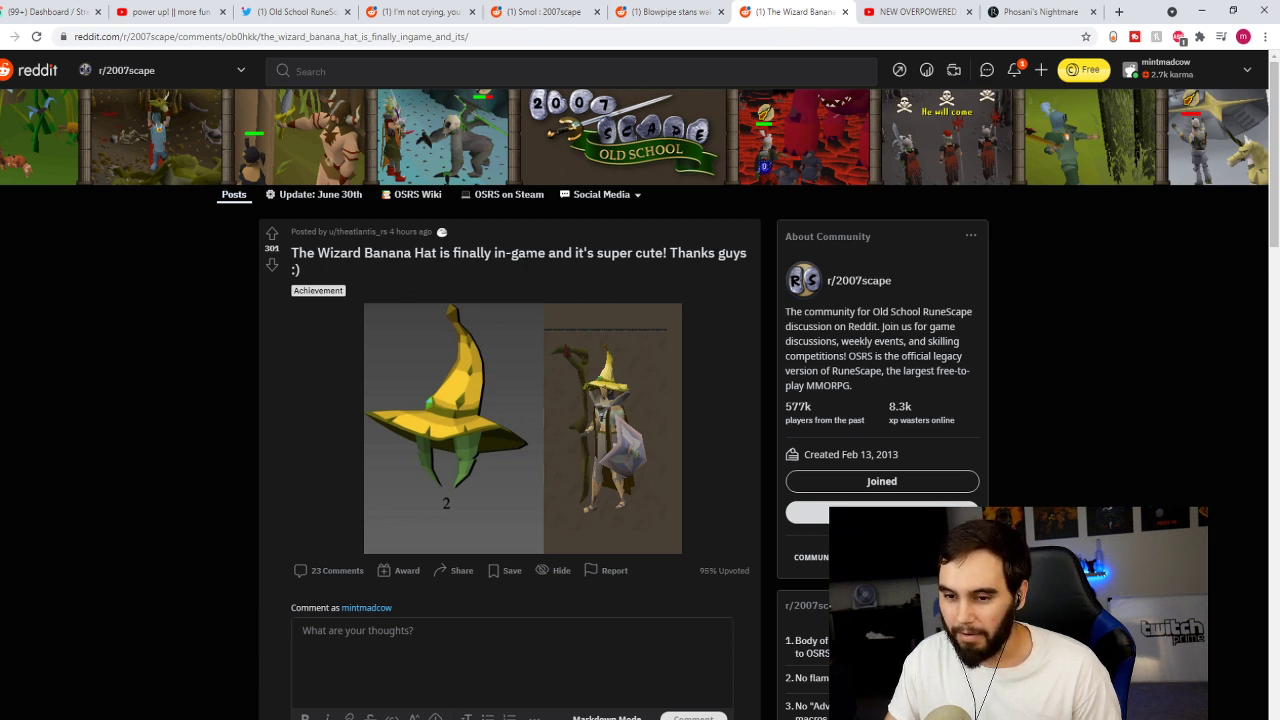
mouse_move(440, 284)
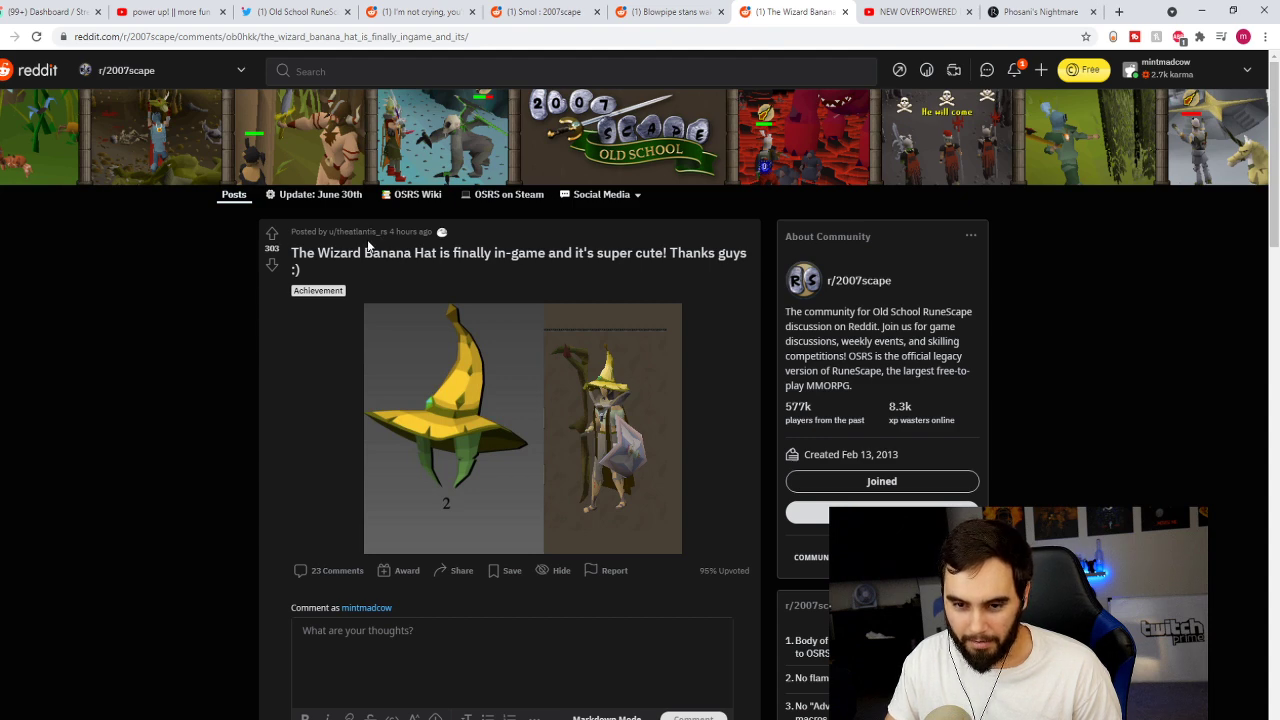
scroll("down", 3)
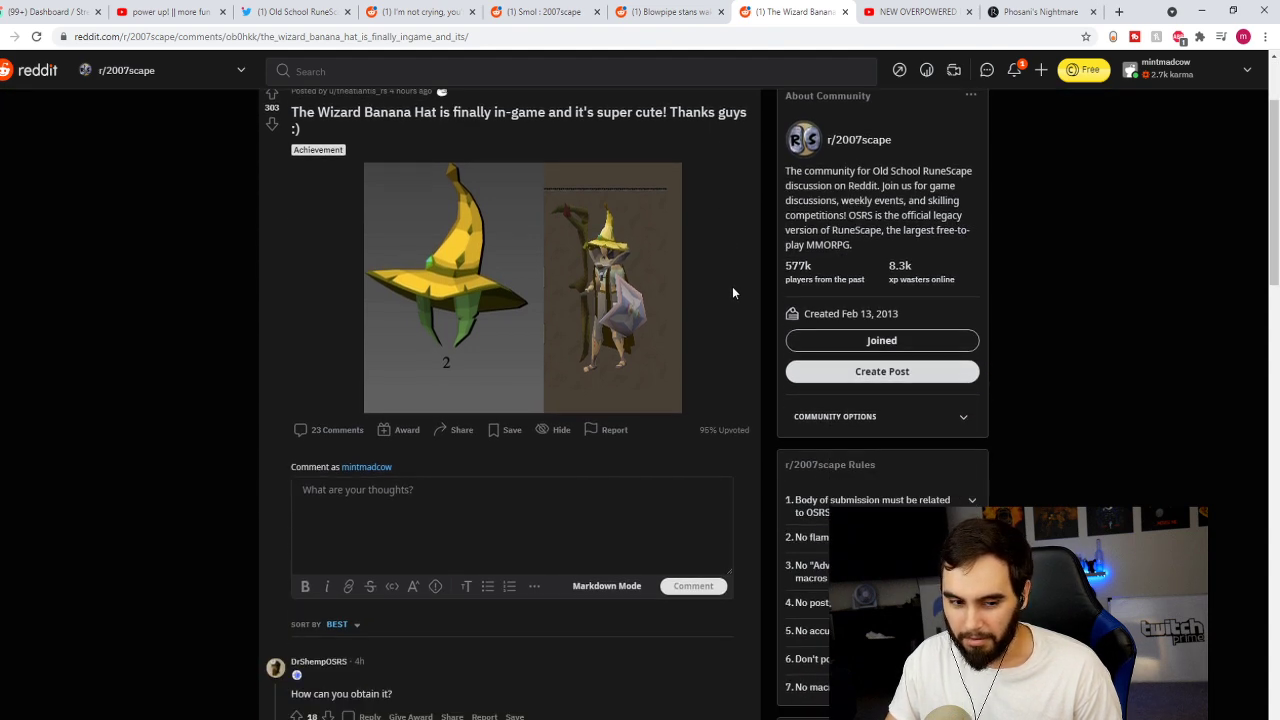
scroll("up", 3)
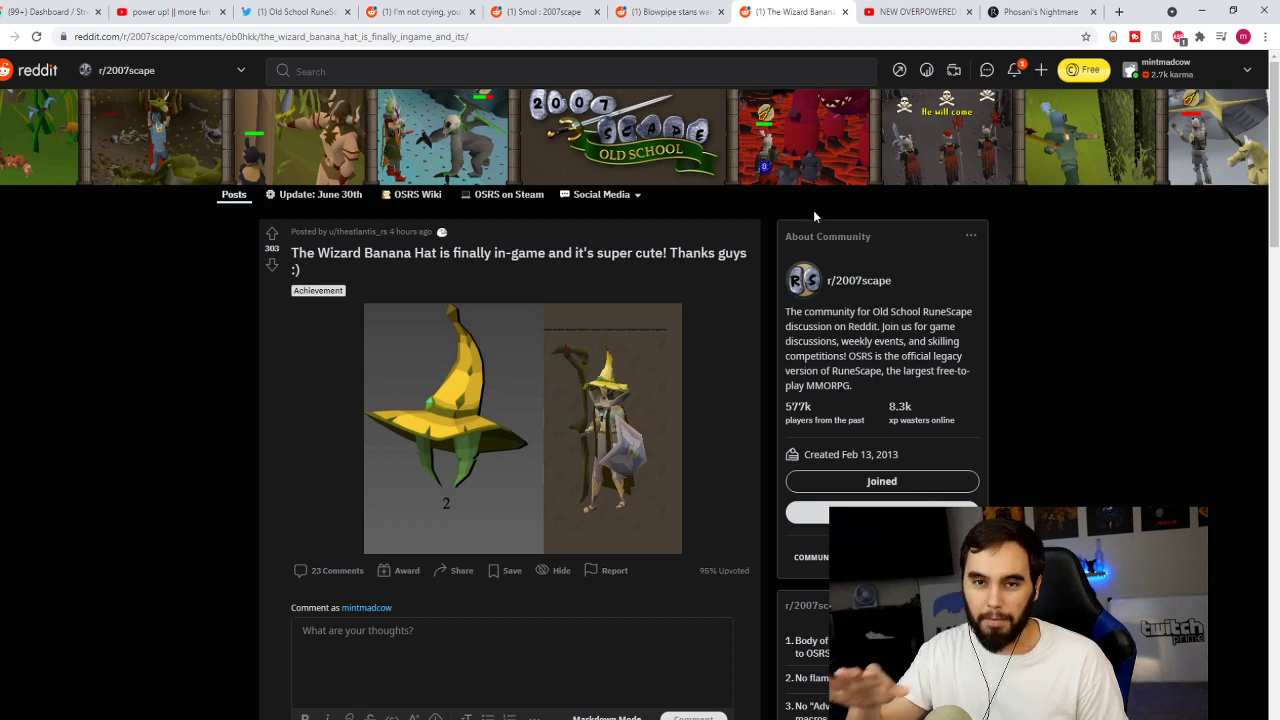
mouse_move(915, 11)
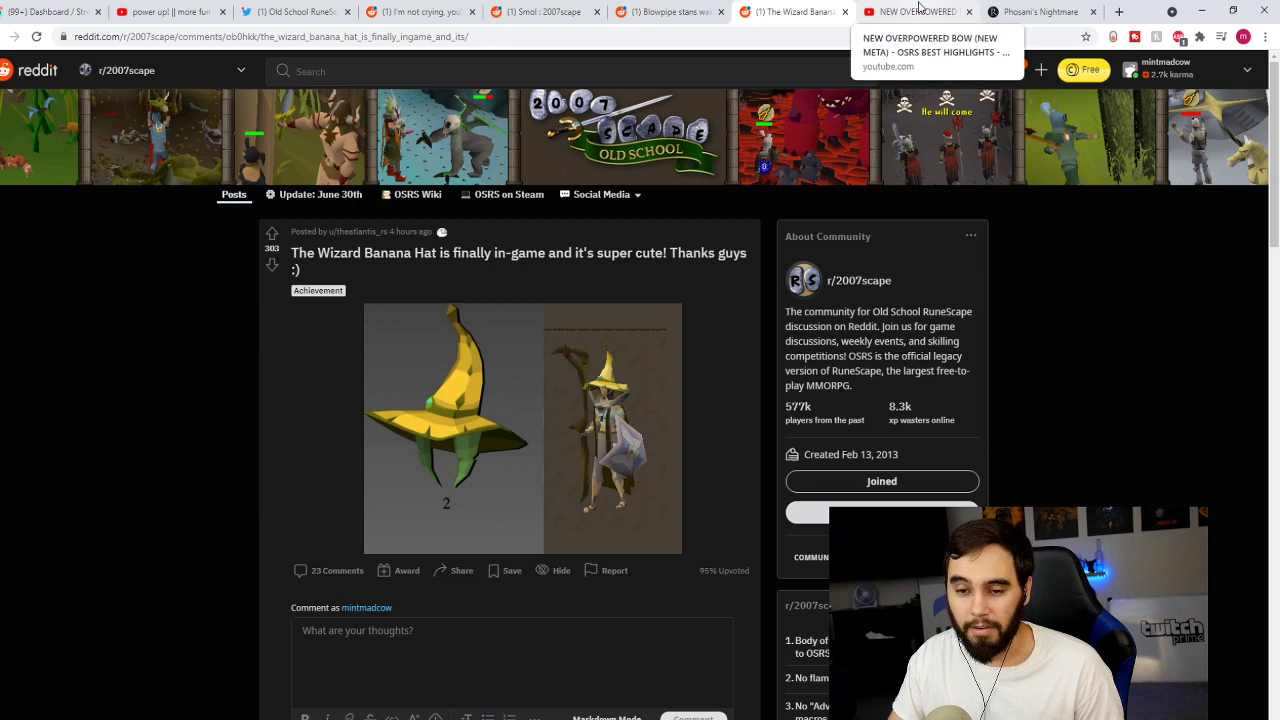
Step: Switch to the 'New Overpowered Bow' OSRS Best Highlights #59 video and scroll its page
left_click(915, 11)
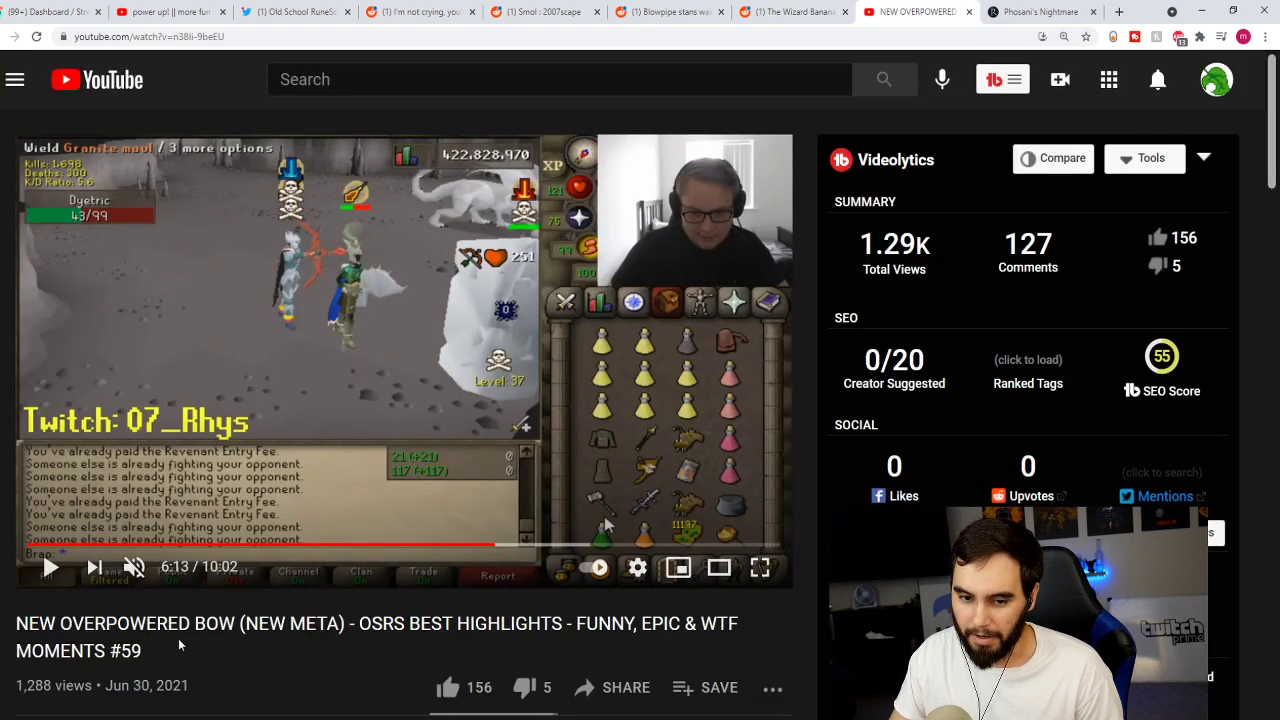
scroll("down", 3)
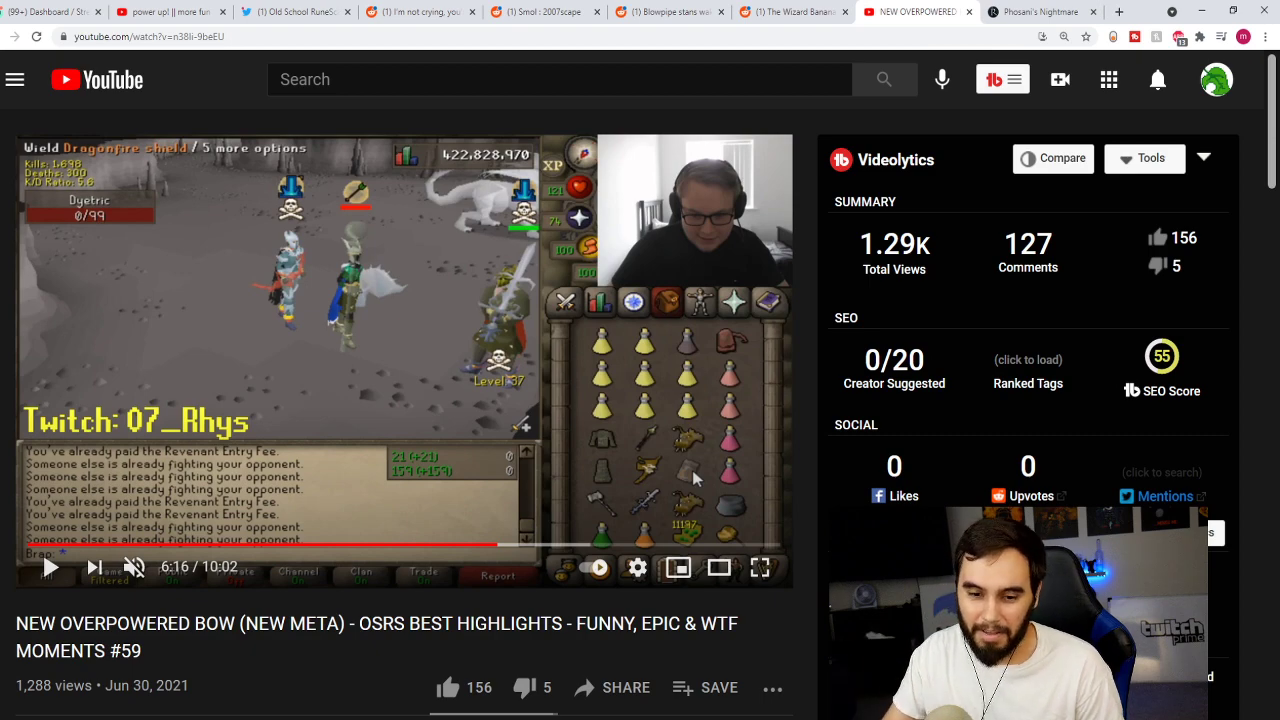
scroll("down", 3)
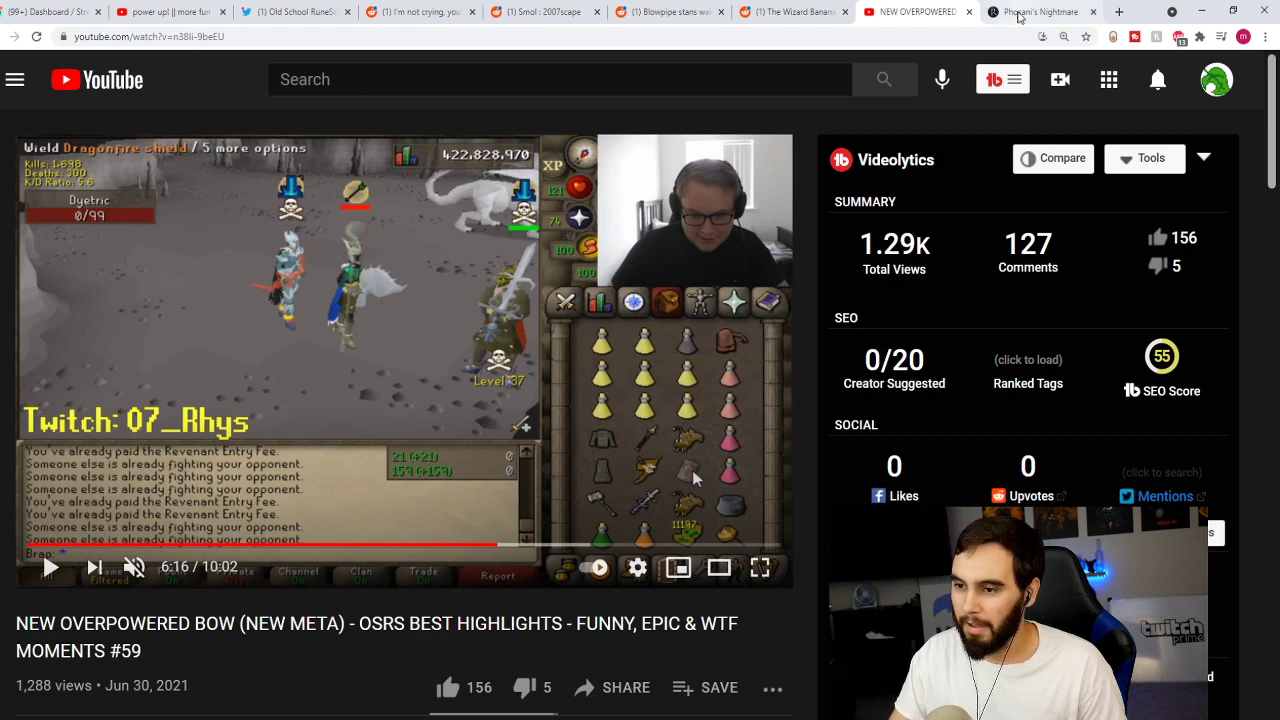
Step: Switch to the Phosani's Nightmare news post and scroll to the June 30th Issues and Hotfixes table
left_click(1040, 12)
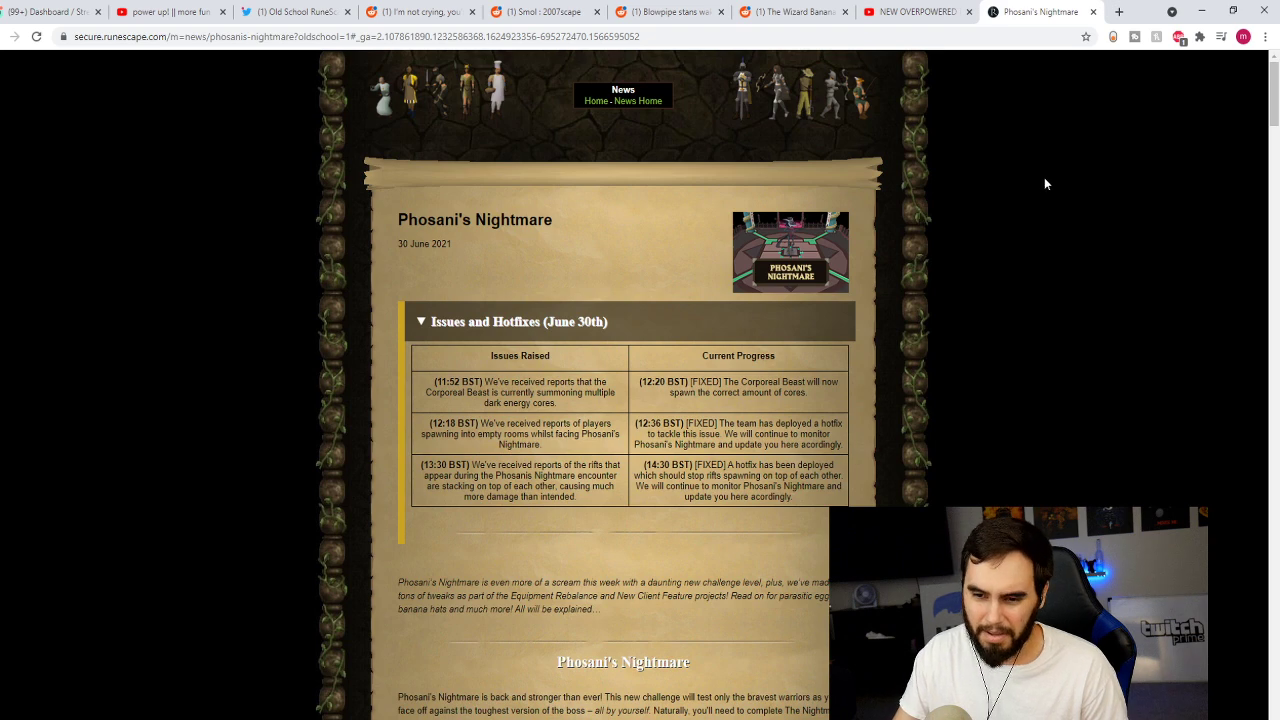
scroll("down", 3)
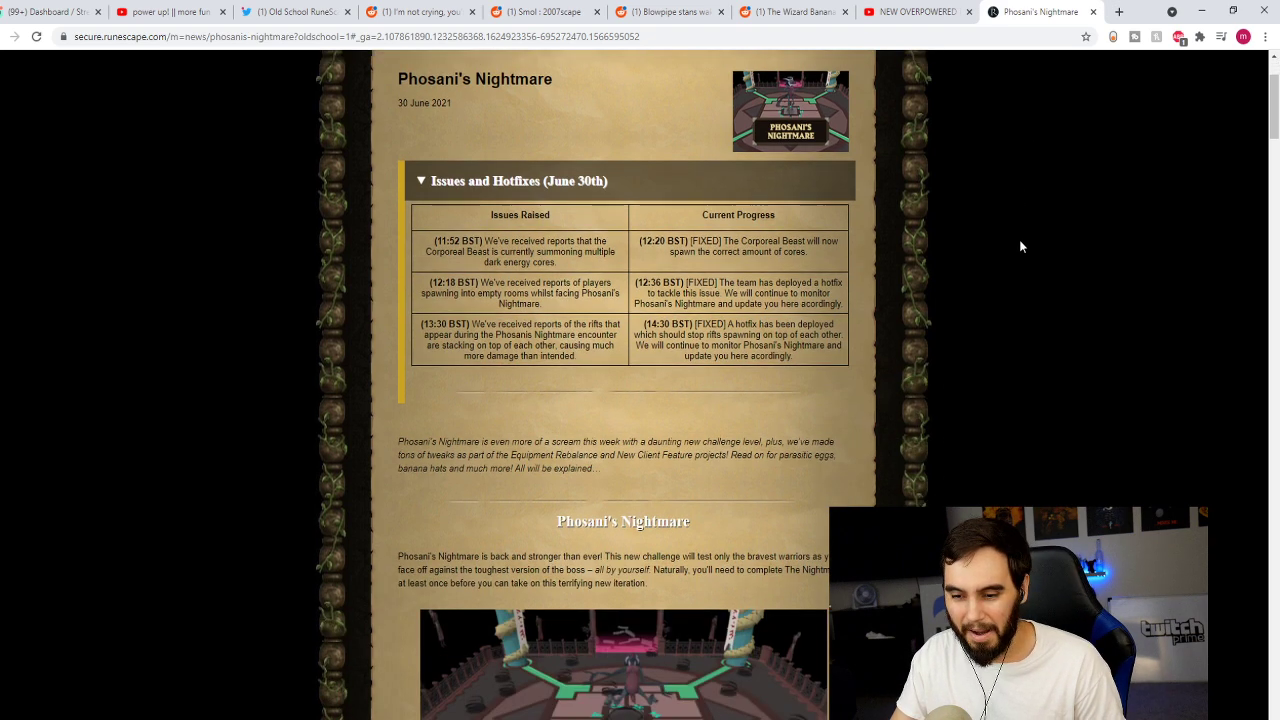
scroll("down", 3)
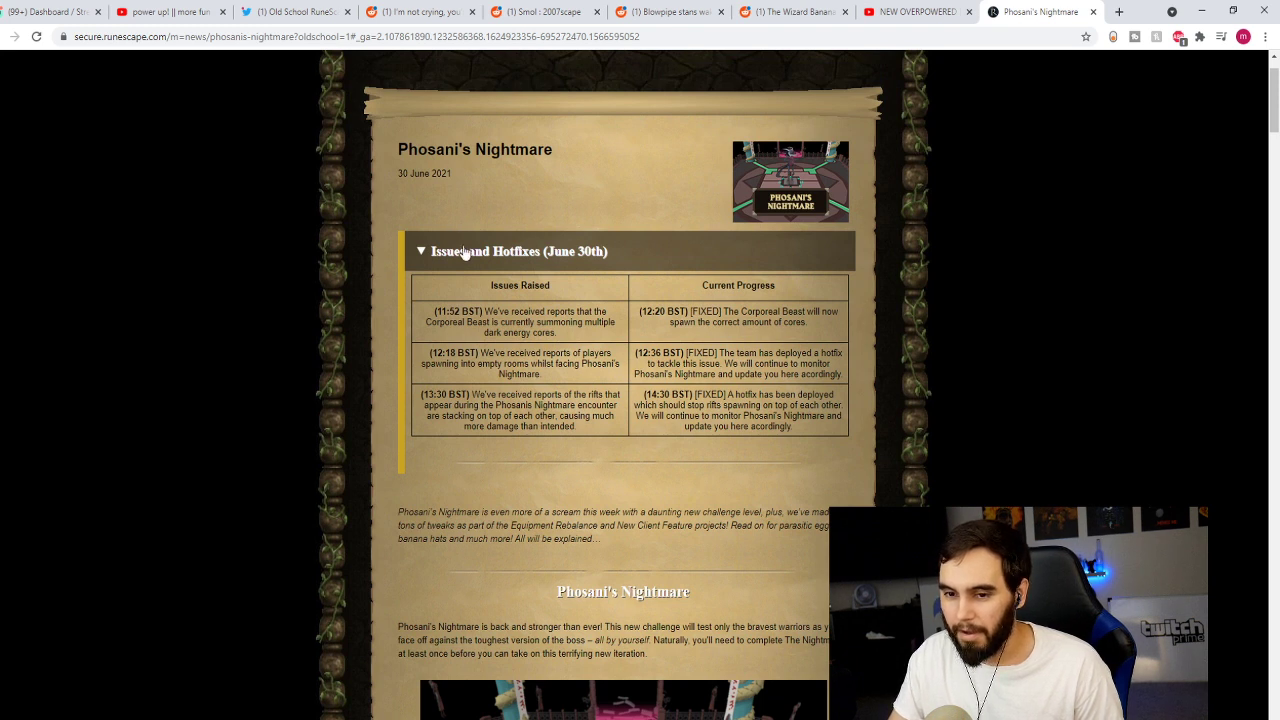
mouse_move(286, 363)
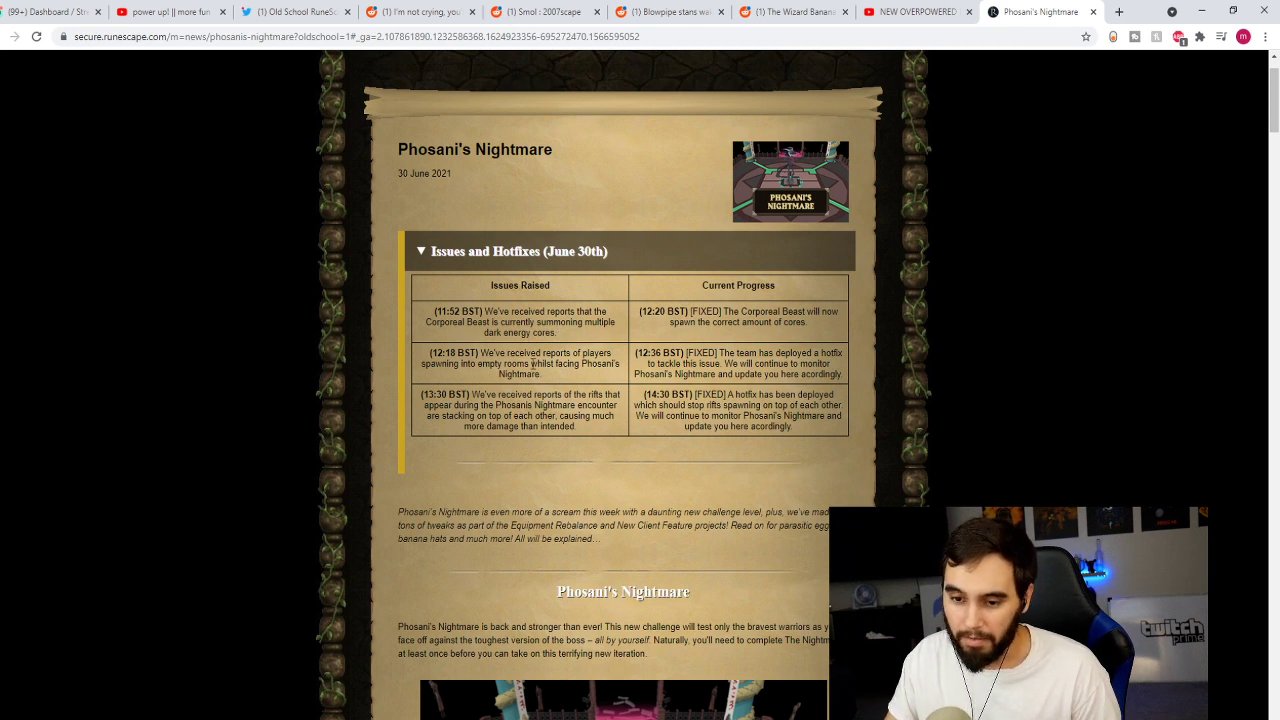
mouse_move(490, 383)
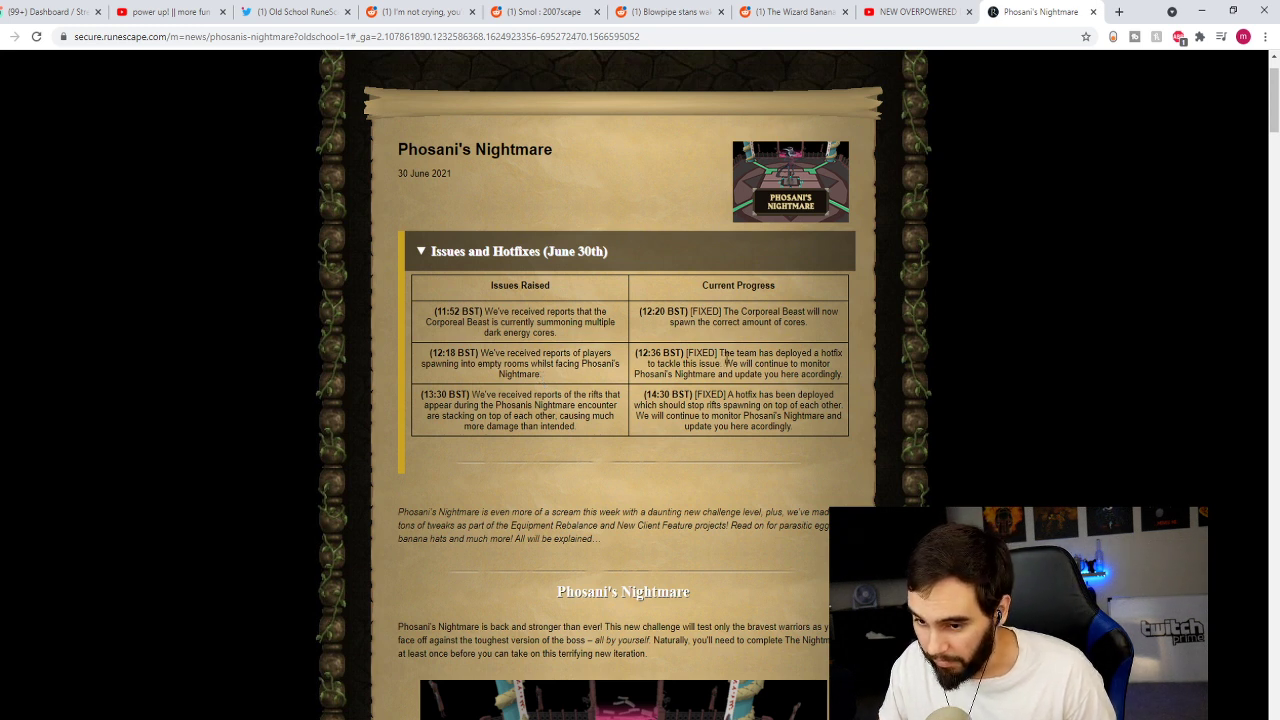
mouse_move(523, 393)
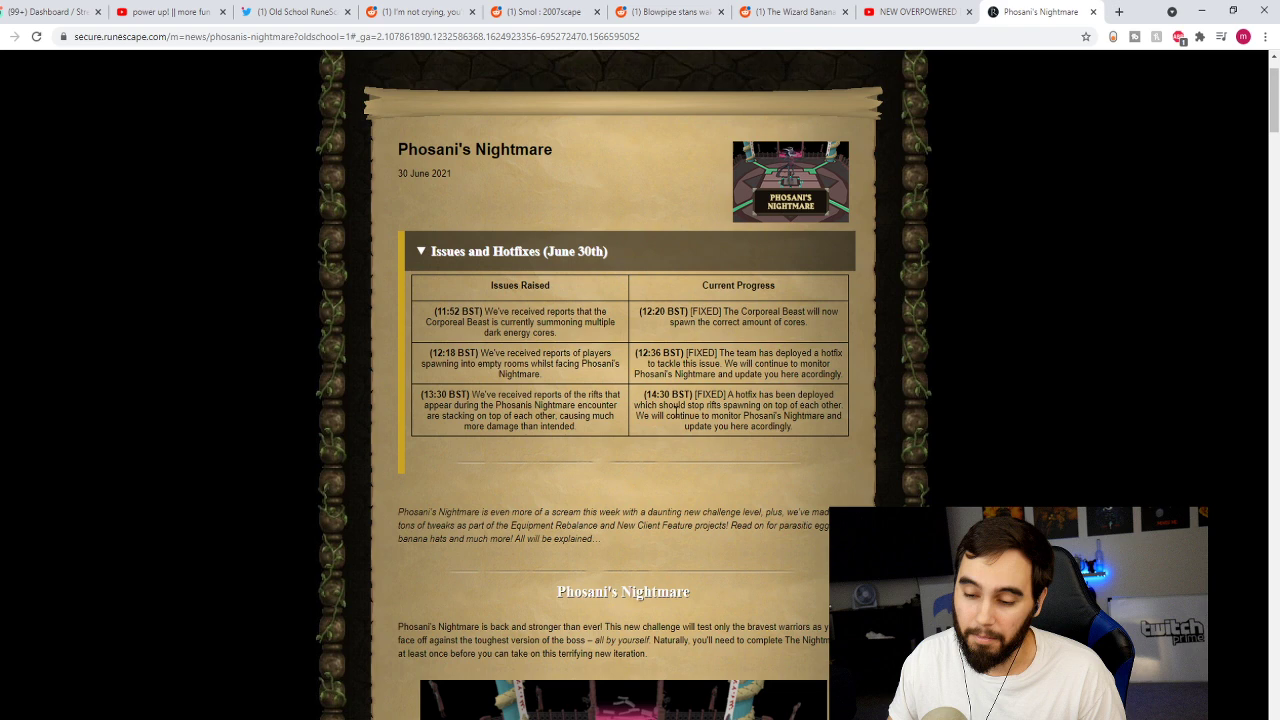
scroll("down", 3)
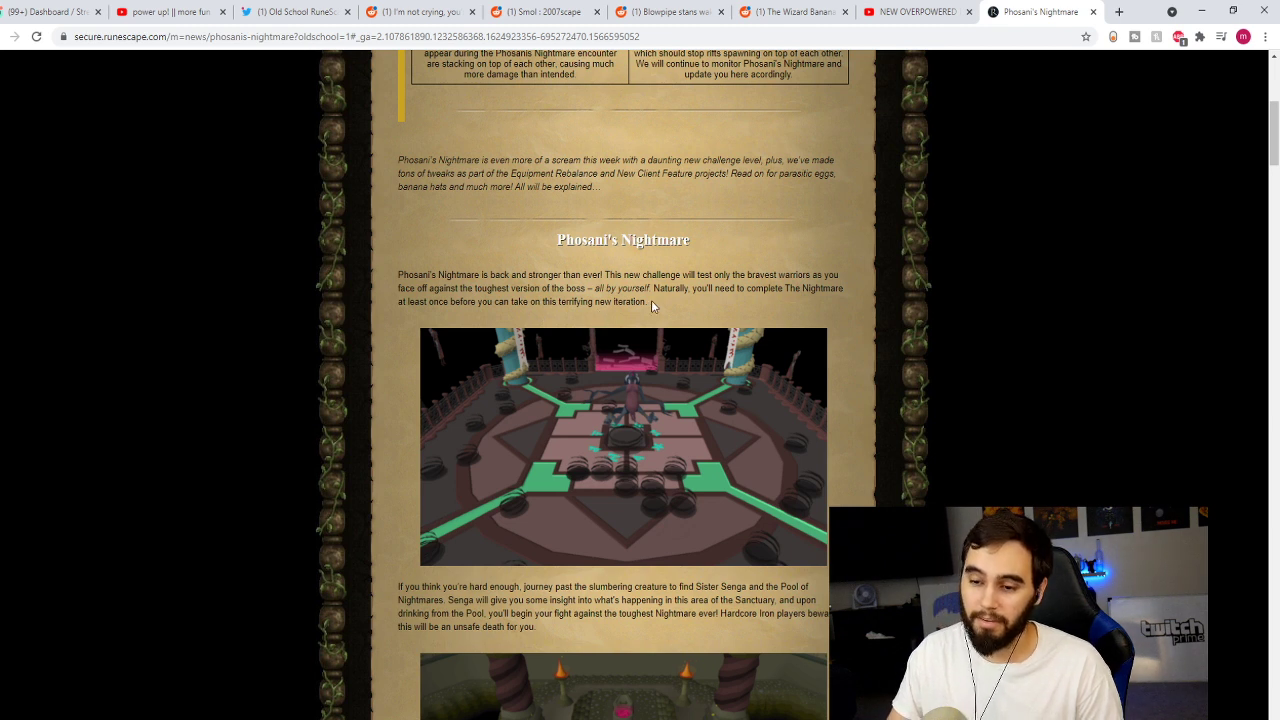
mouse_move(923, 334)
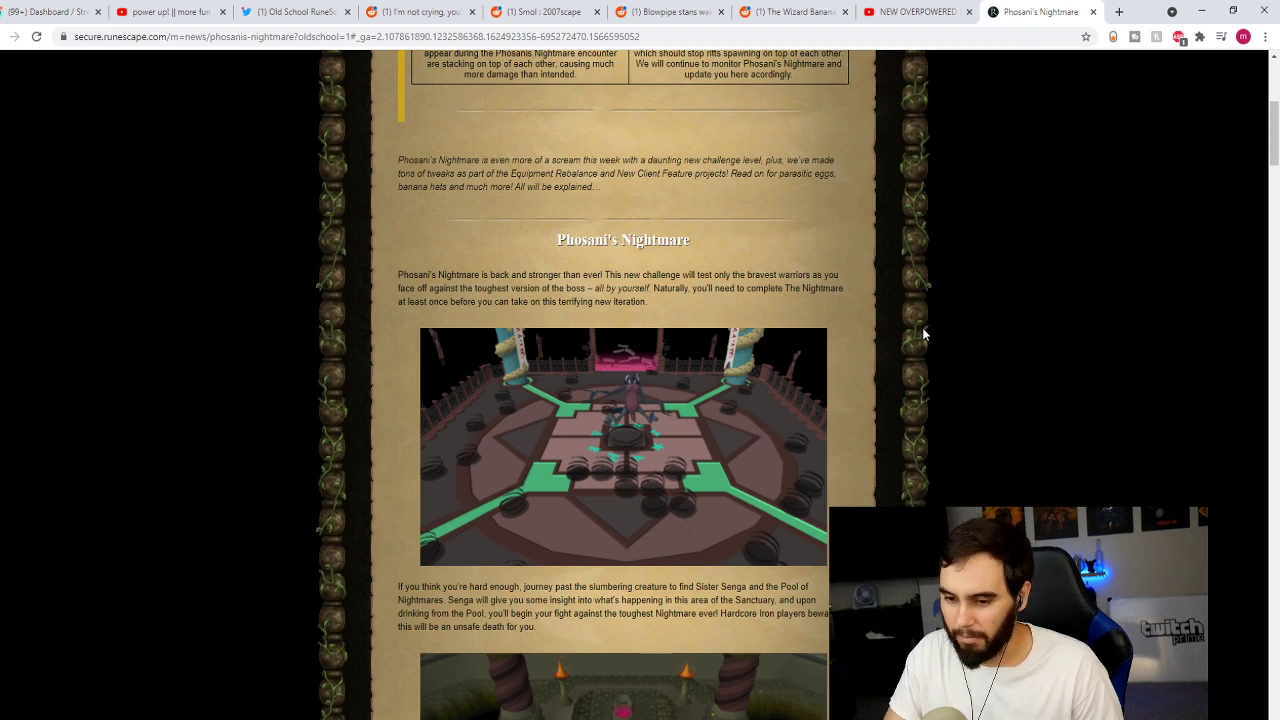
Step: Scroll past the Sister Senga, spectating and kill-count paragraphs to the Rewards heading
scroll("down", 3)
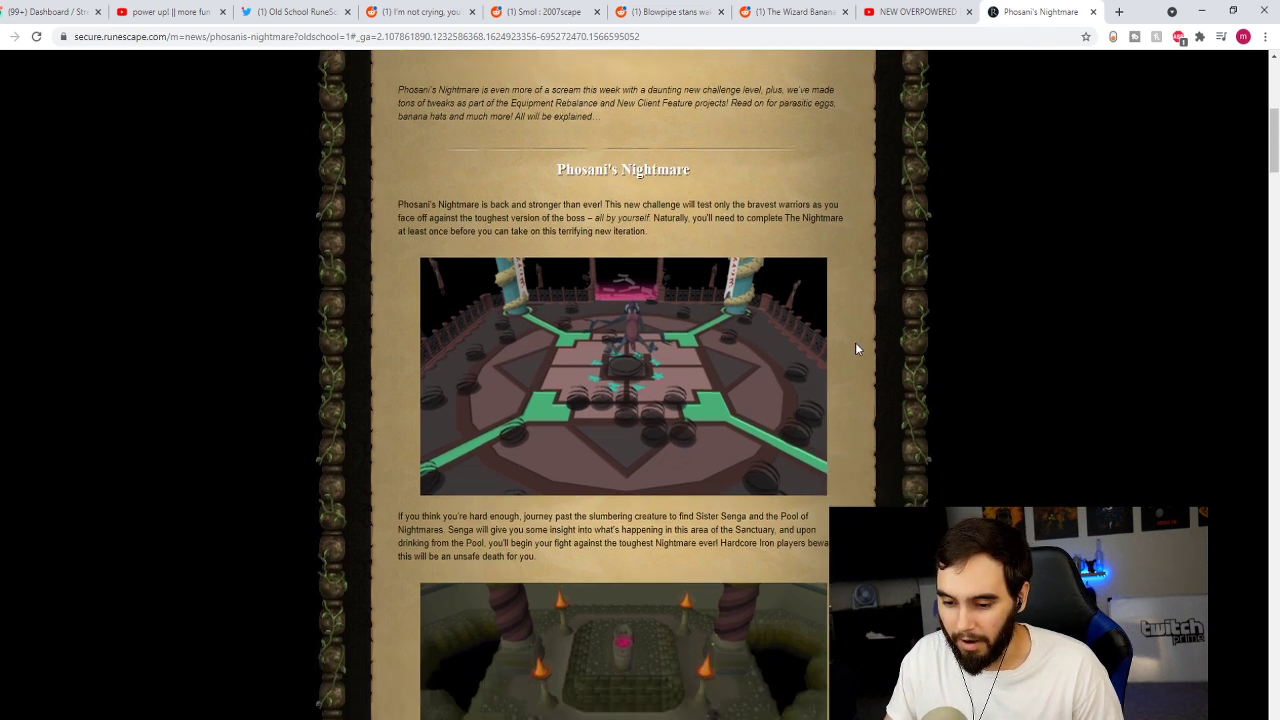
scroll("down", 3)
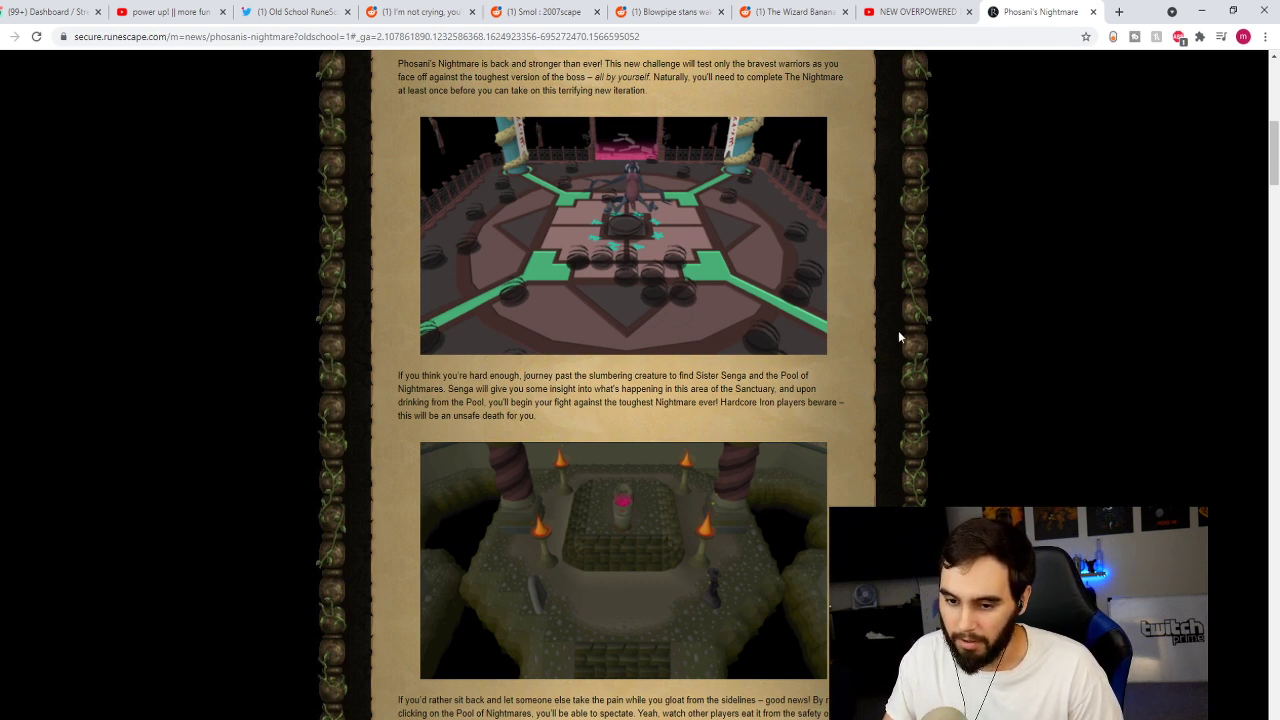
scroll("down", 3)
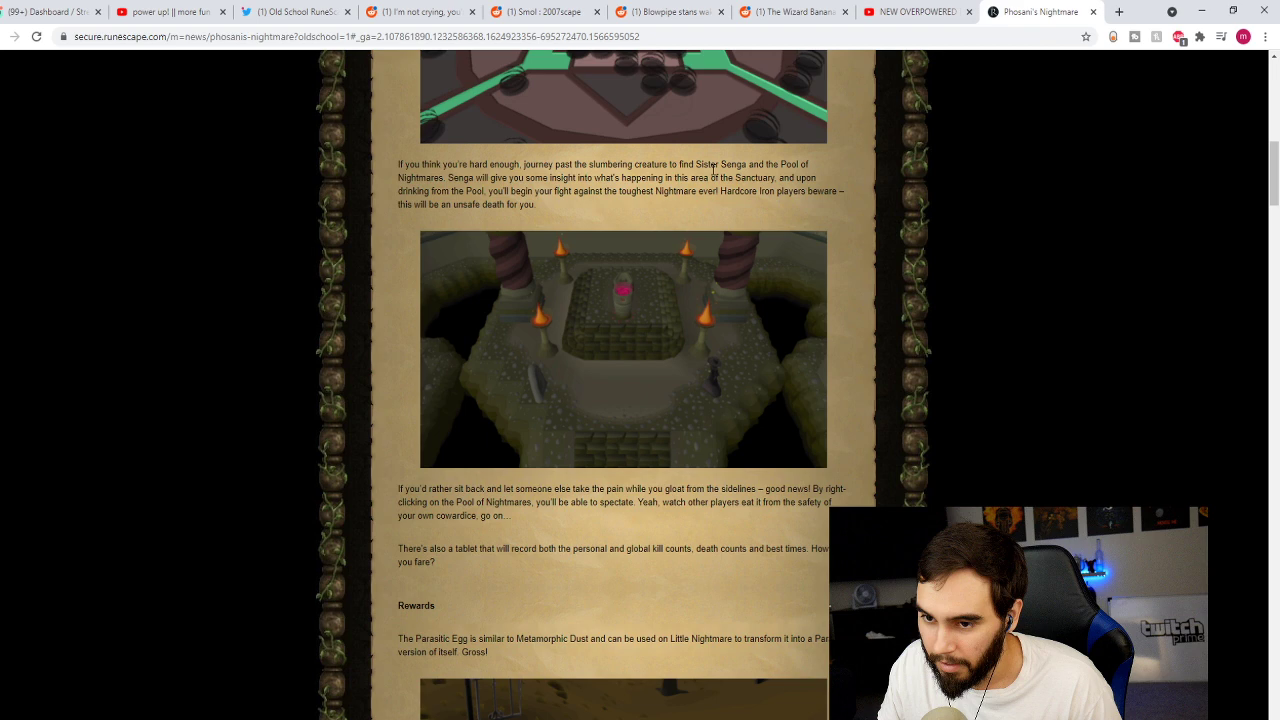
scroll("down", 3)
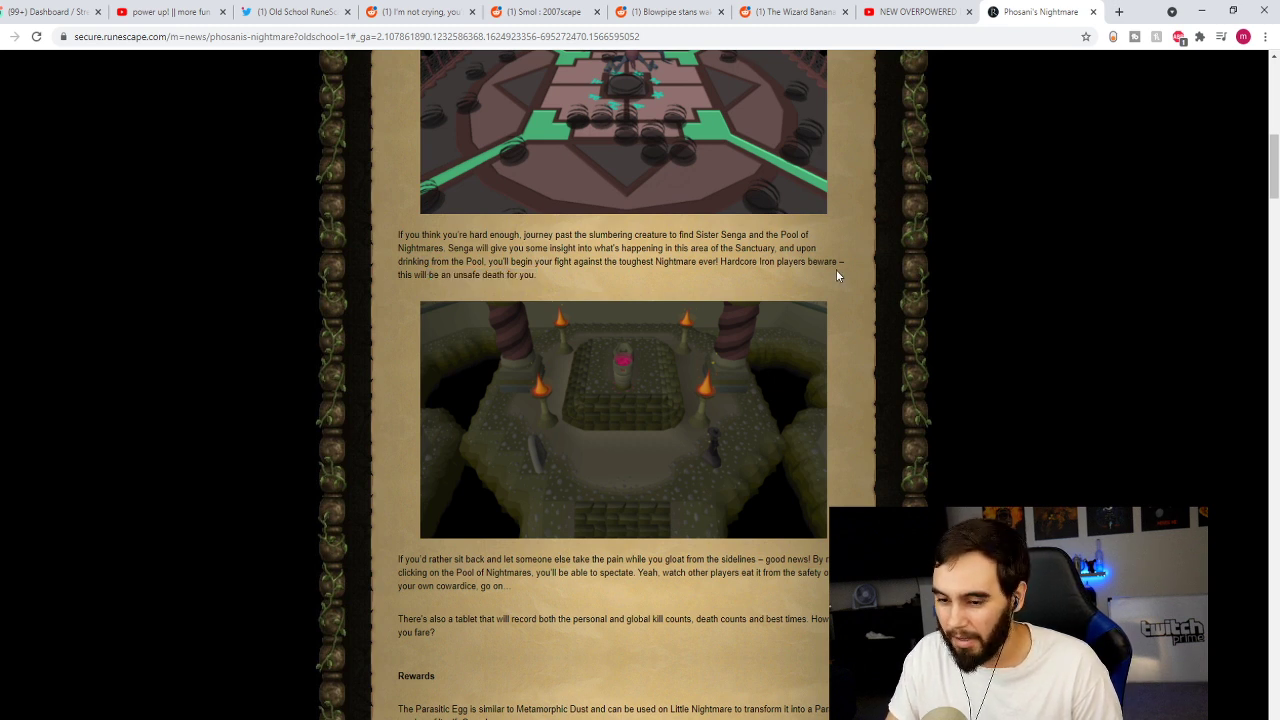
scroll("down", 3)
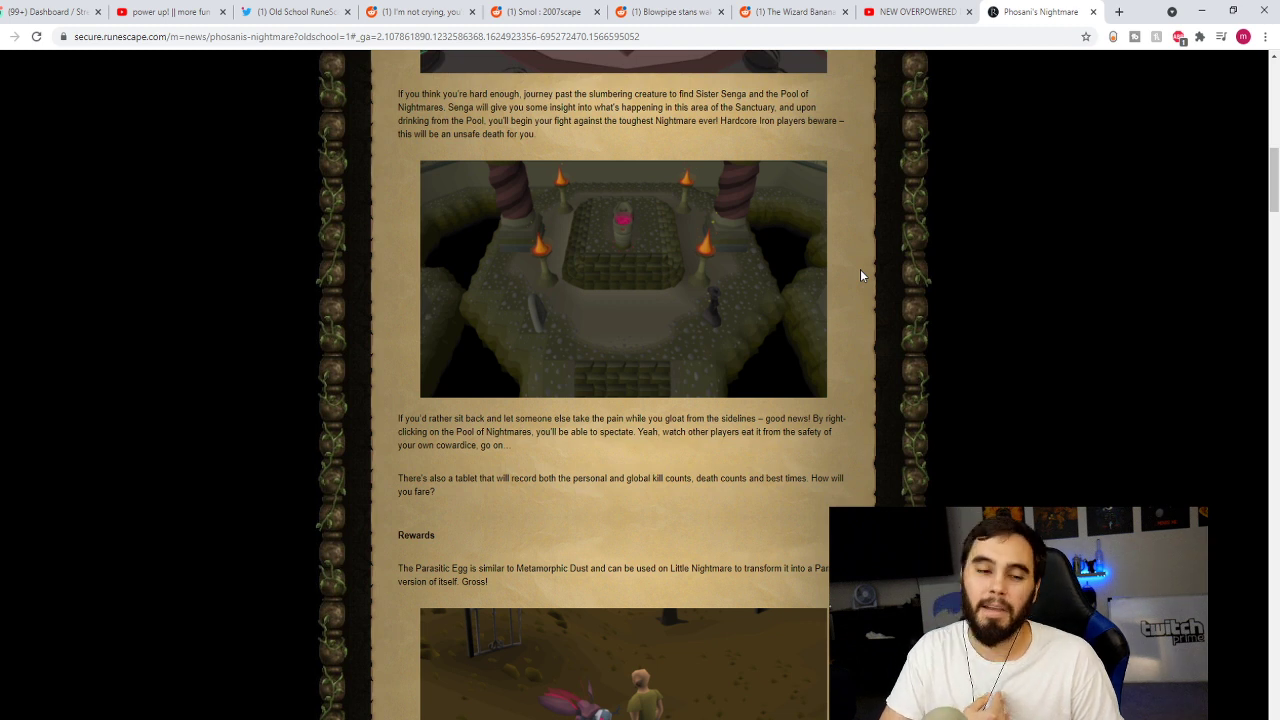
scroll("down", 3)
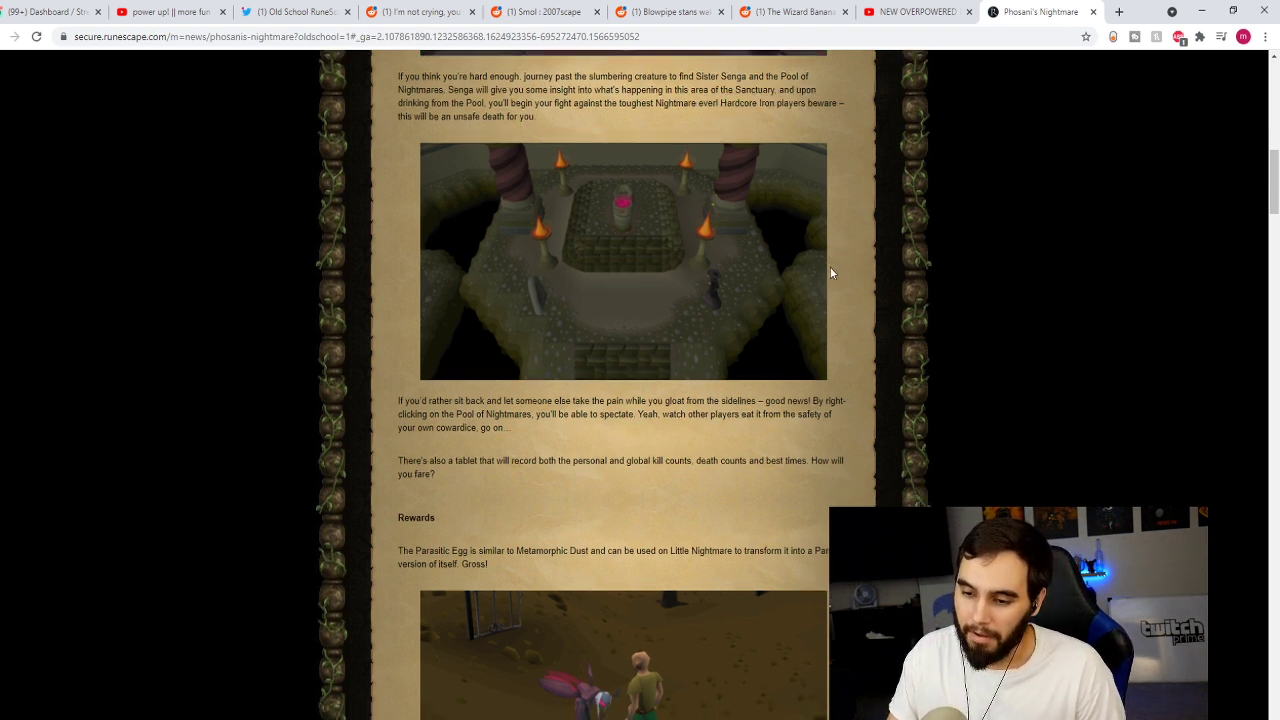
Step: Scroll through the Parasitic Egg and Slepey Tablet rewards to the Bow of Faerdhinen text
scroll("down", 3)
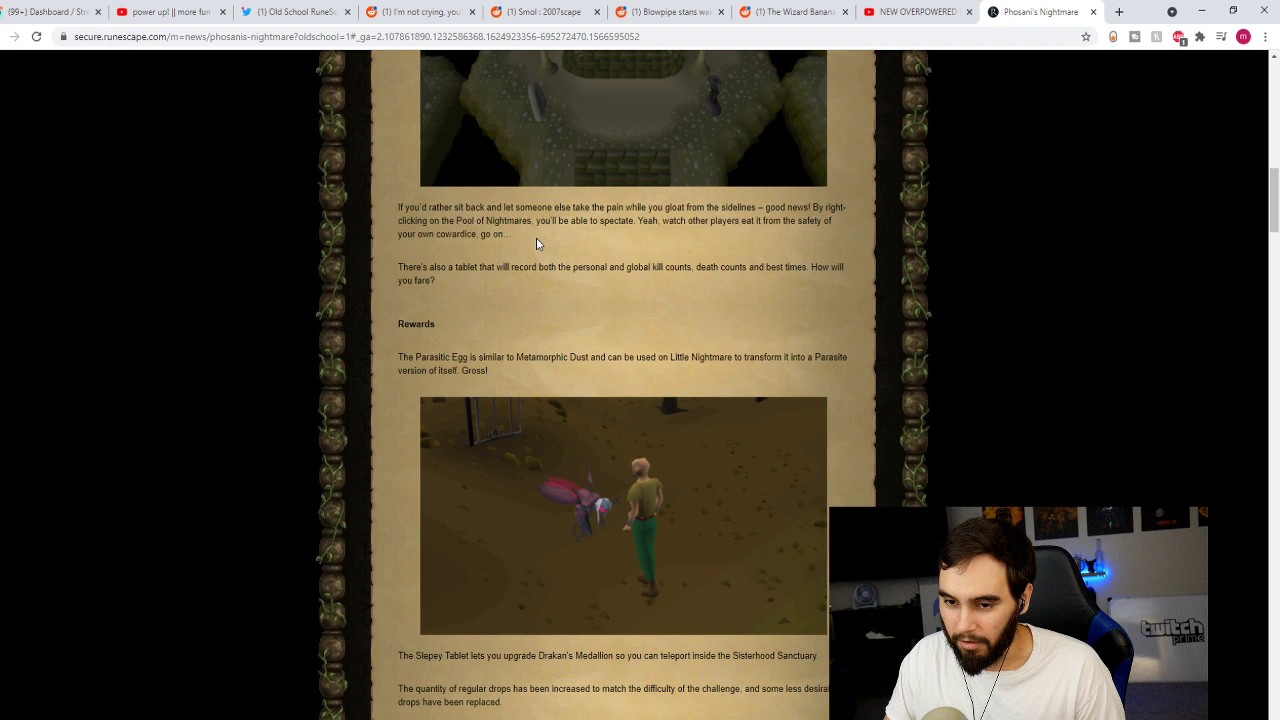
mouse_move(513, 219)
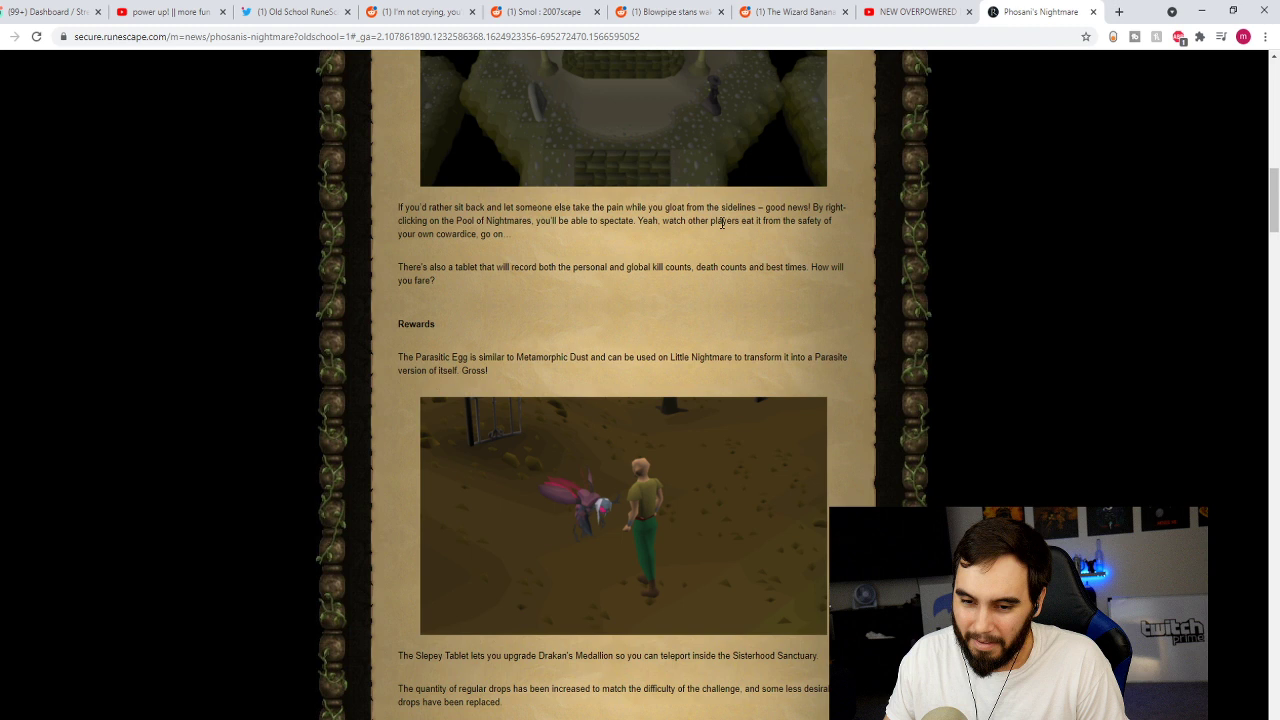
scroll("down", 3)
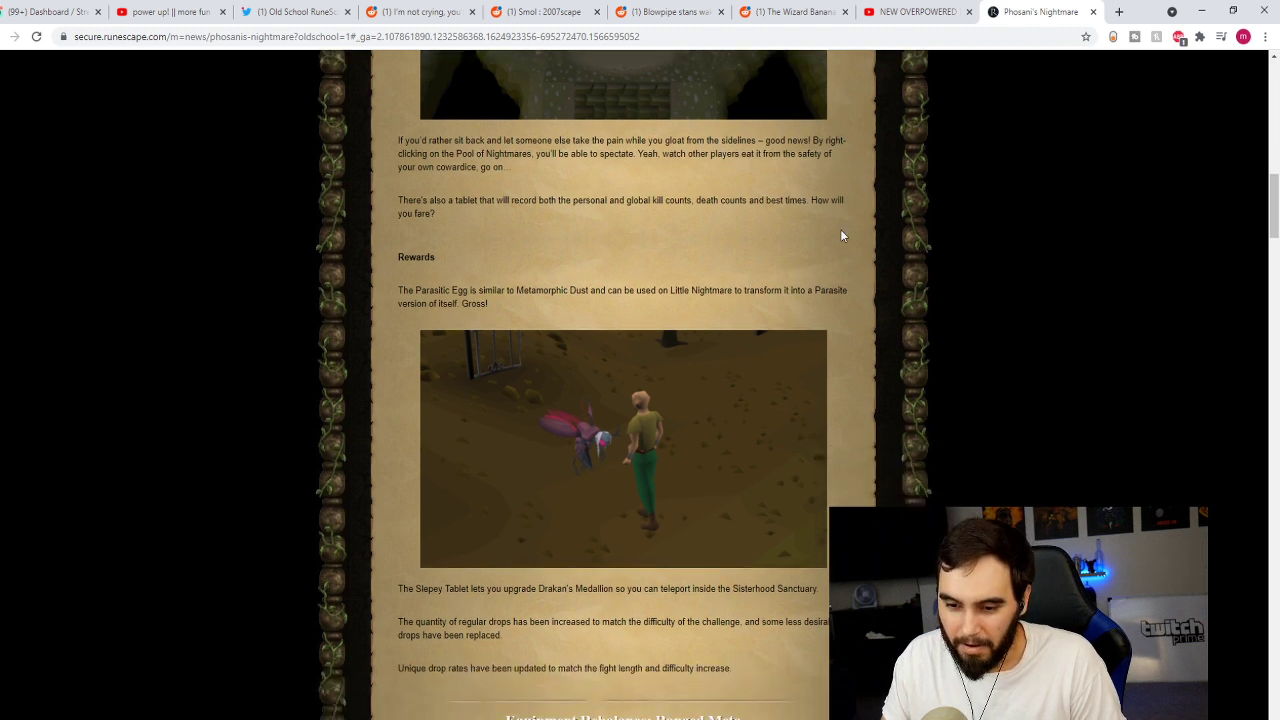
scroll("down", 3)
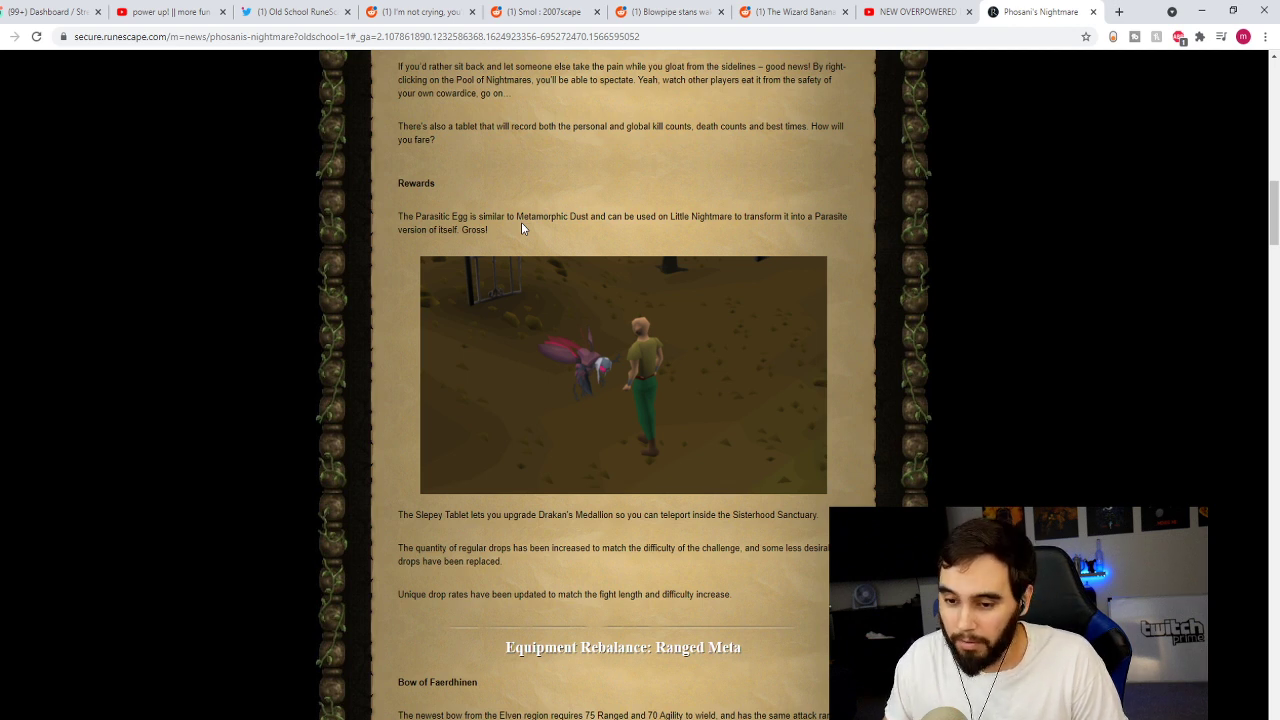
scroll("down", 3)
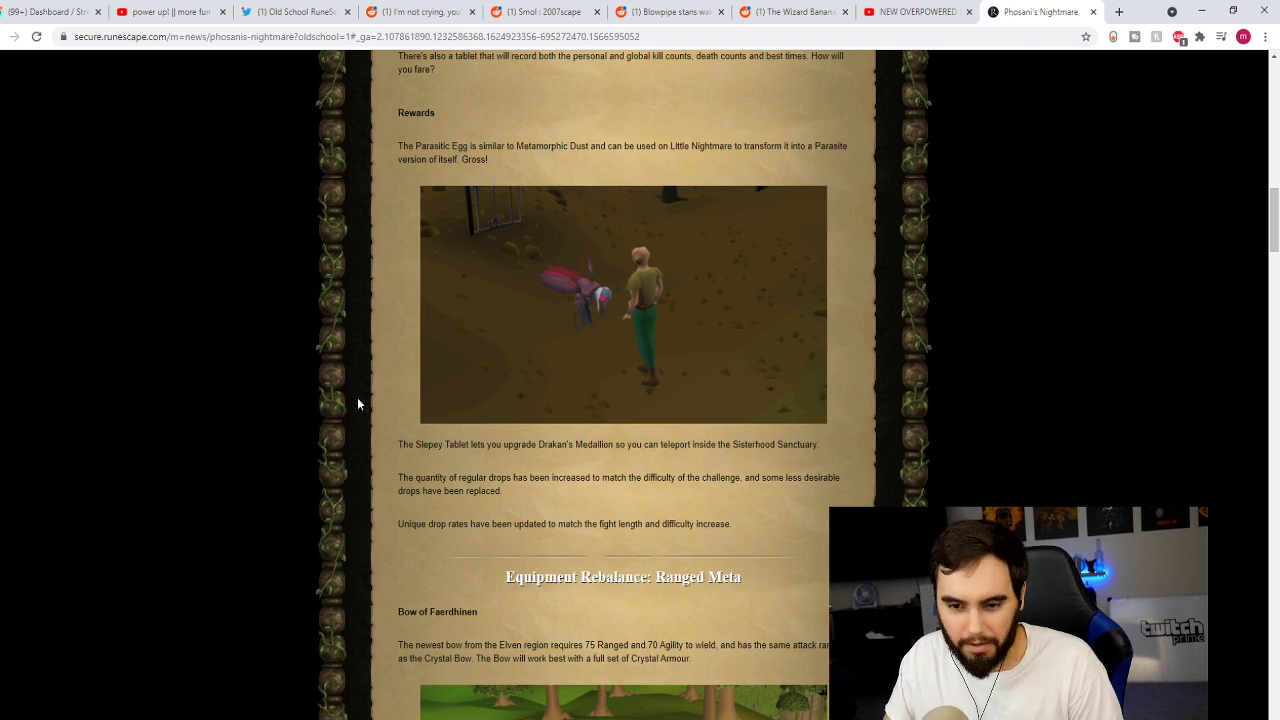
mouse_move(366, 405)
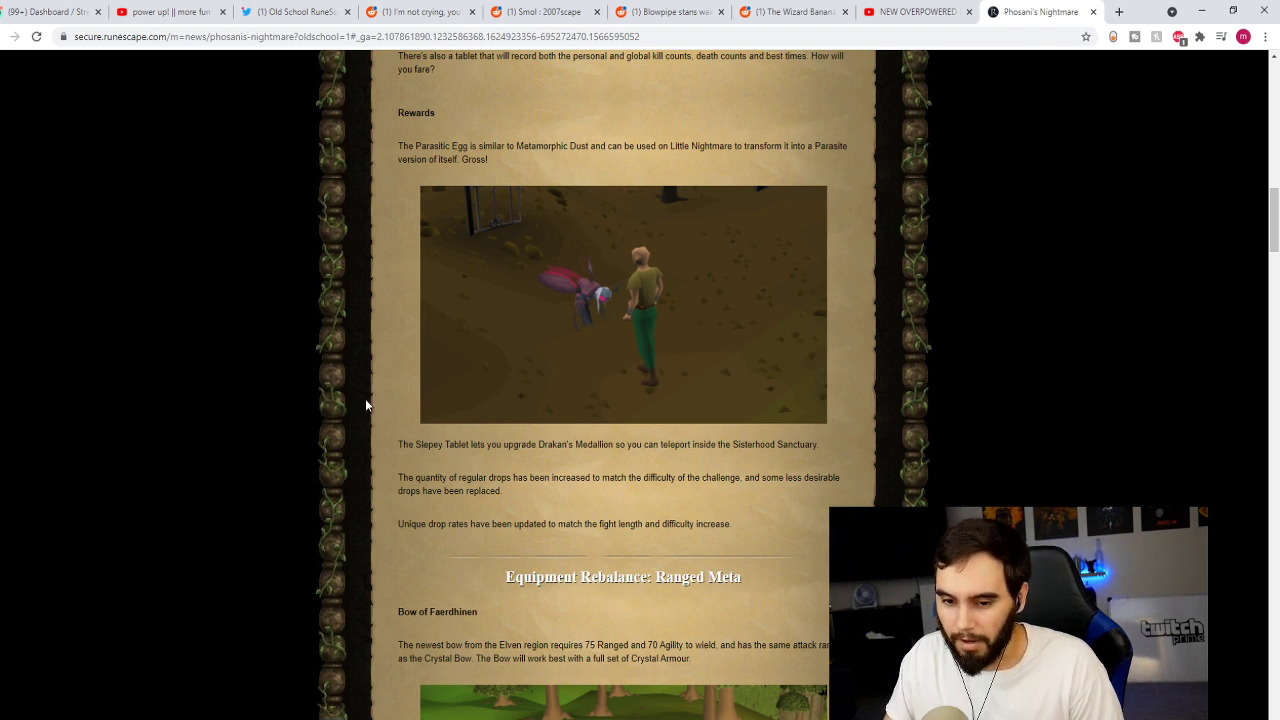
scroll("down", 3)
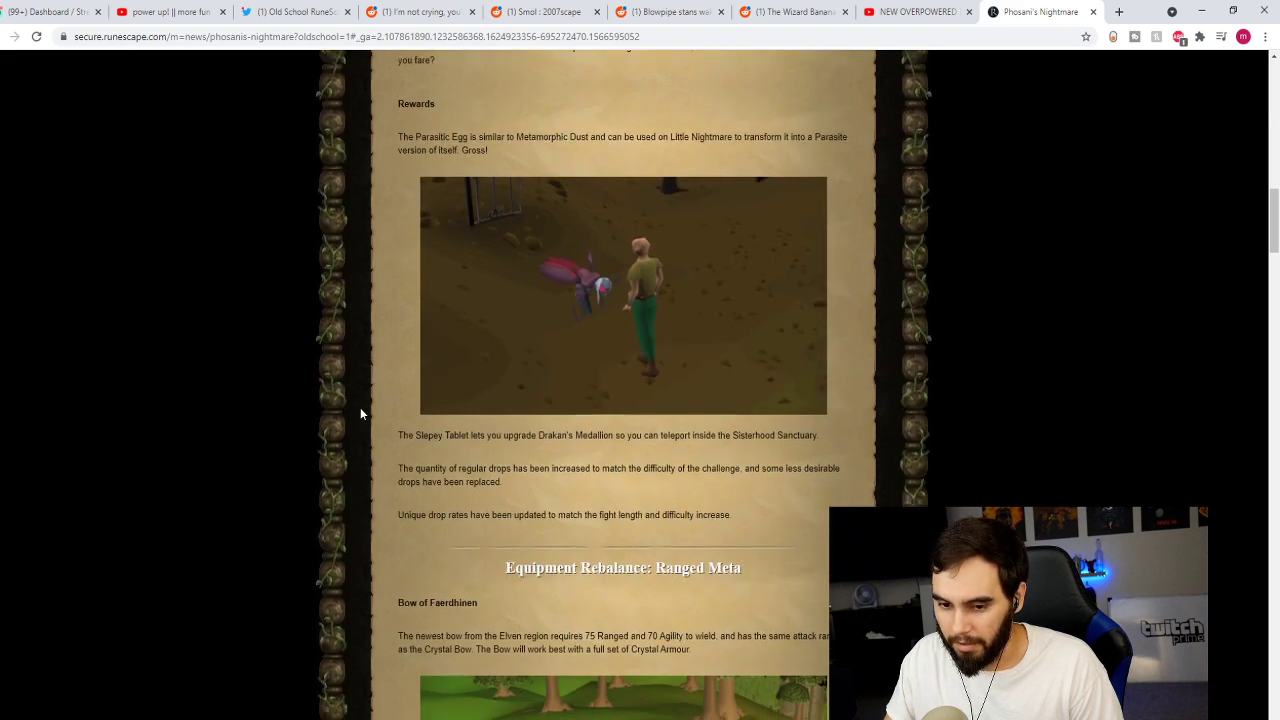
scroll("down", 3)
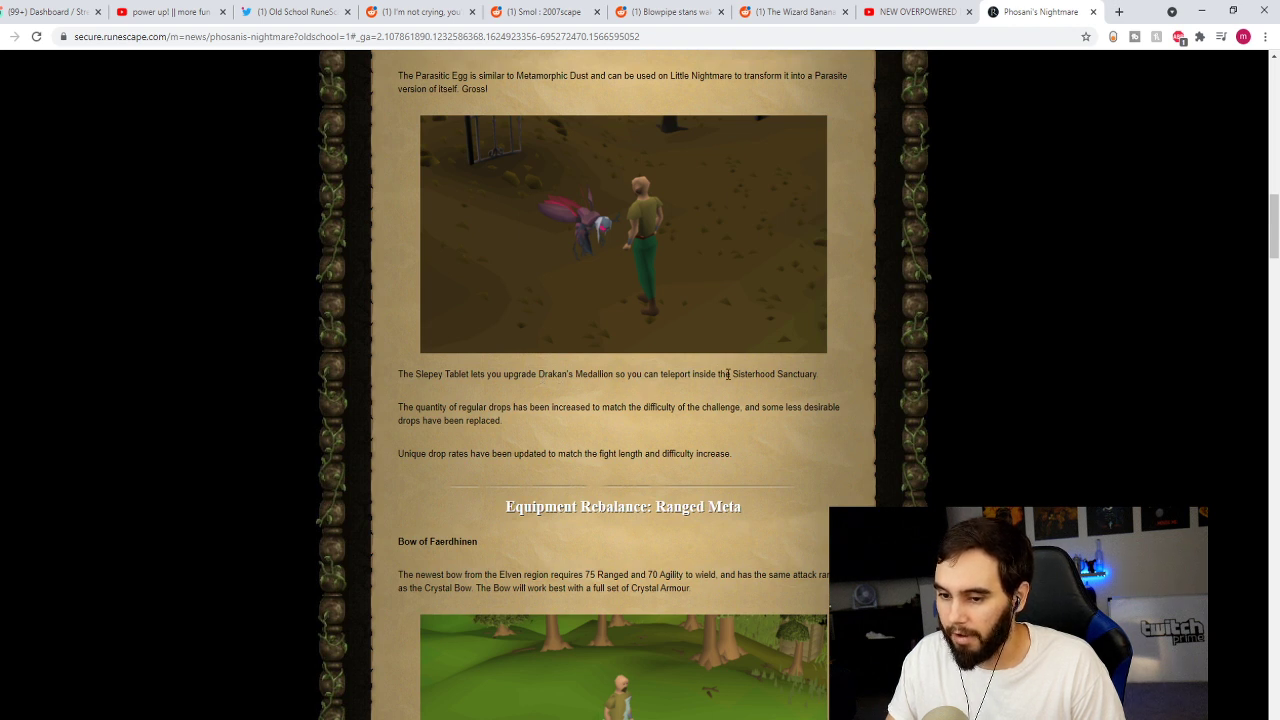
mouse_move(430, 415)
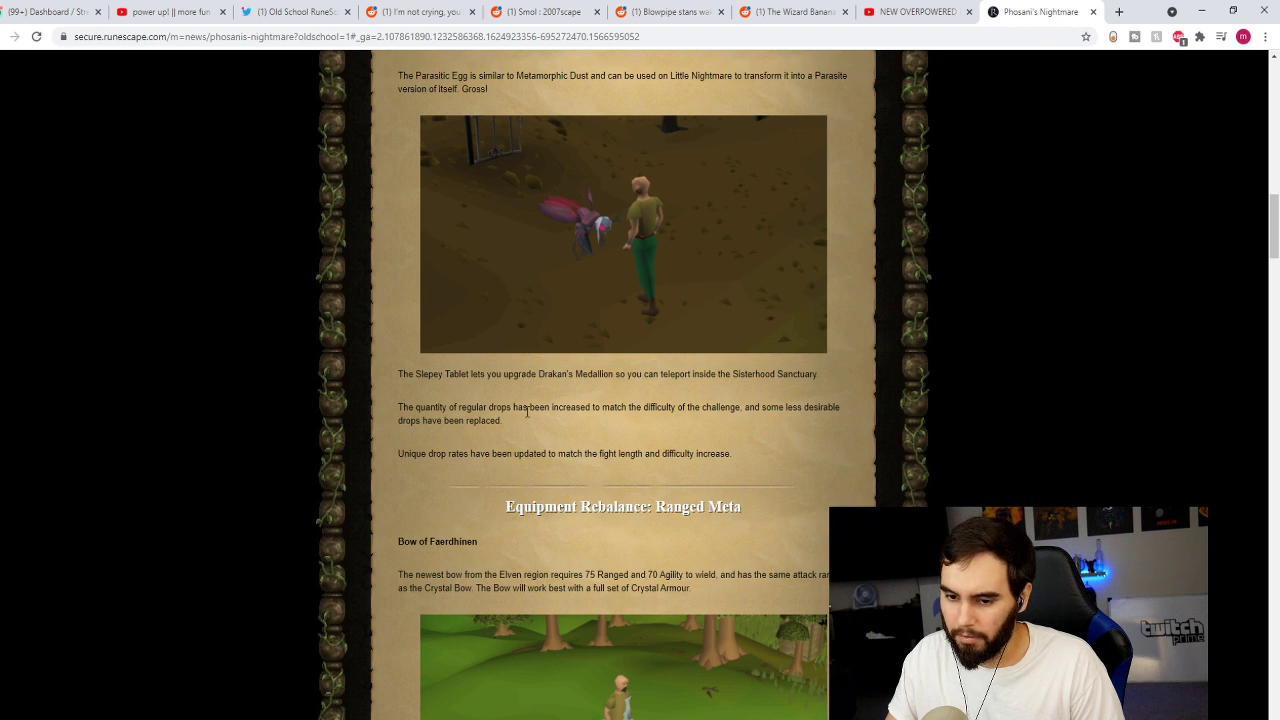
mouse_move(649, 404)
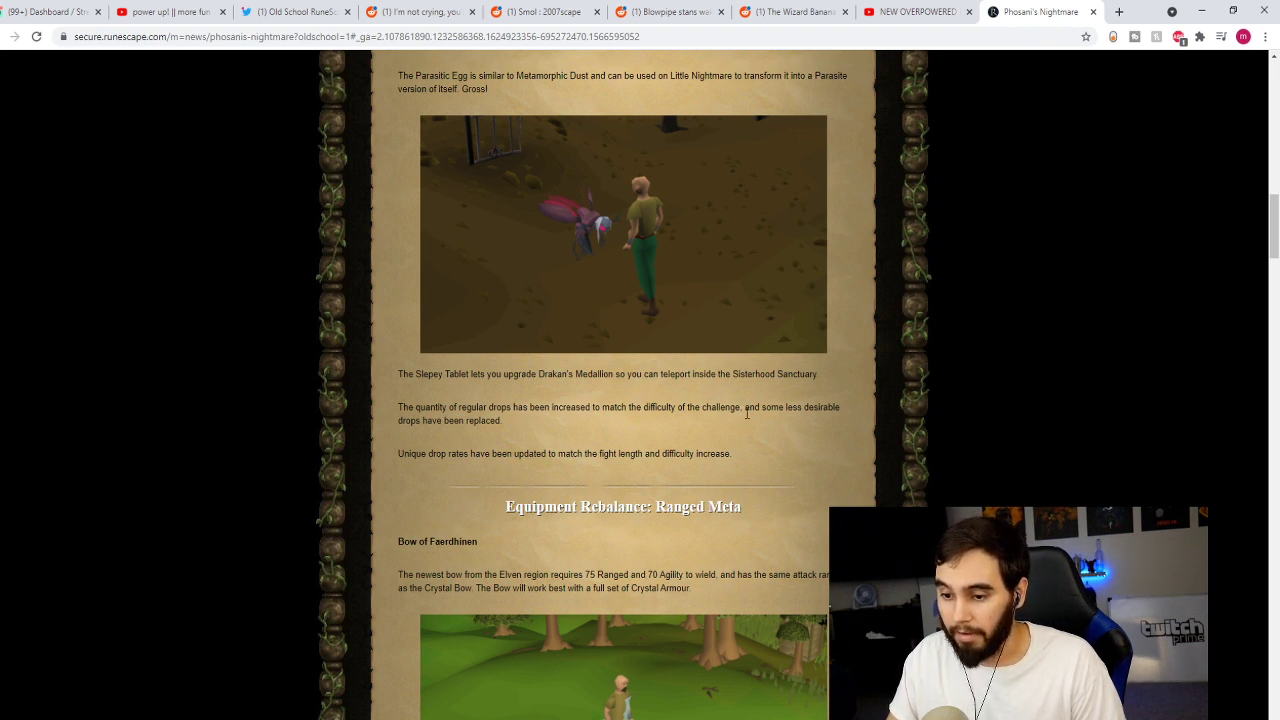
scroll("down", 3)
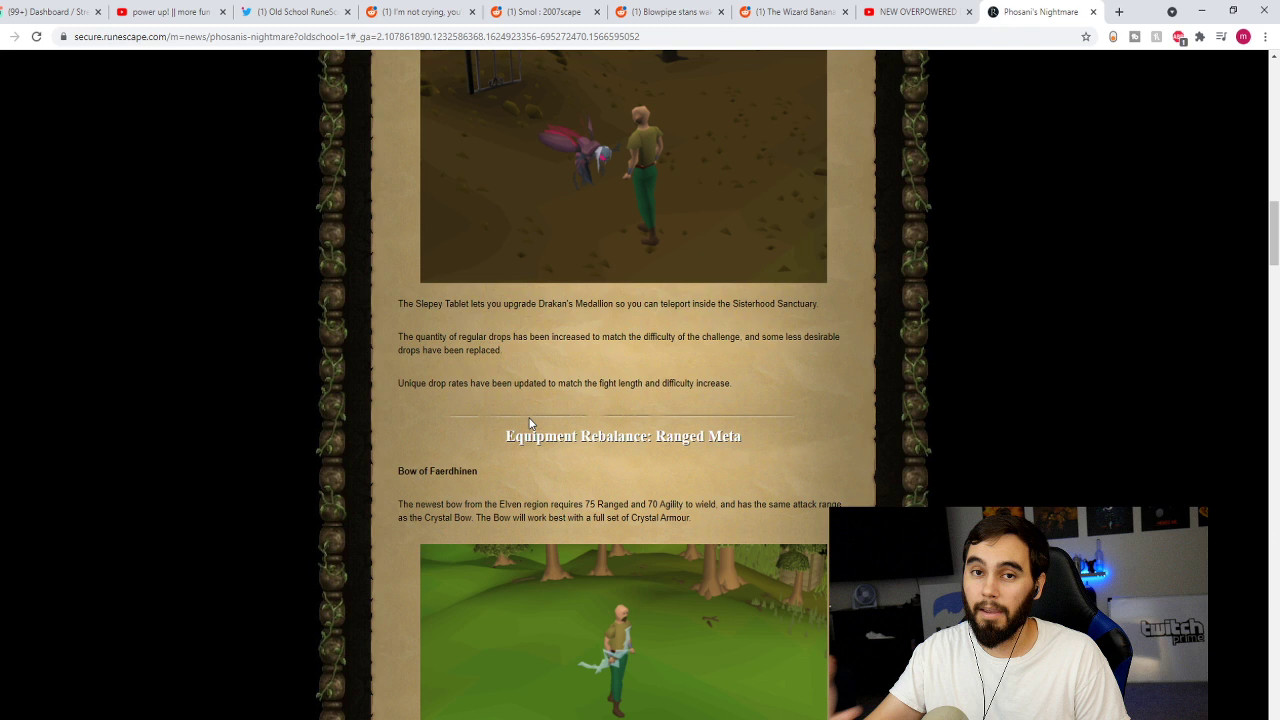
mouse_move(843, 358)
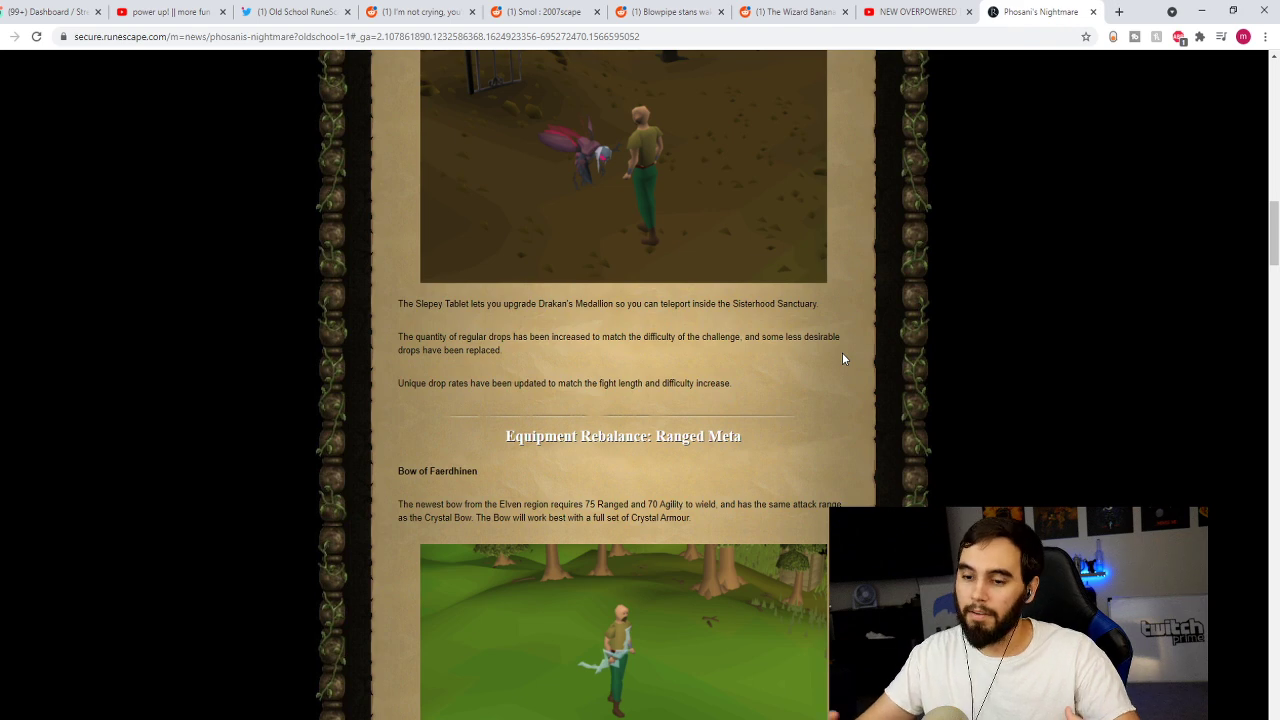
scroll("up", 3)
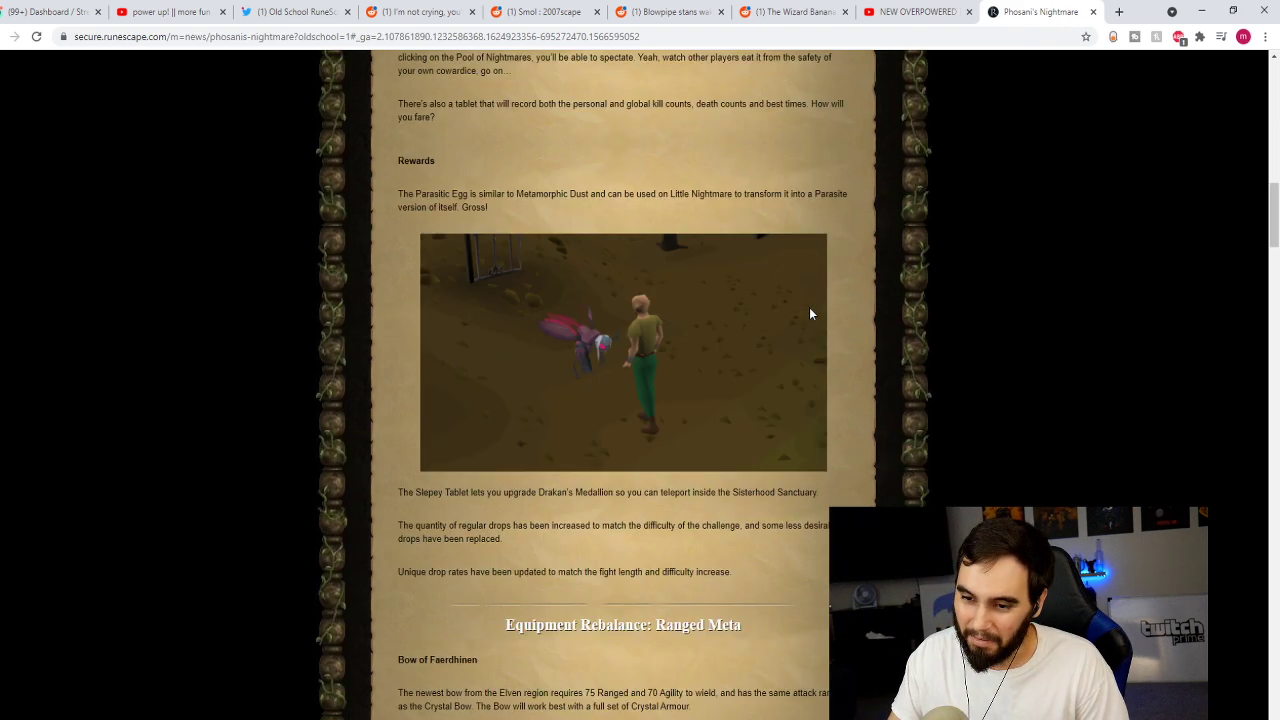
scroll("down", 3)
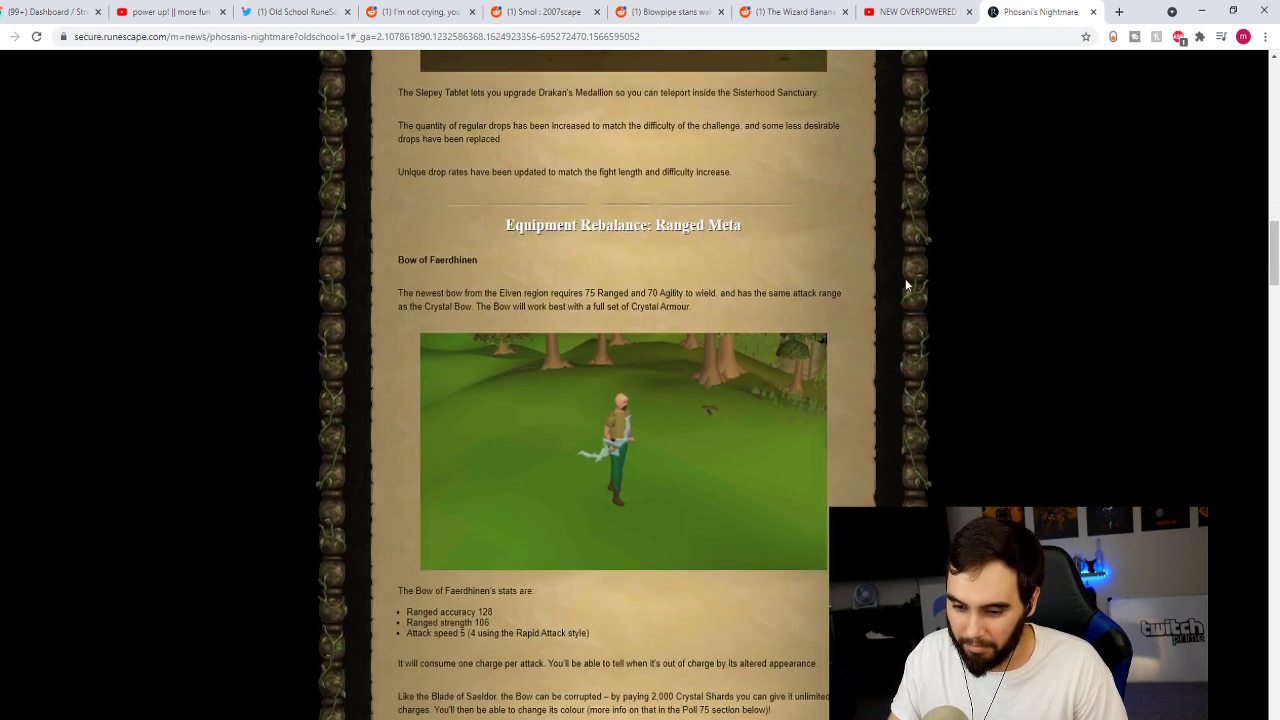
Step: Highlight 'Faerdhinen' in the bow heading, then read down to Enhanced Crystal Weapon Seed
scroll("down", 3)
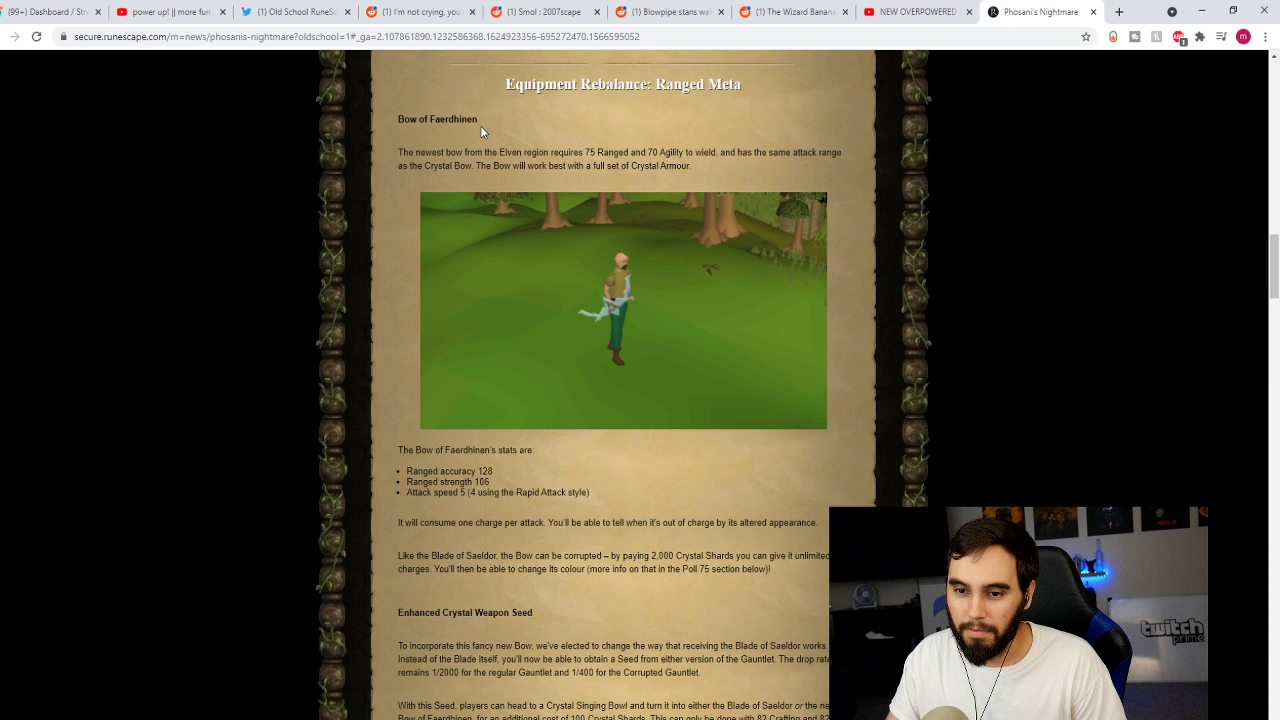
double_click(453, 119)
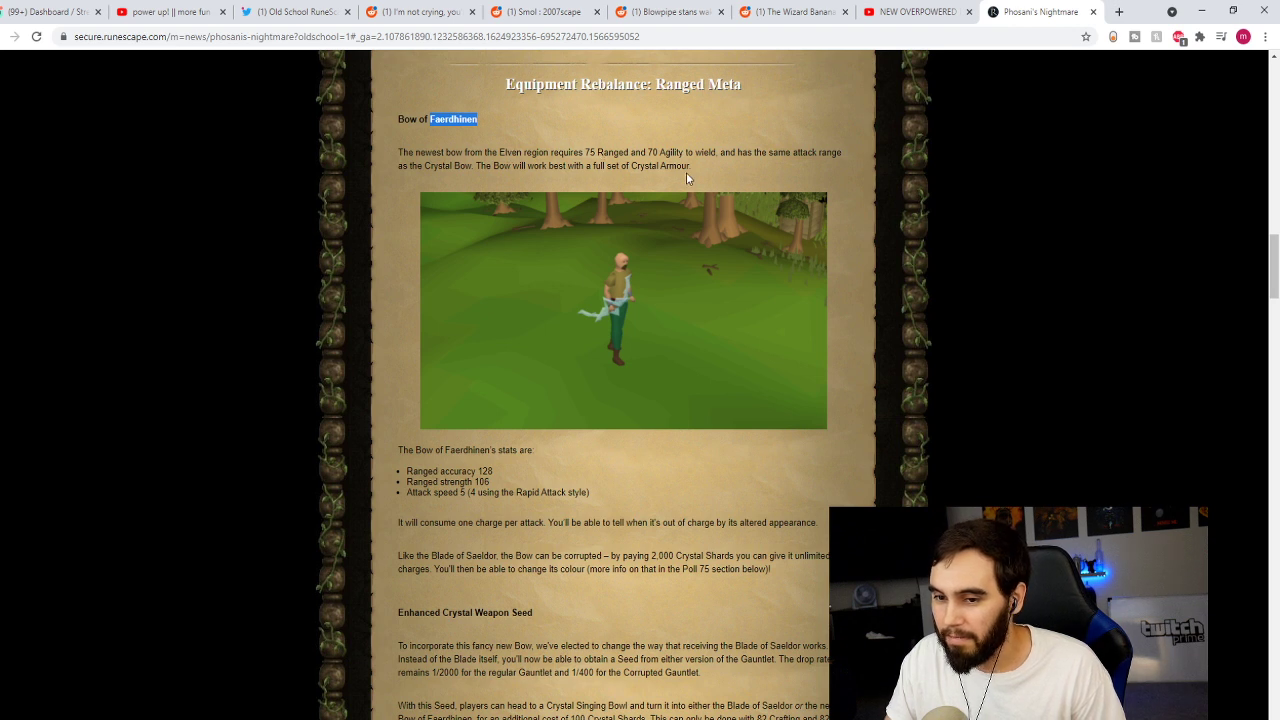
mouse_move(730, 185)
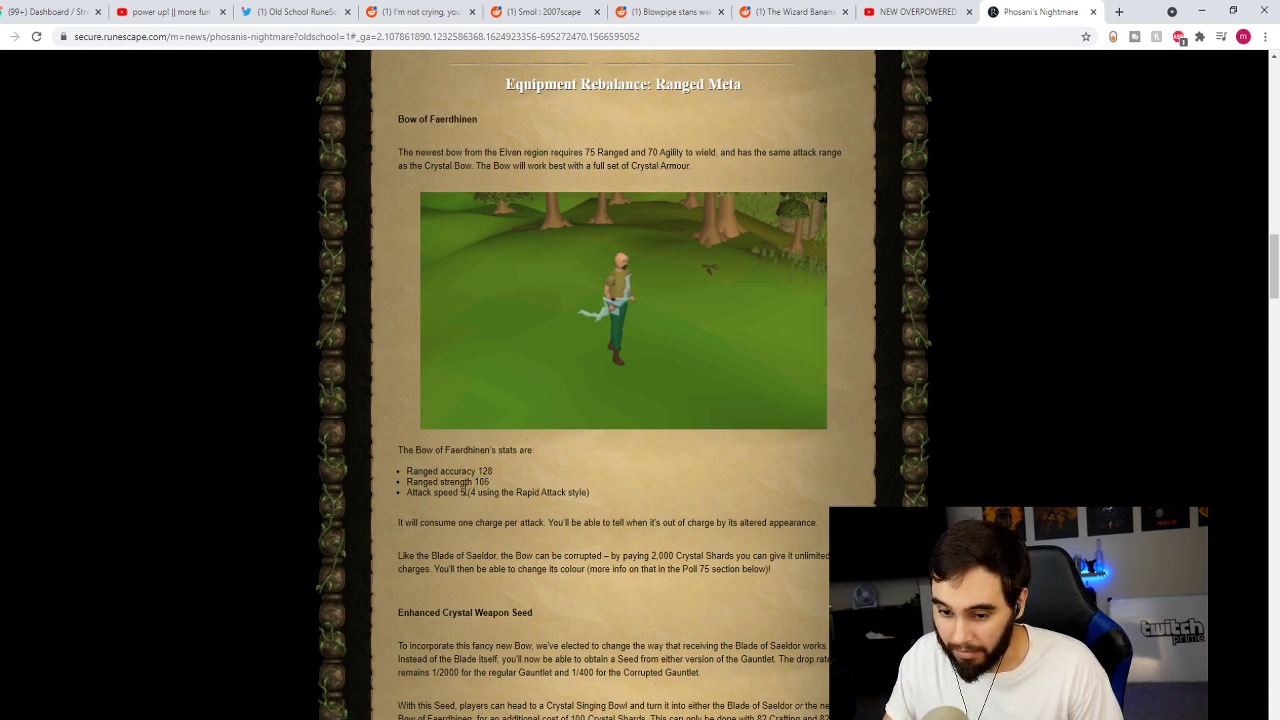
scroll("down", 3)
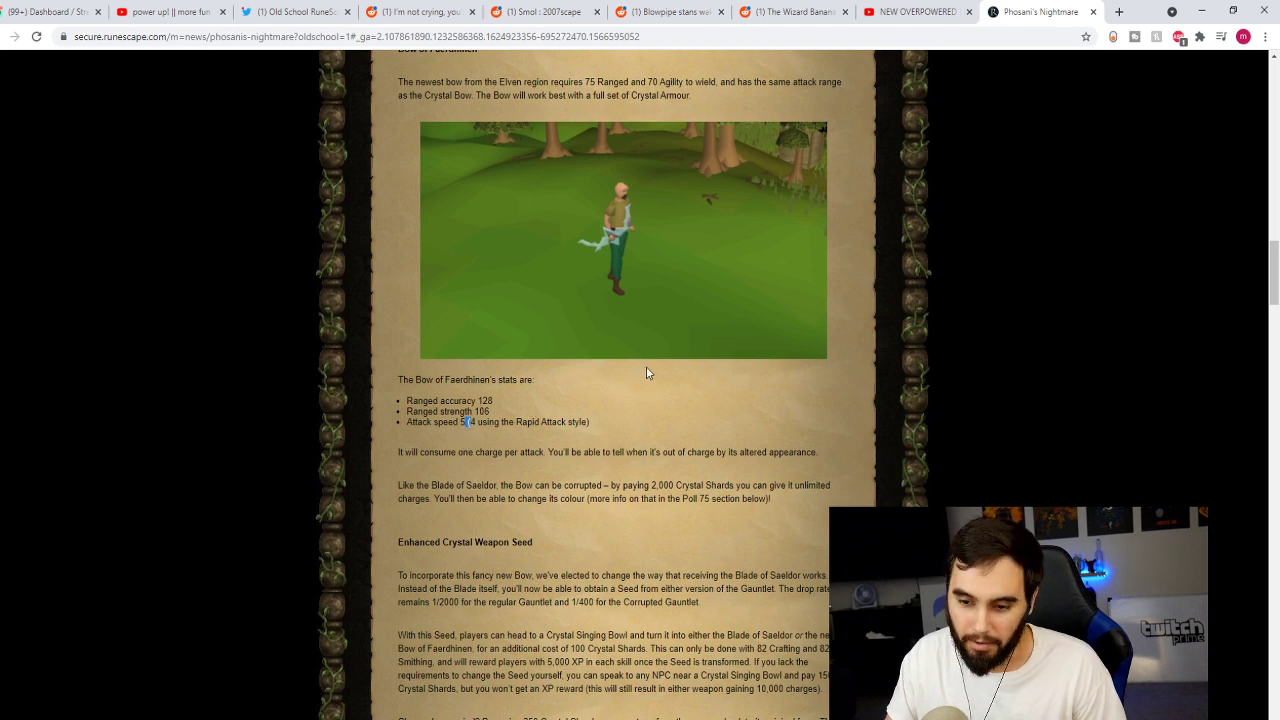
scroll("down", 3)
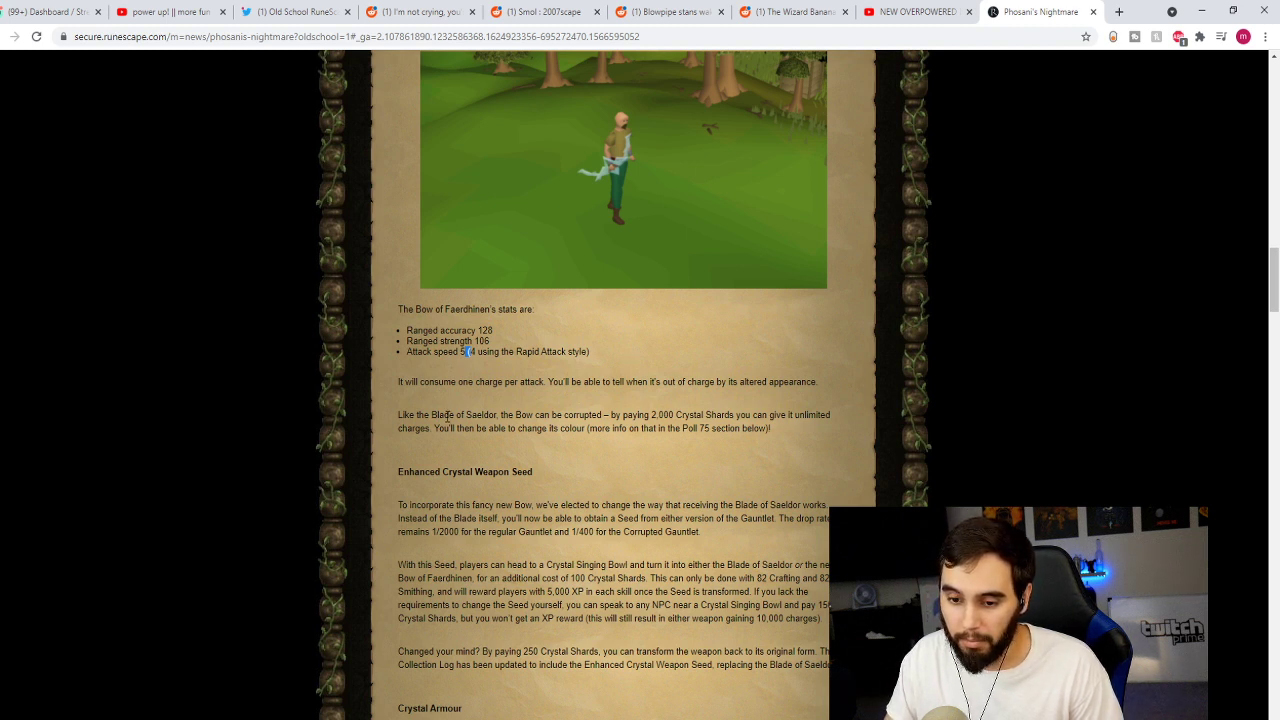
mouse_move(465, 413)
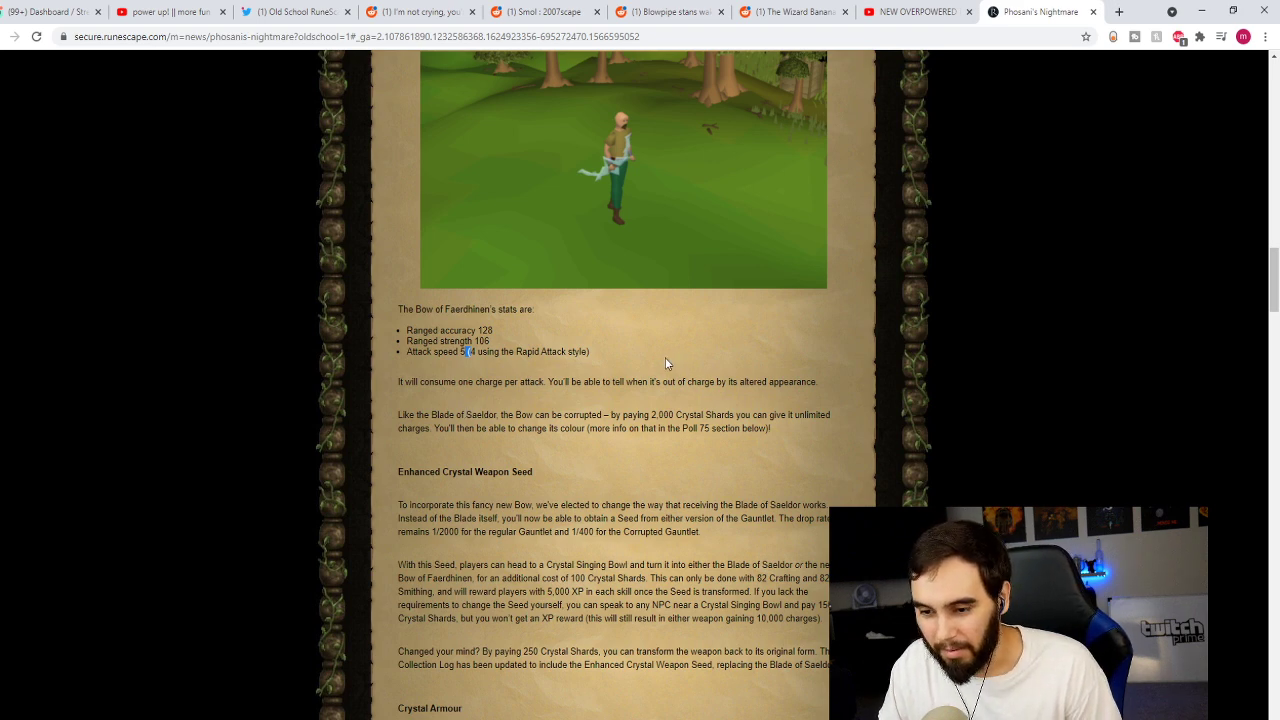
scroll("down", 3)
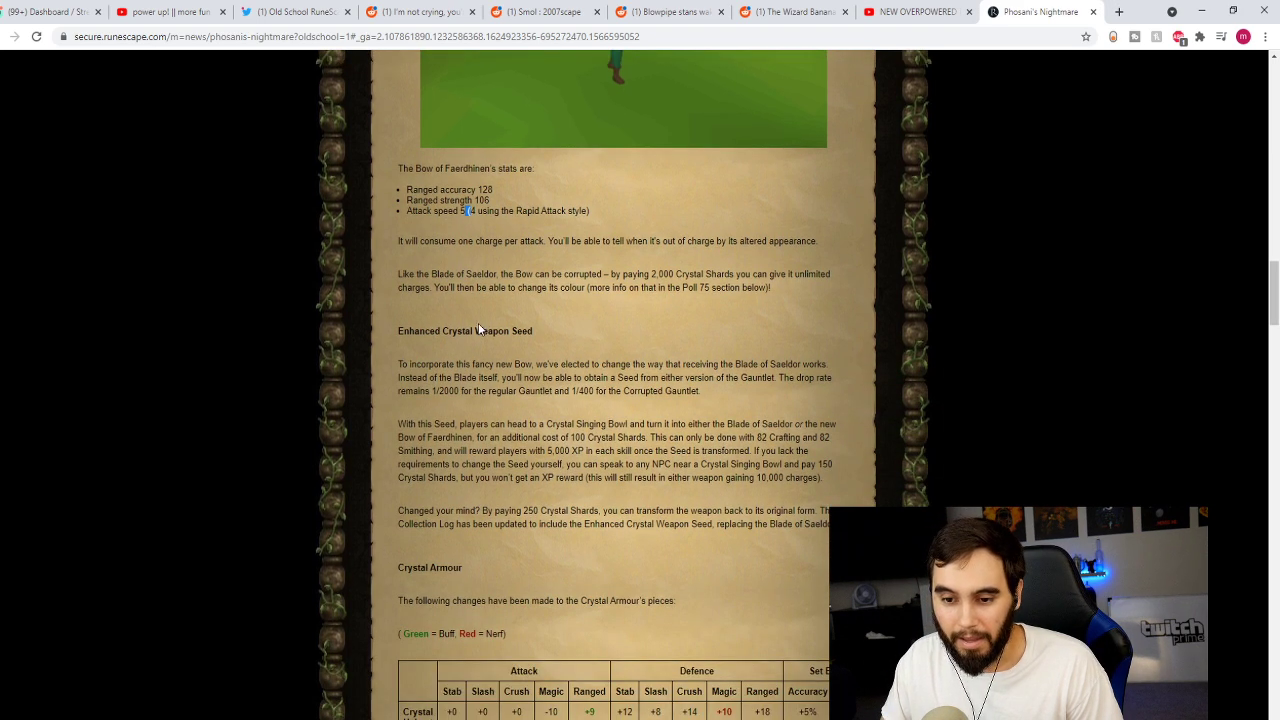
Step: Highlight and deselect the Blade of Saeldor / Bow of Faerdhinen phrase, then scroll to Crystal Armour
scroll("down", 3)
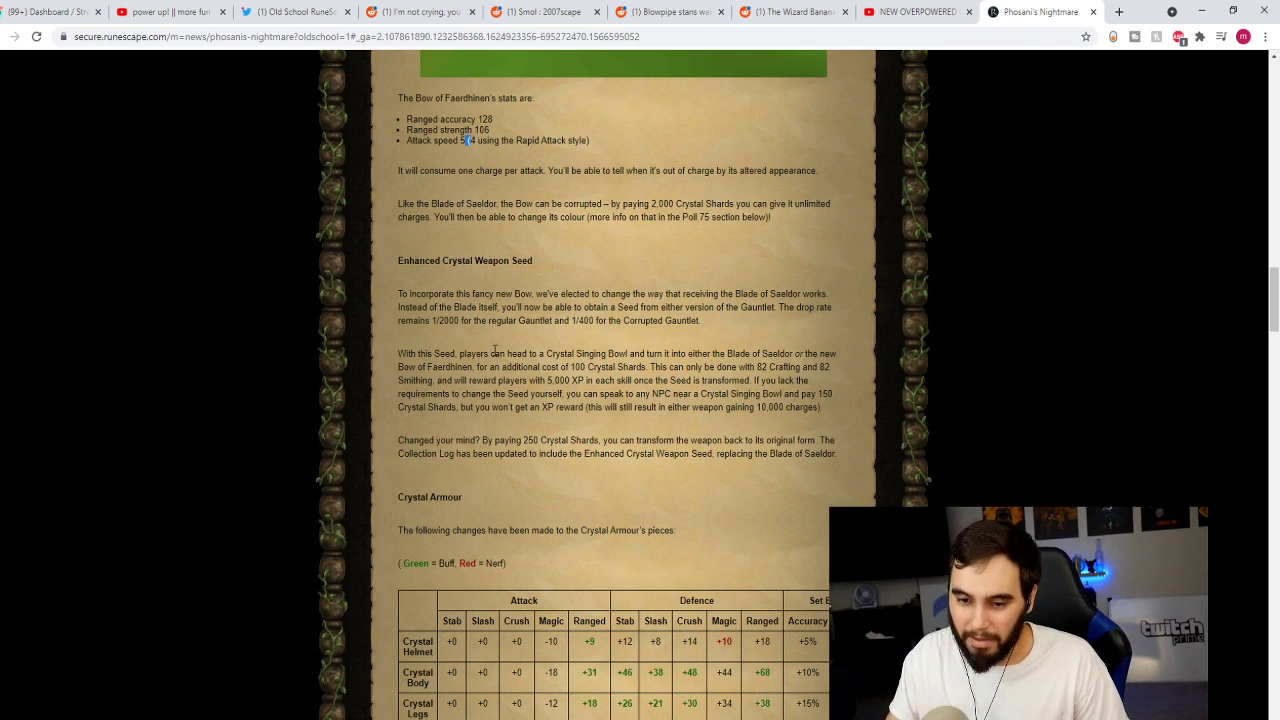
mouse_move(674, 350)
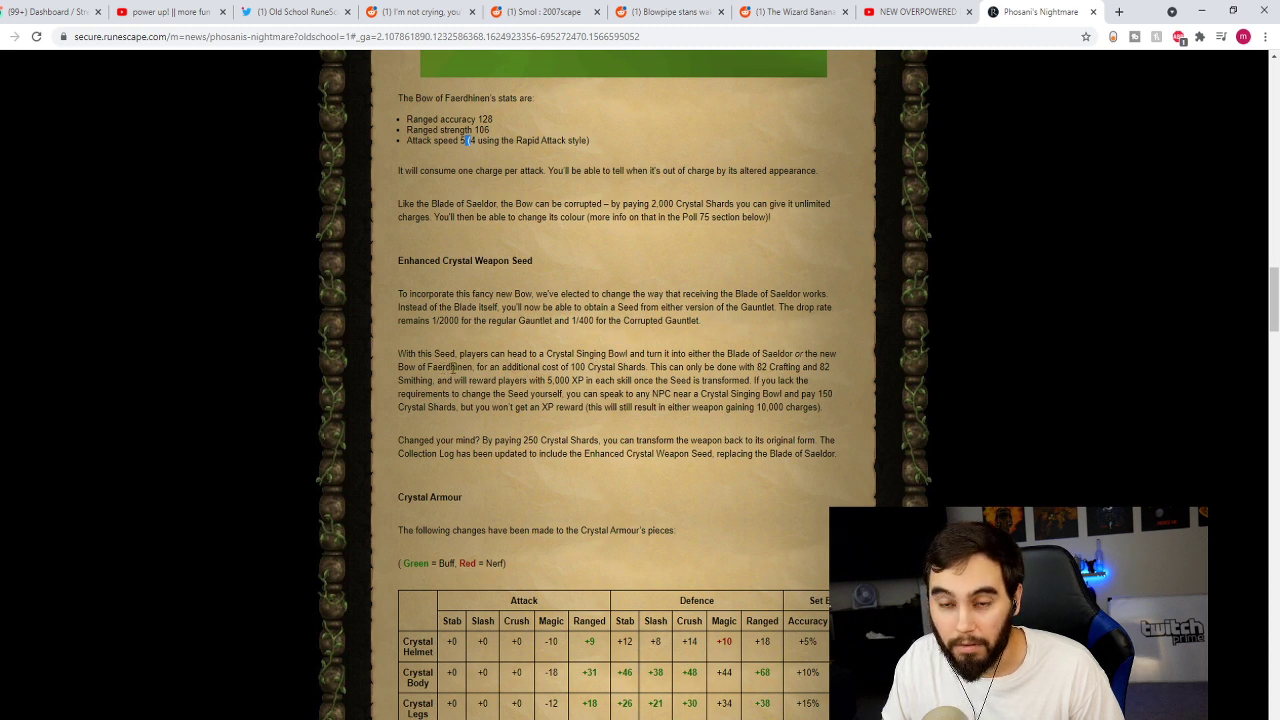
left_click_drag(718, 353, 475, 366)
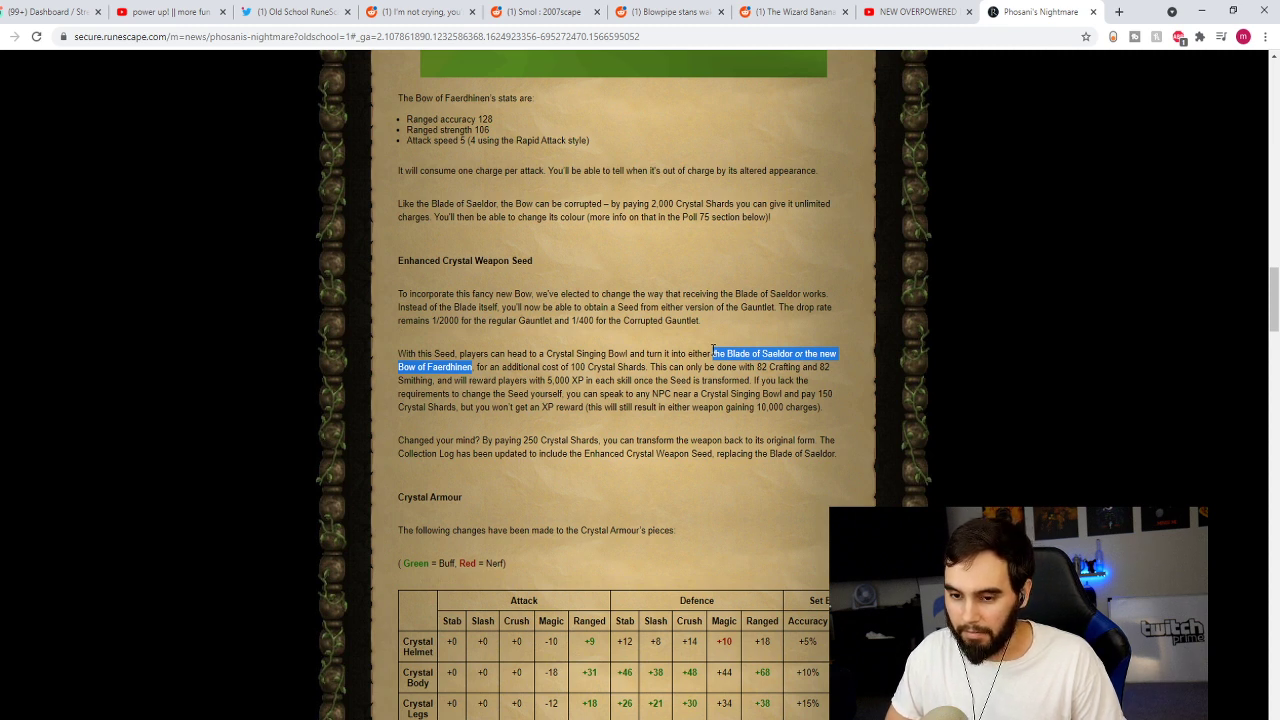
left_click(568, 366)
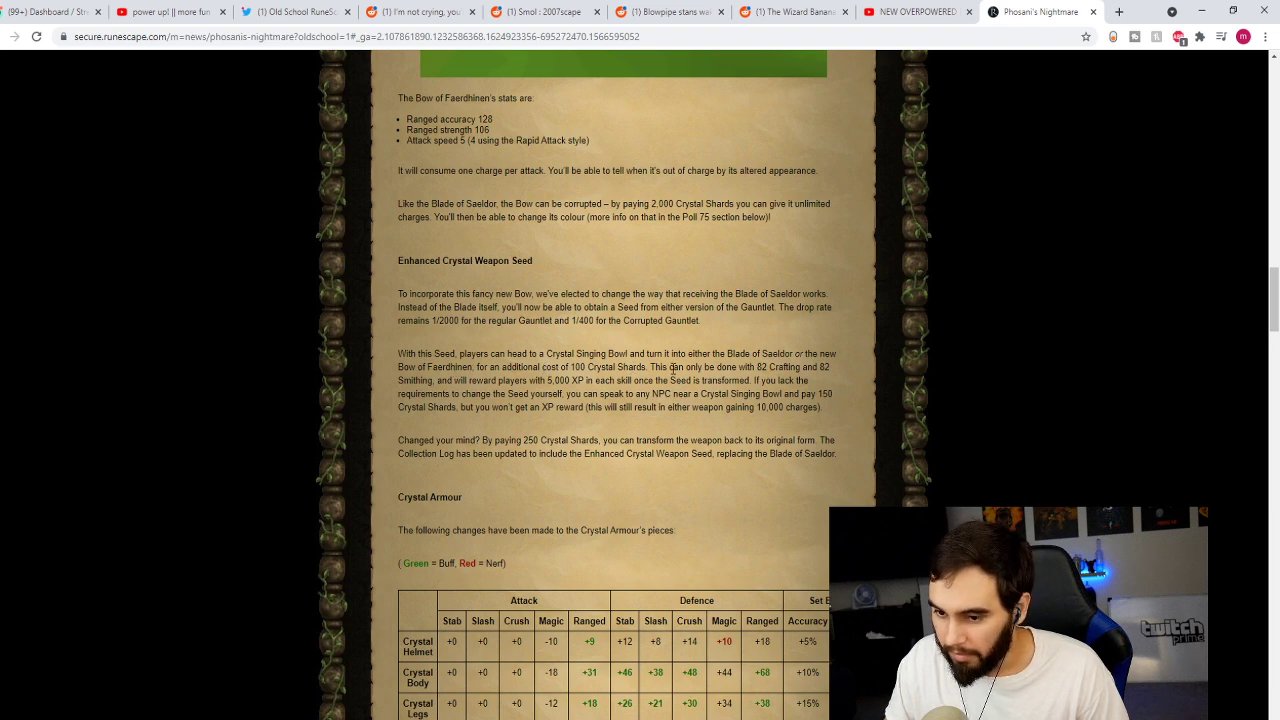
scroll("down", 3)
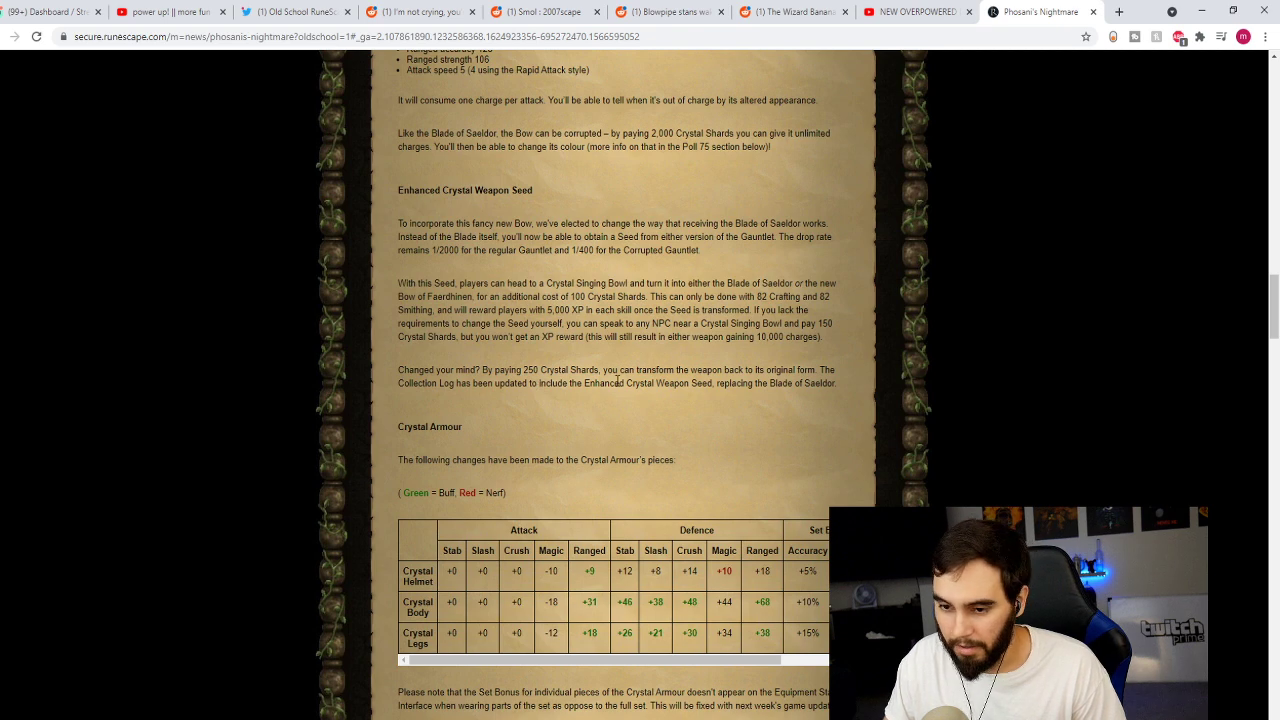
scroll("down", 3)
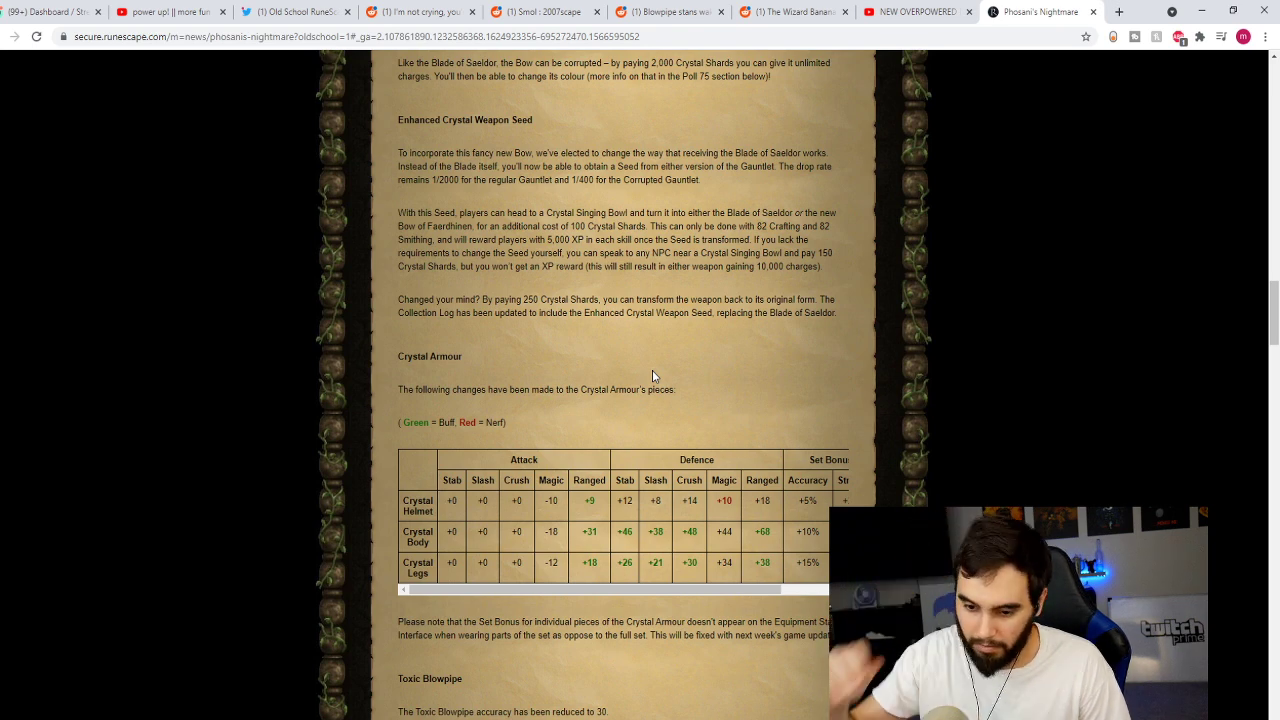
scroll("down", 3)
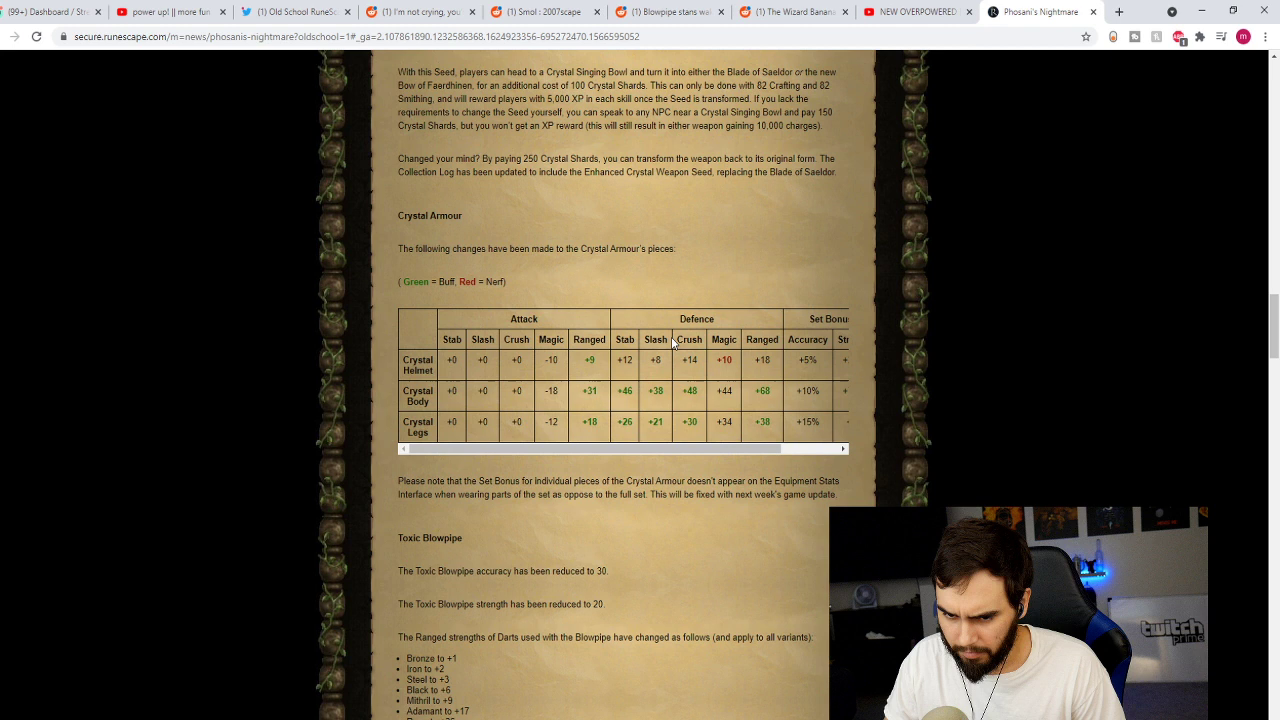
Step: Highlight the Crystal Legs crush and magic values, then scroll to the Toxic Blowpipe changes
left_click_drag(517, 421, 552, 421)
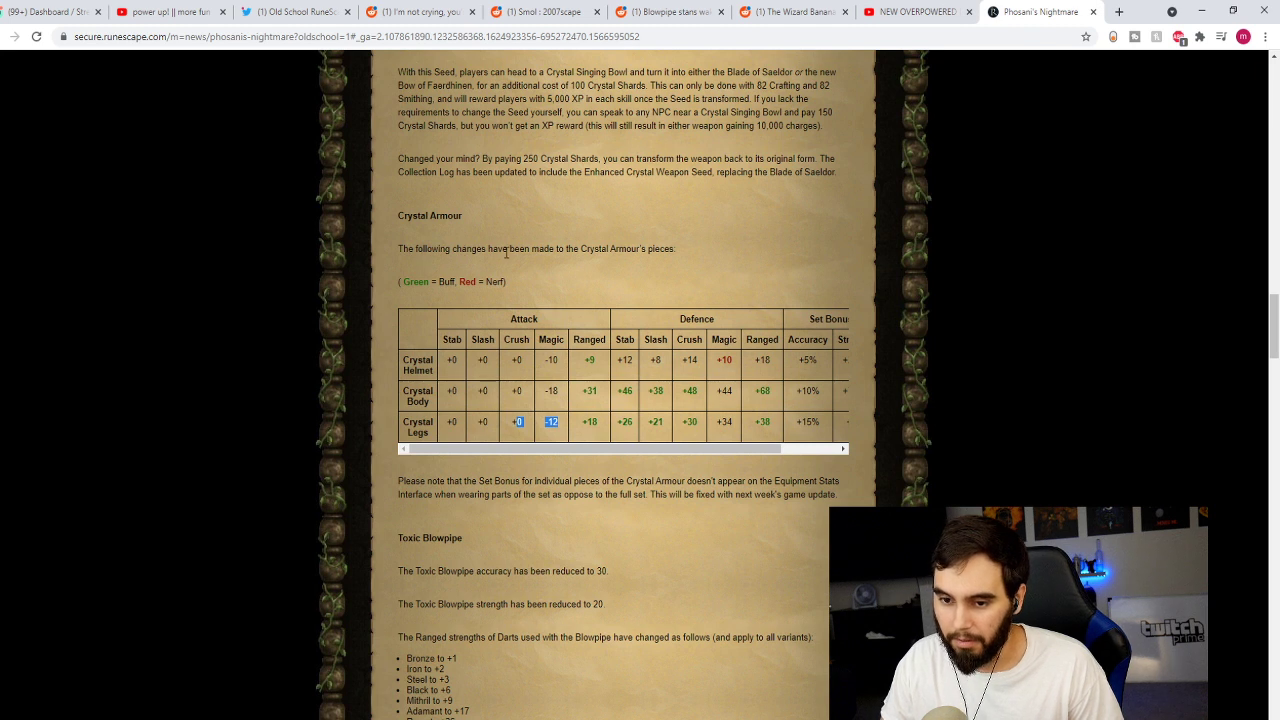
mouse_move(562, 262)
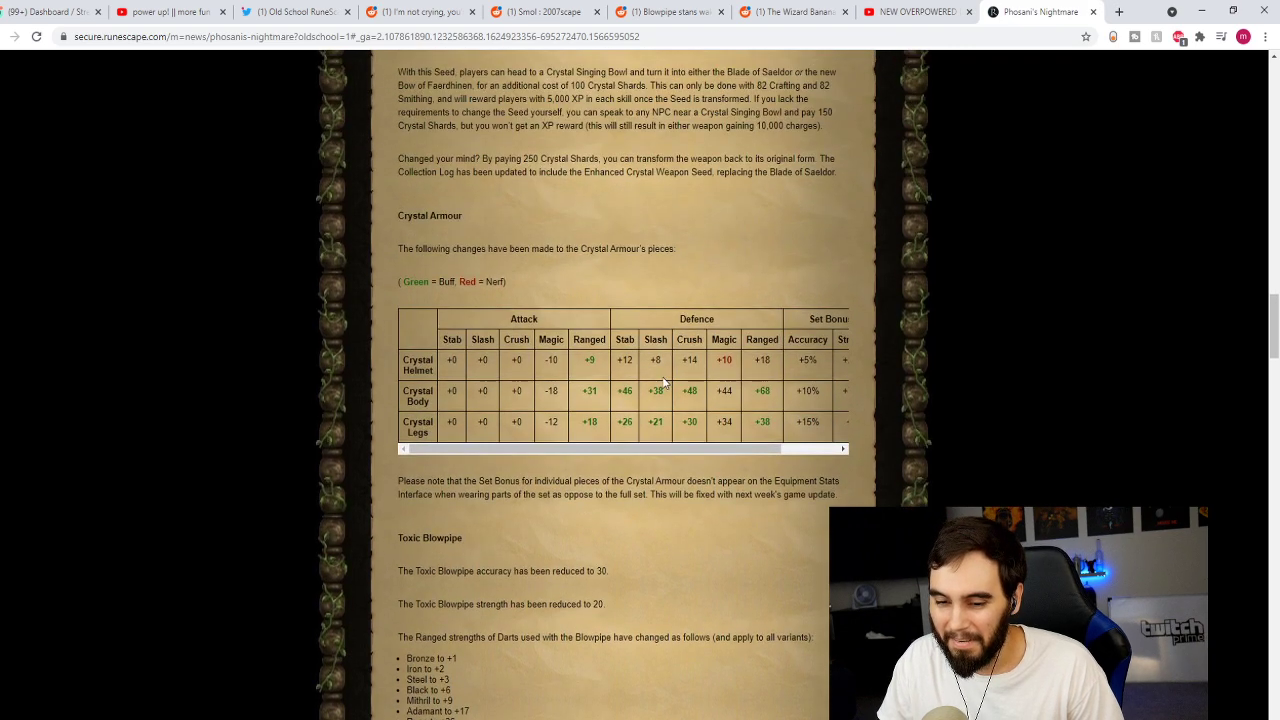
mouse_move(690, 365)
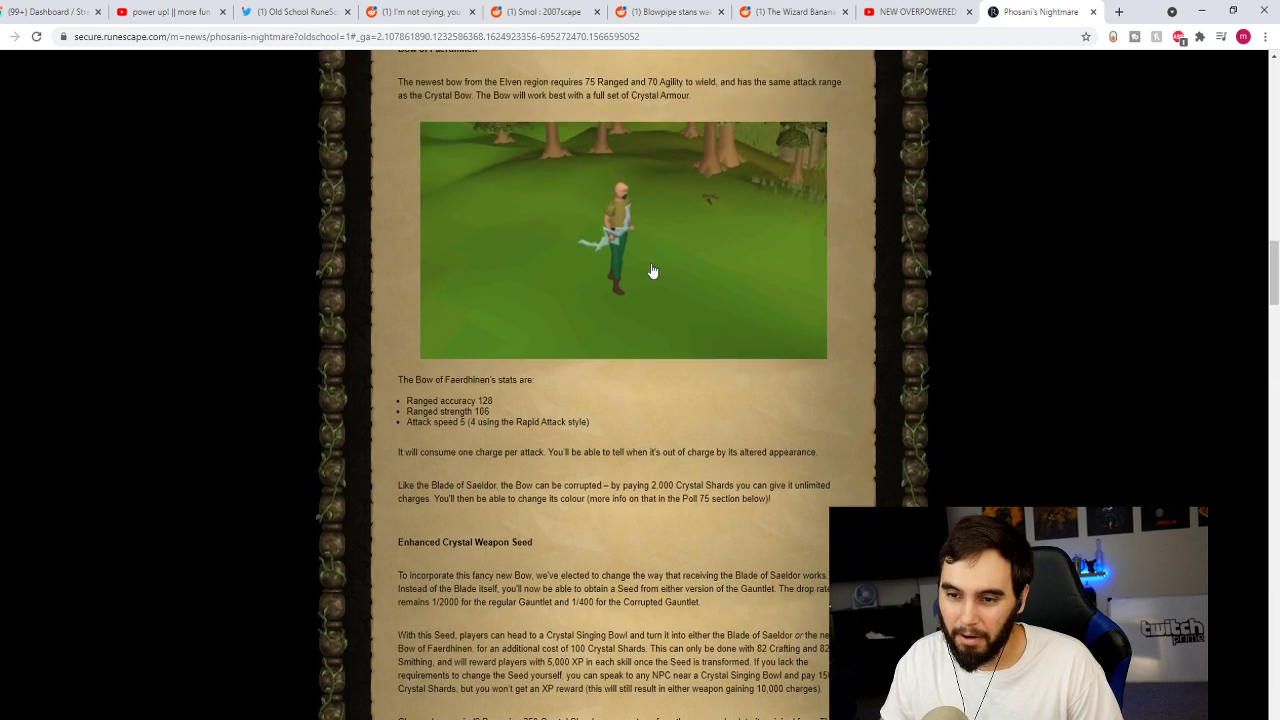
scroll("down", 3)
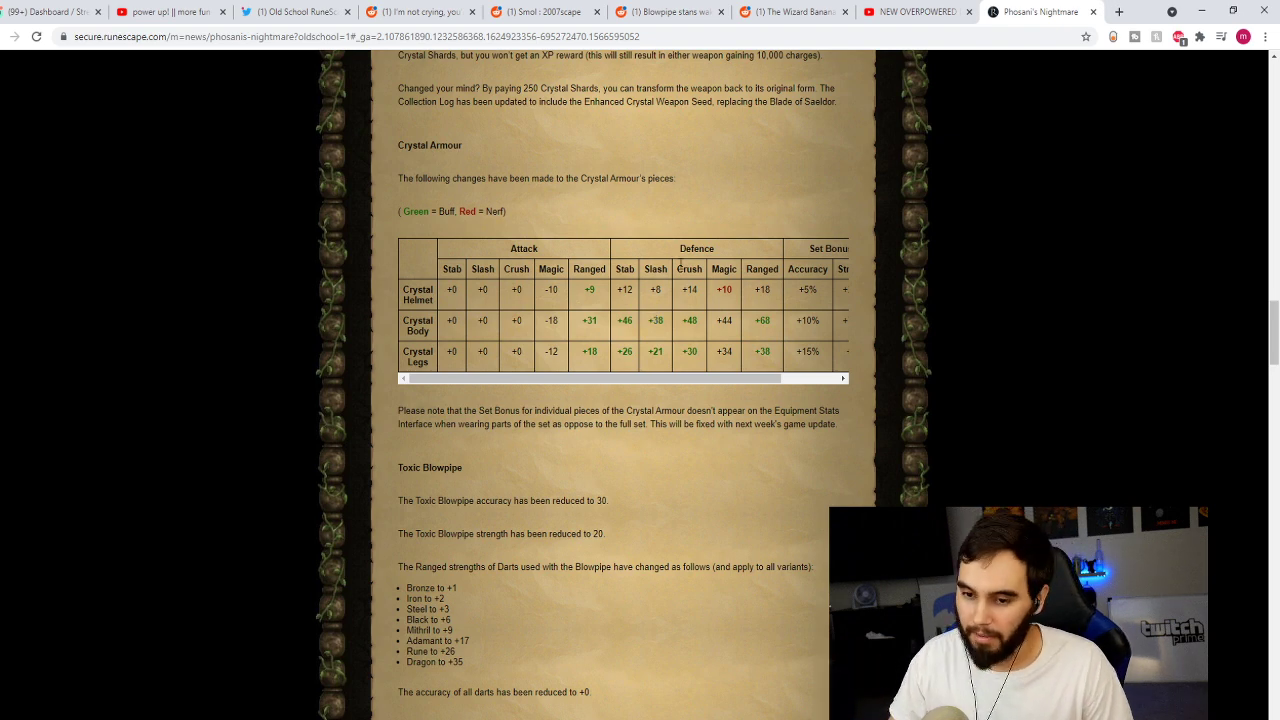
scroll("down", 3)
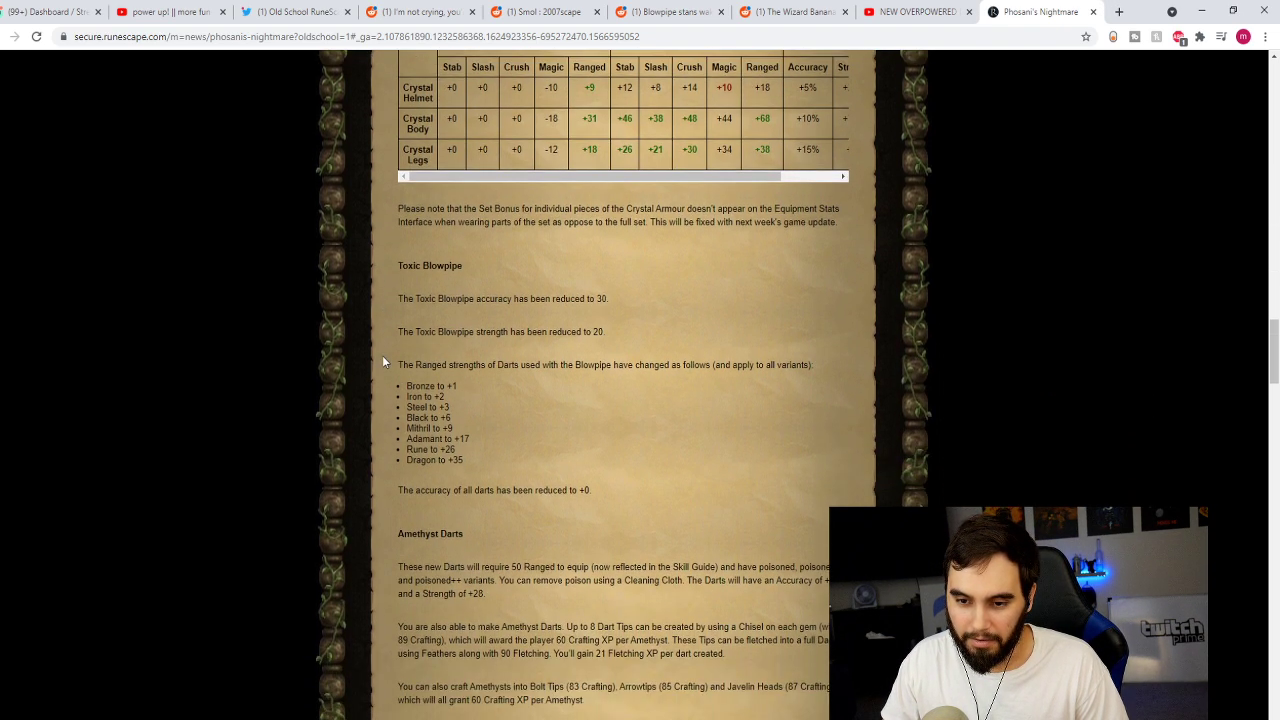
scroll("down", 3)
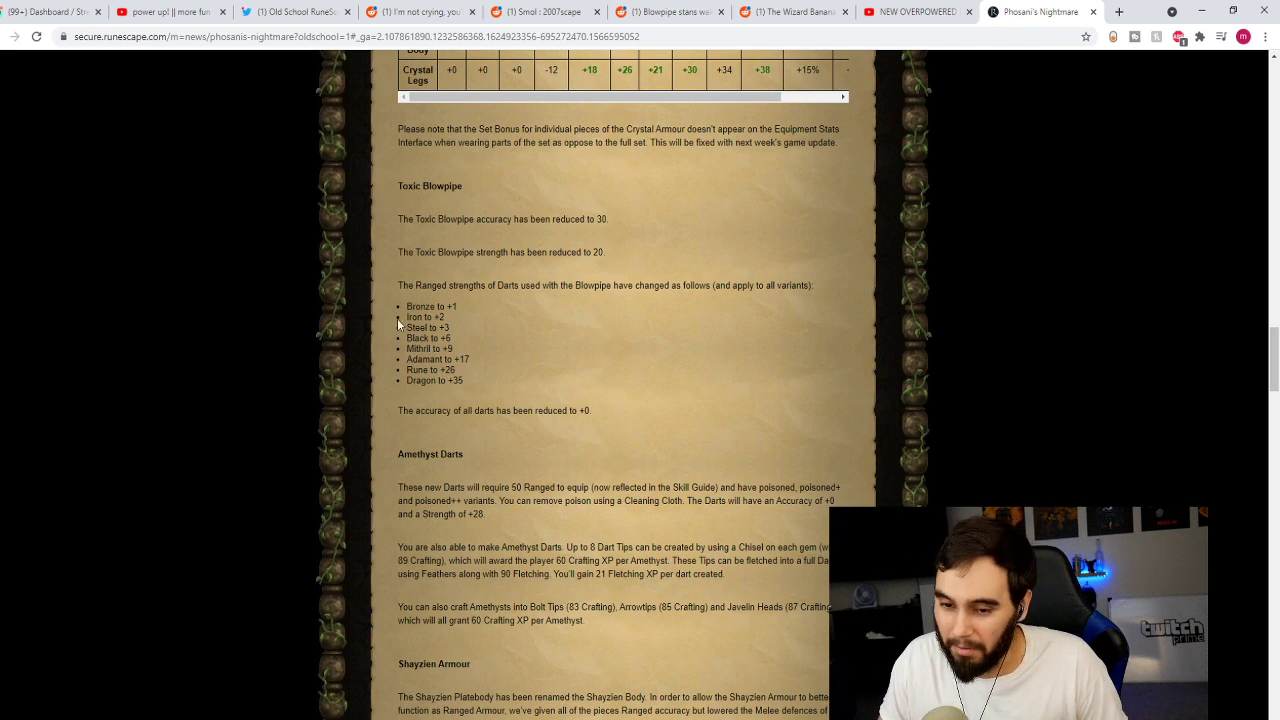
mouse_move(477, 251)
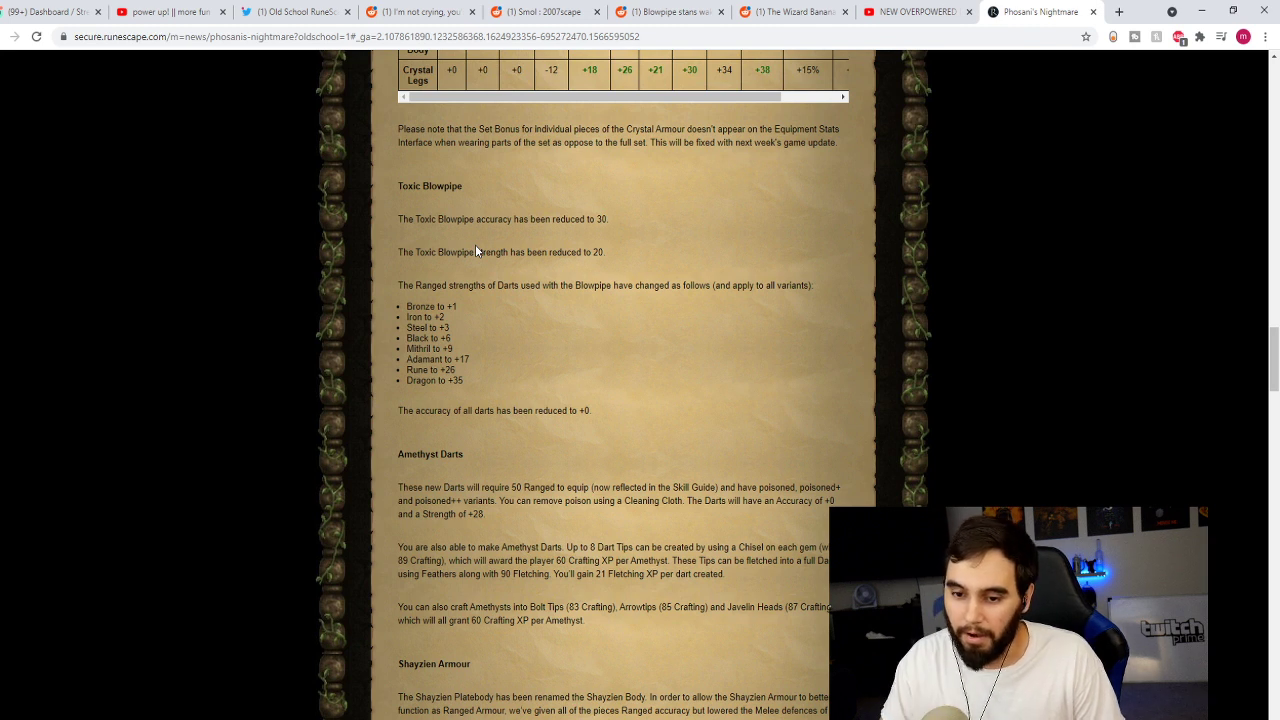
mouse_move(490, 337)
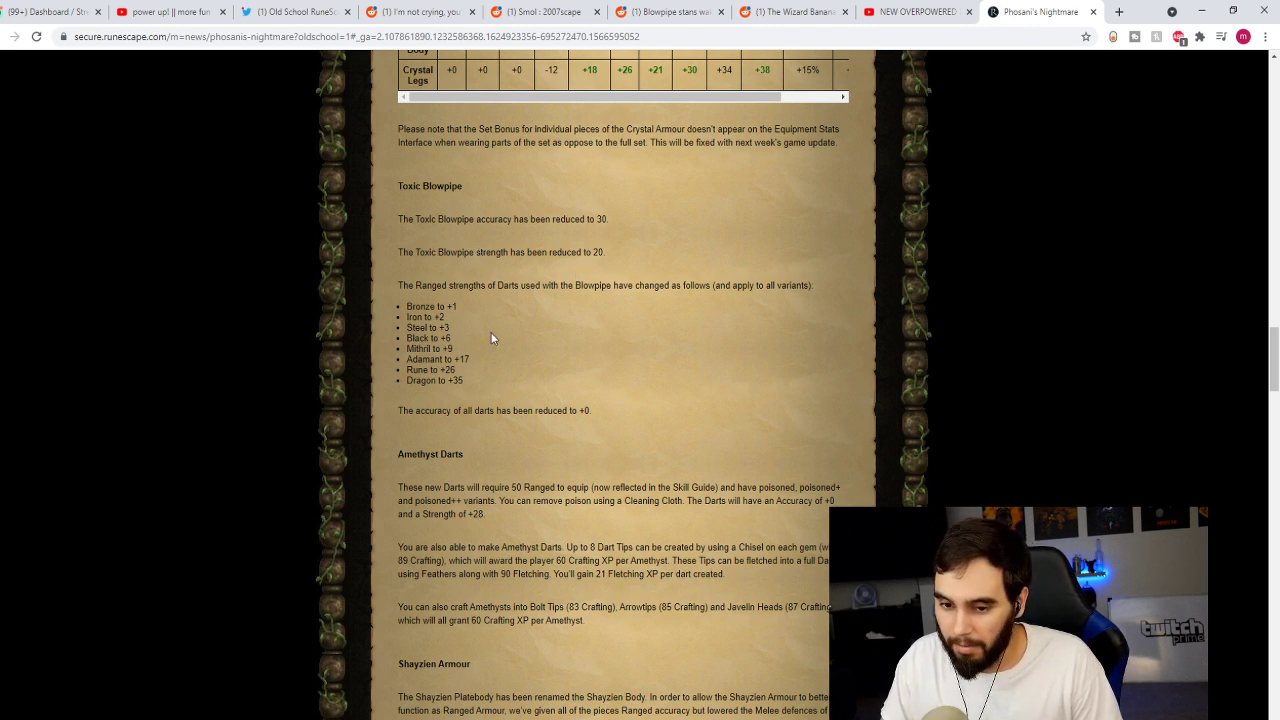
mouse_move(472, 368)
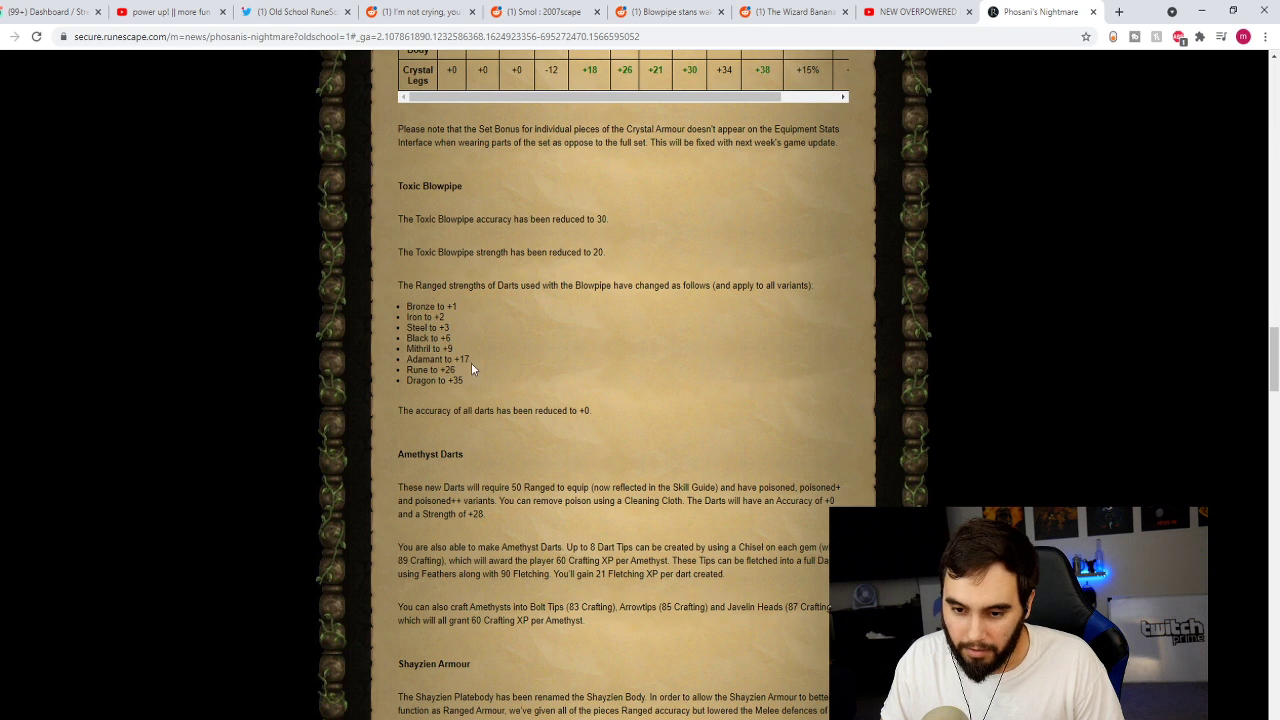
left_click_drag(408, 306, 463, 380)
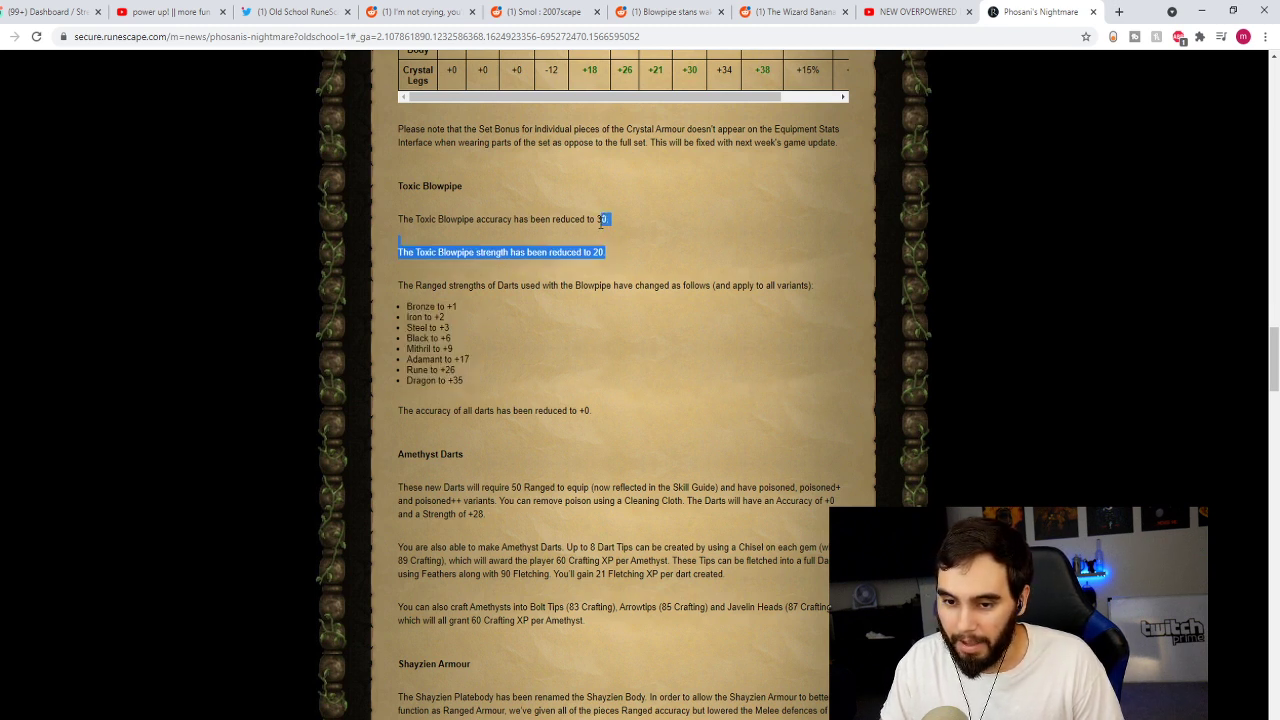
left_click(610, 252)
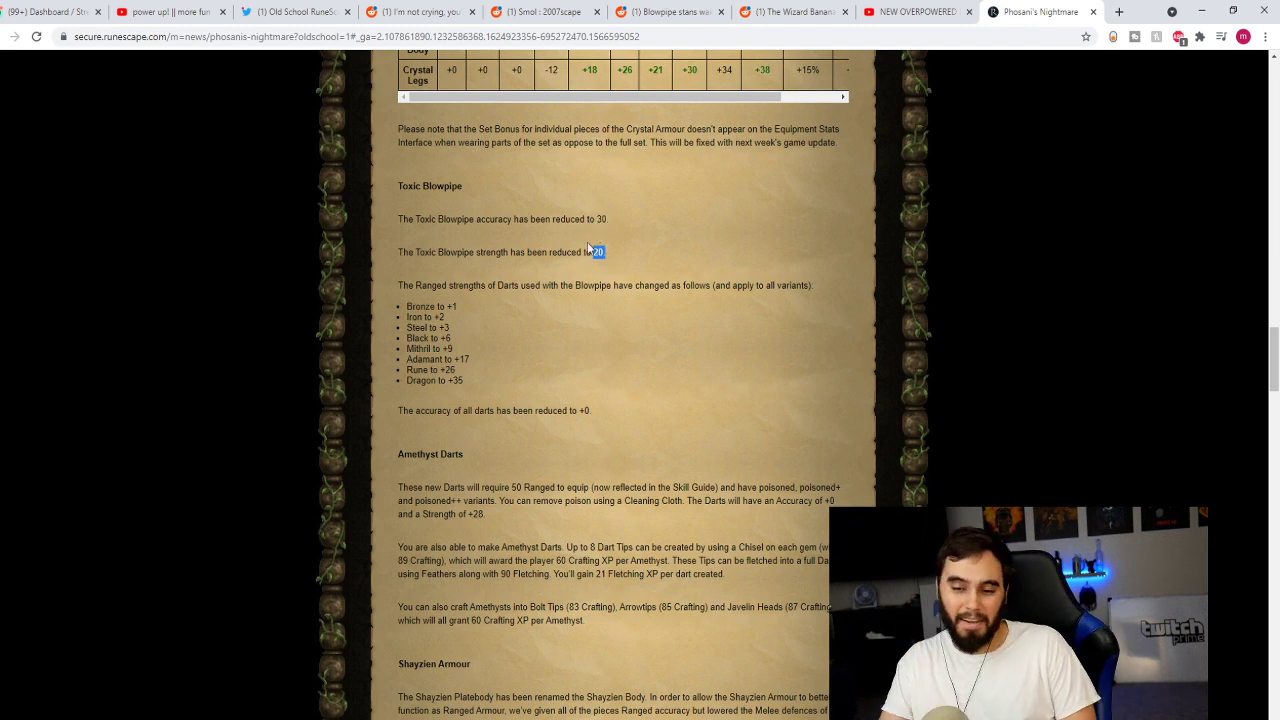
scroll("down", 3)
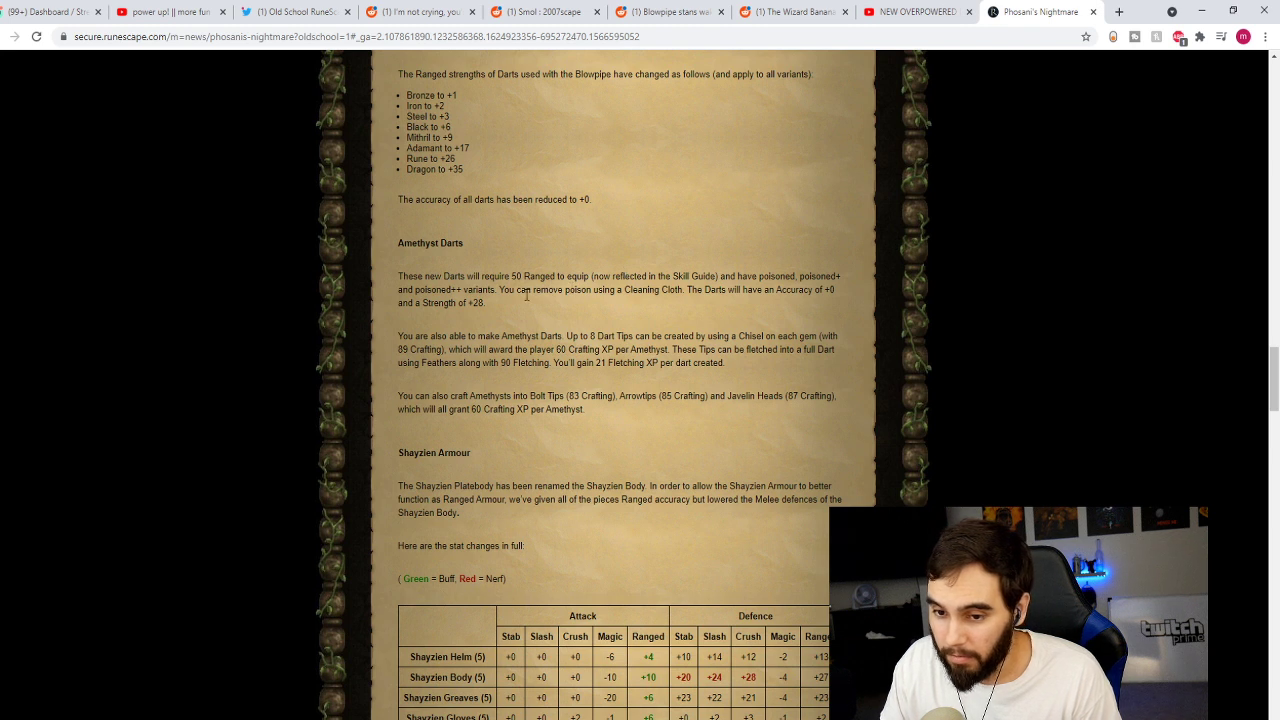
mouse_move(596, 308)
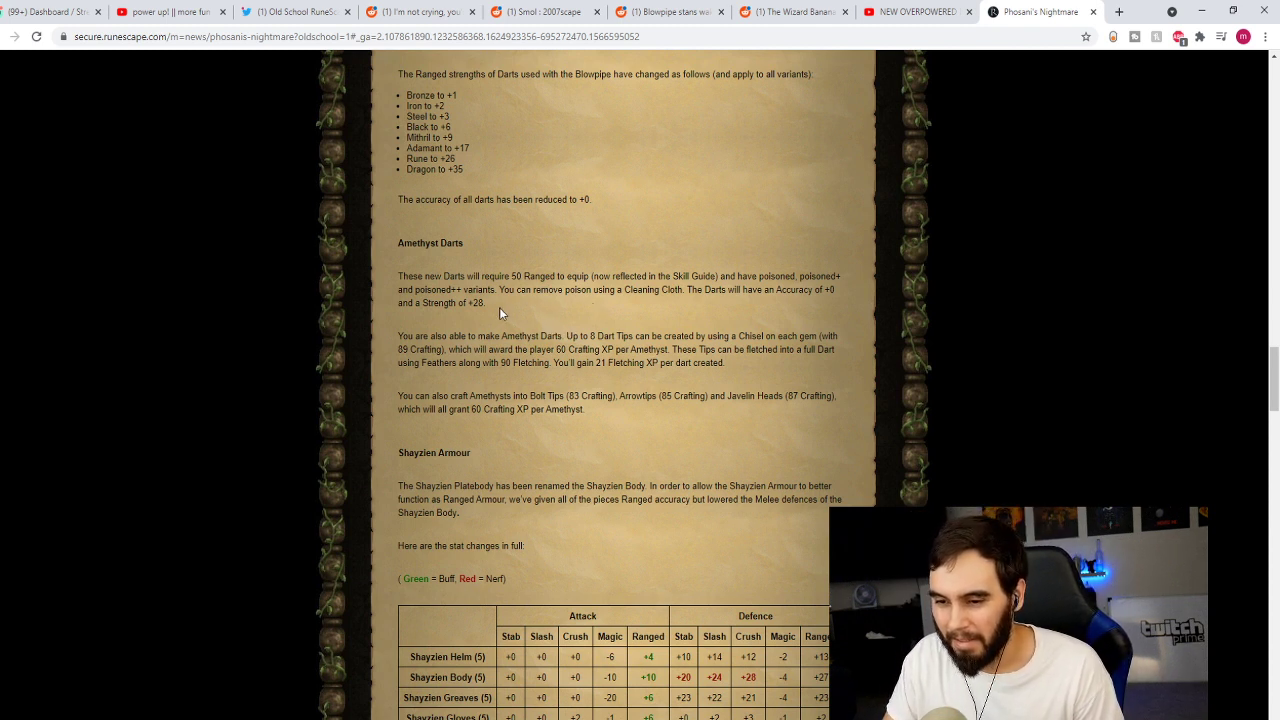
mouse_move(477, 315)
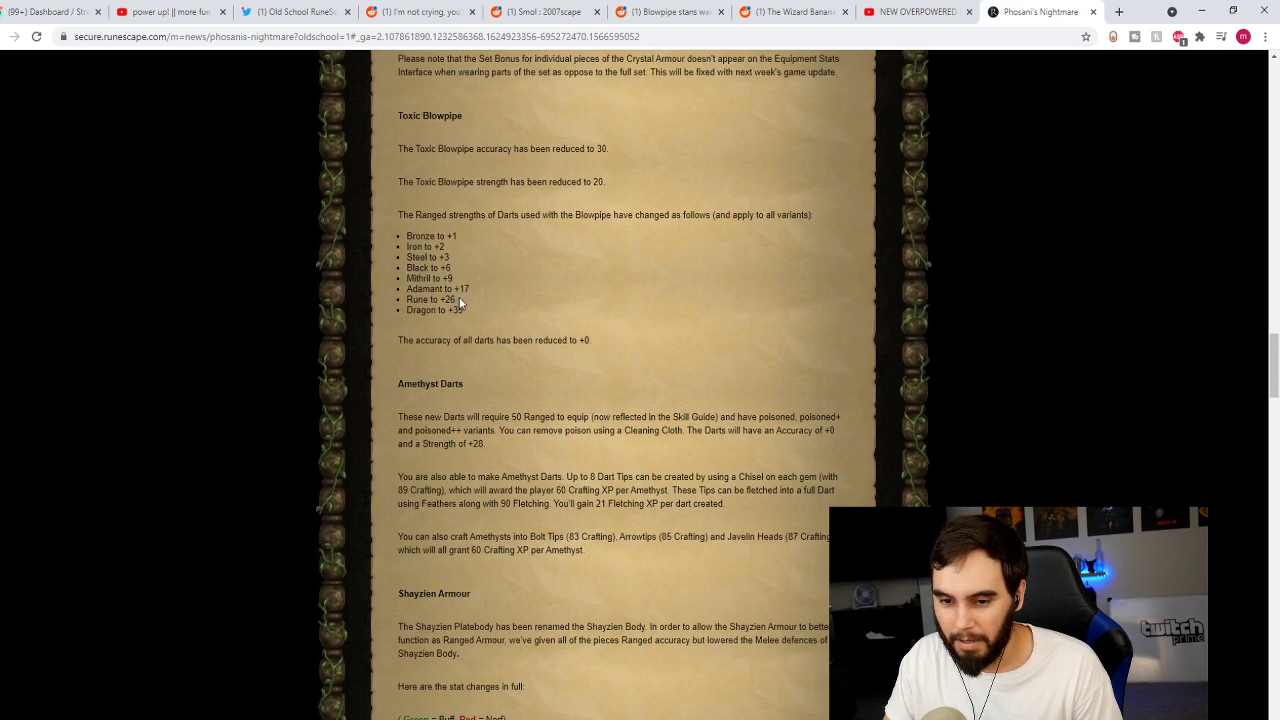
Step: Scroll past Amethyst Darts, Shayzien Armour, Armadyl Crossbow and Other Changes to Poll 75
scroll("down", 3)
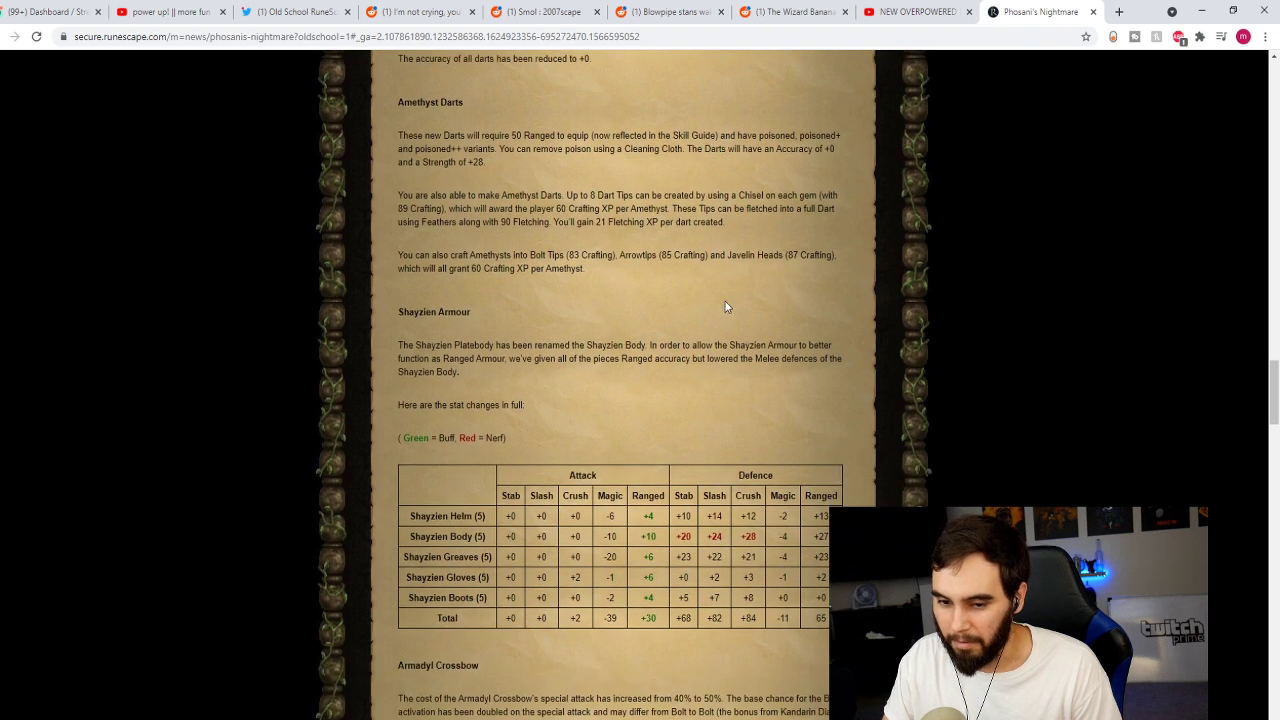
scroll("down", 3)
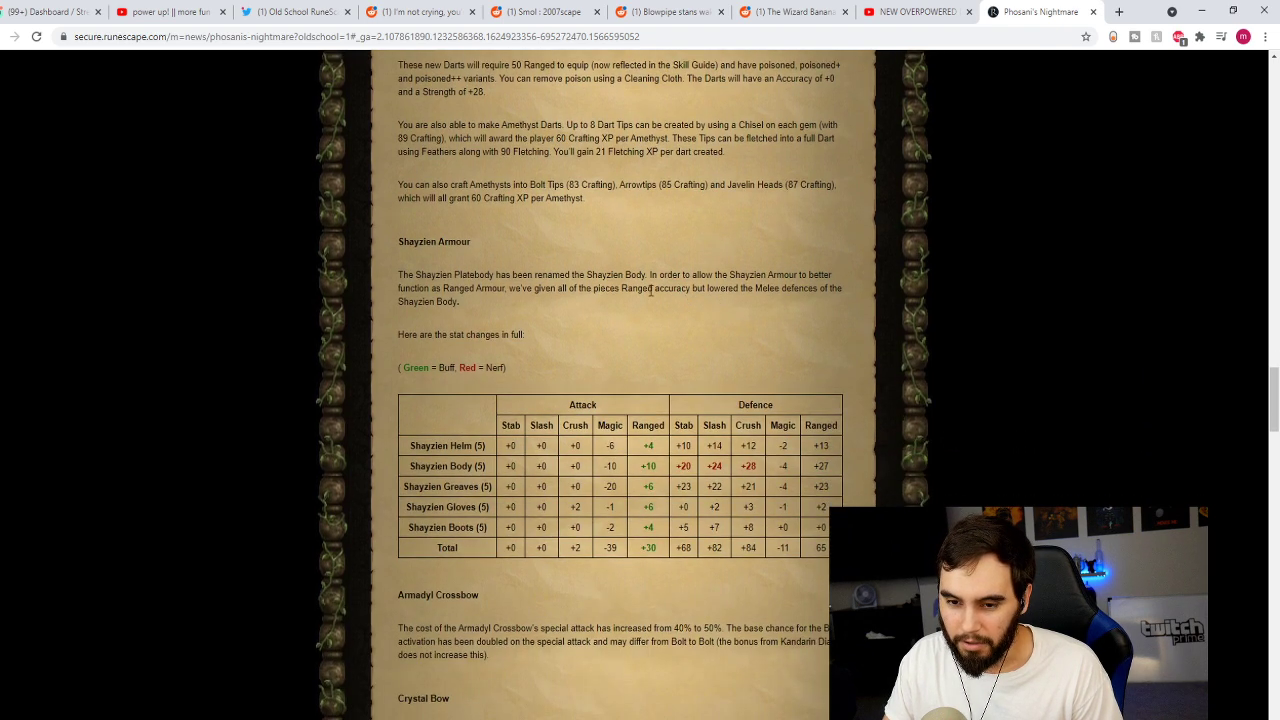
scroll("down", 3)
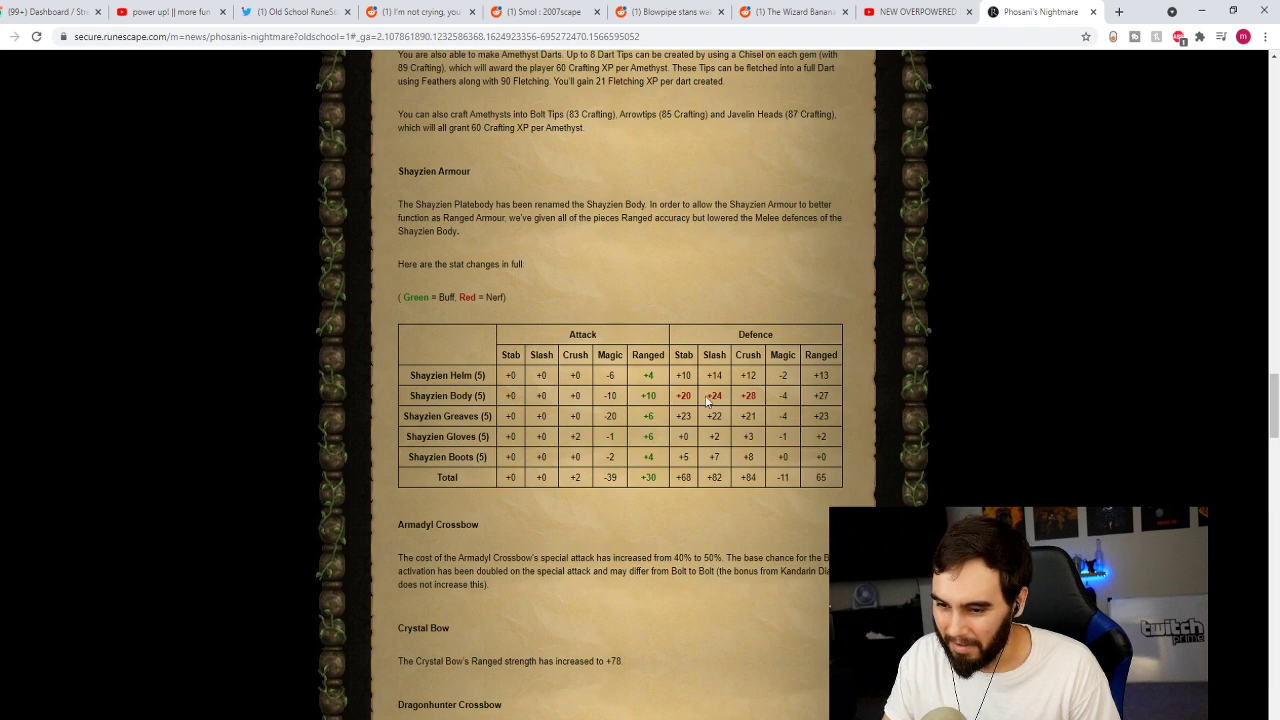
scroll("down", 3)
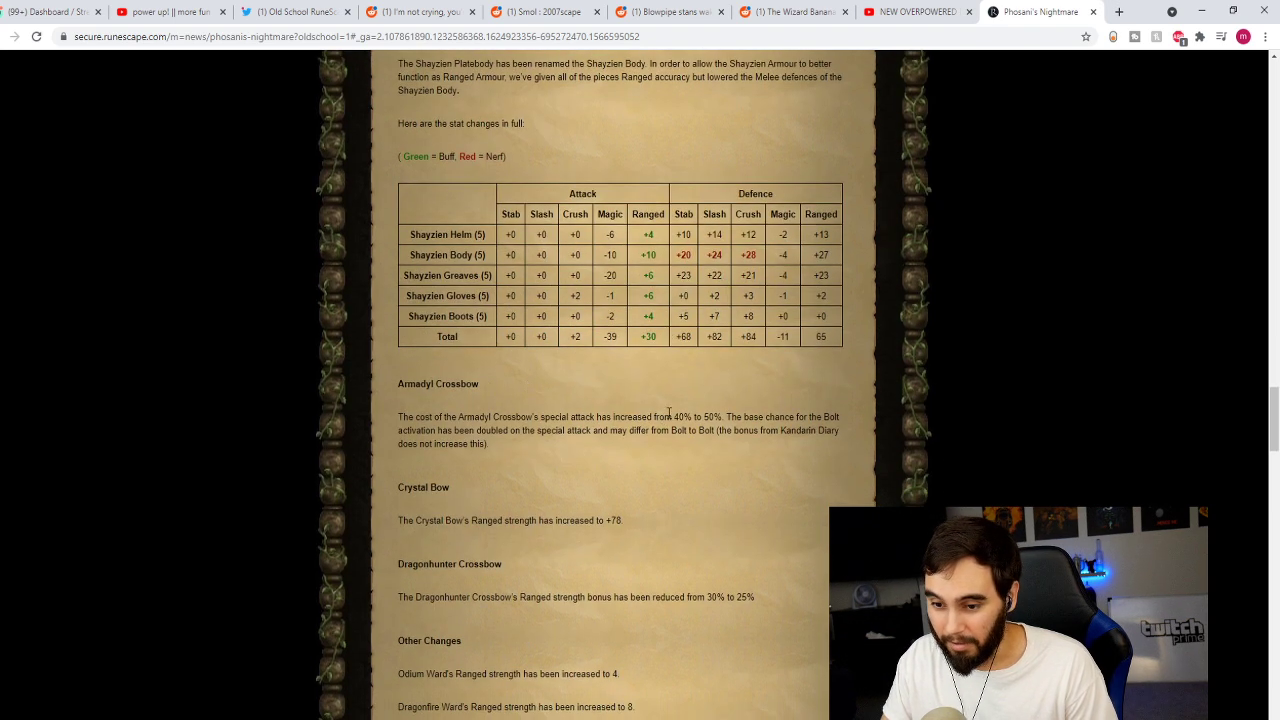
scroll("down", 3)
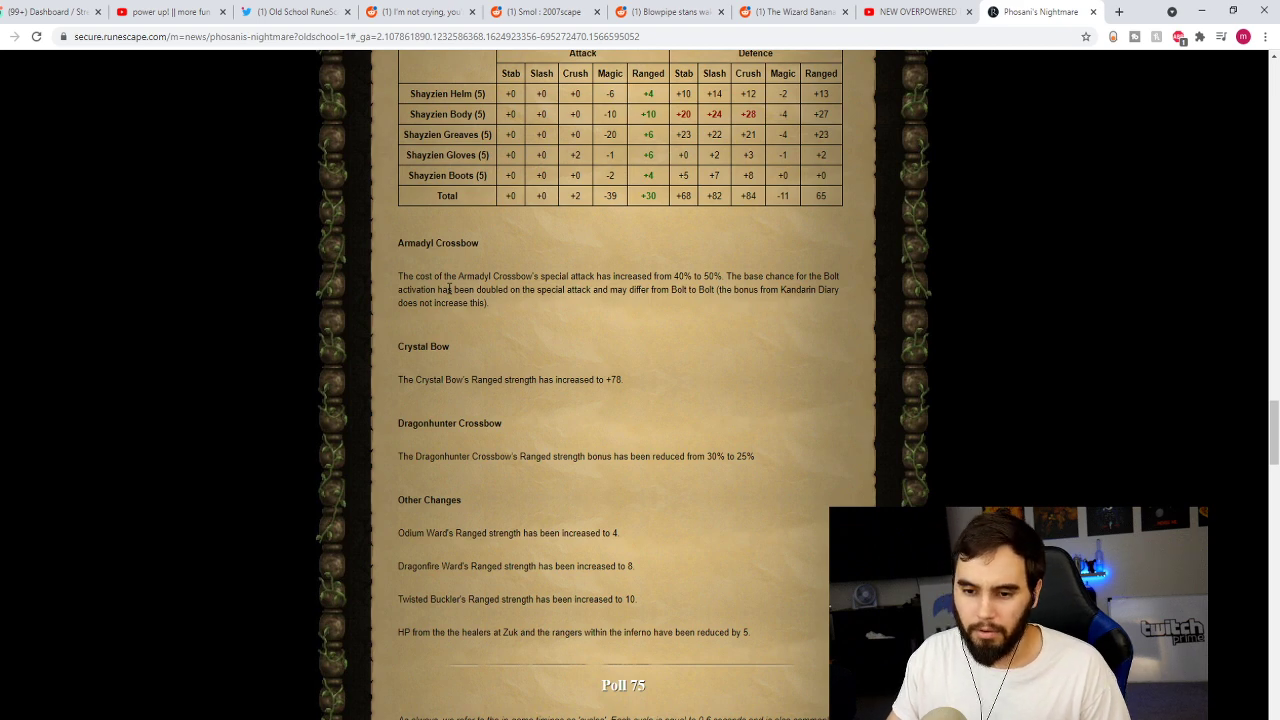
mouse_move(545, 302)
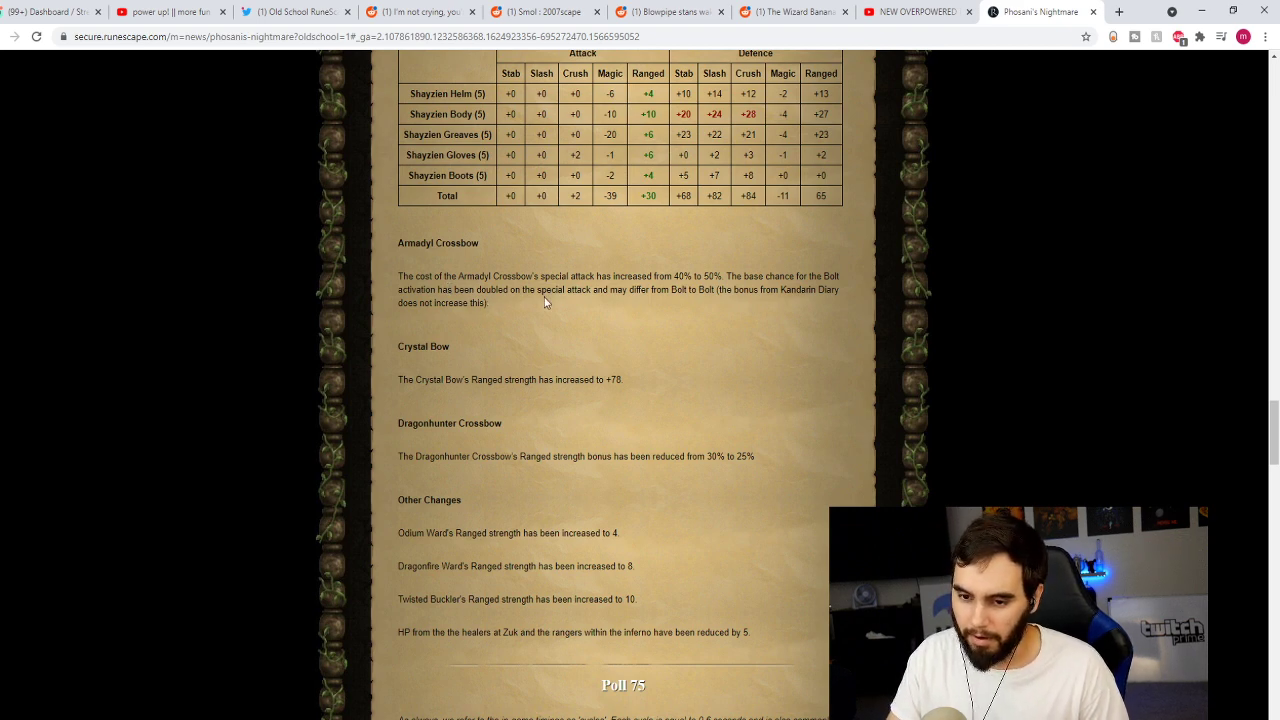
Step: Highlight the Dragonhunter Crossbow's 30% to 25% bonus reduction figures
scroll("down", 3)
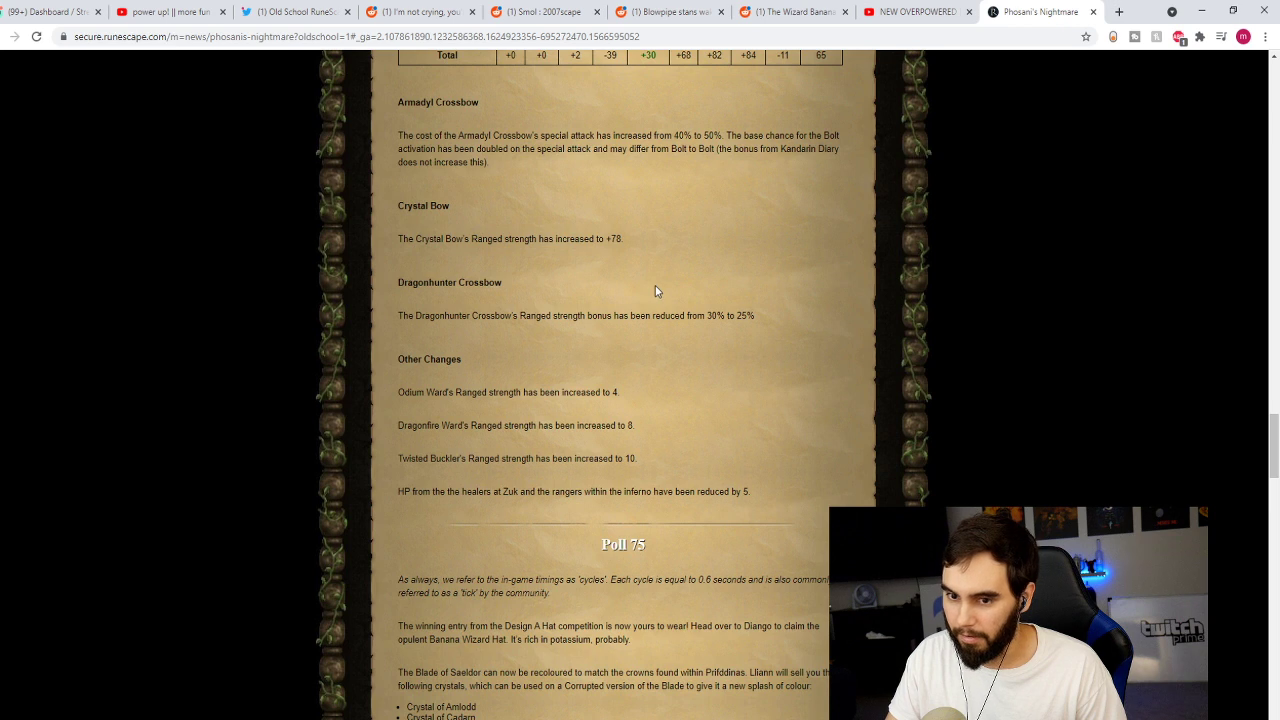
mouse_move(505, 252)
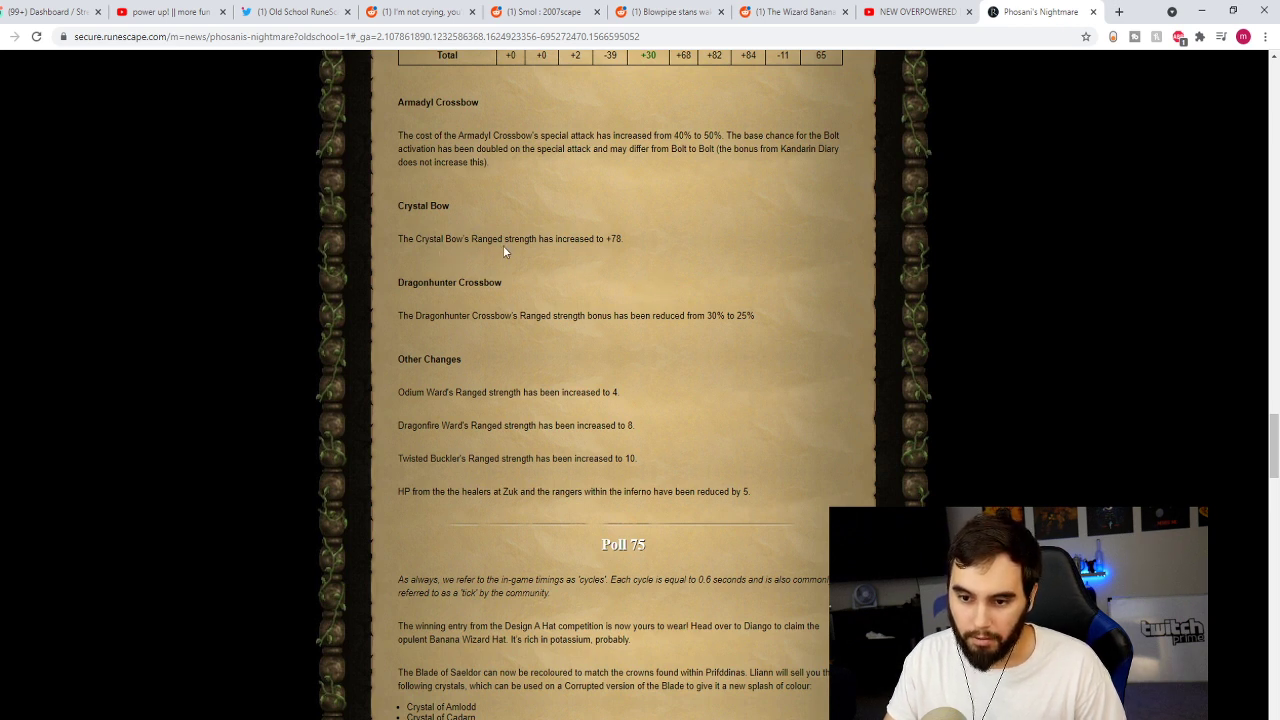
double_click(615, 238)
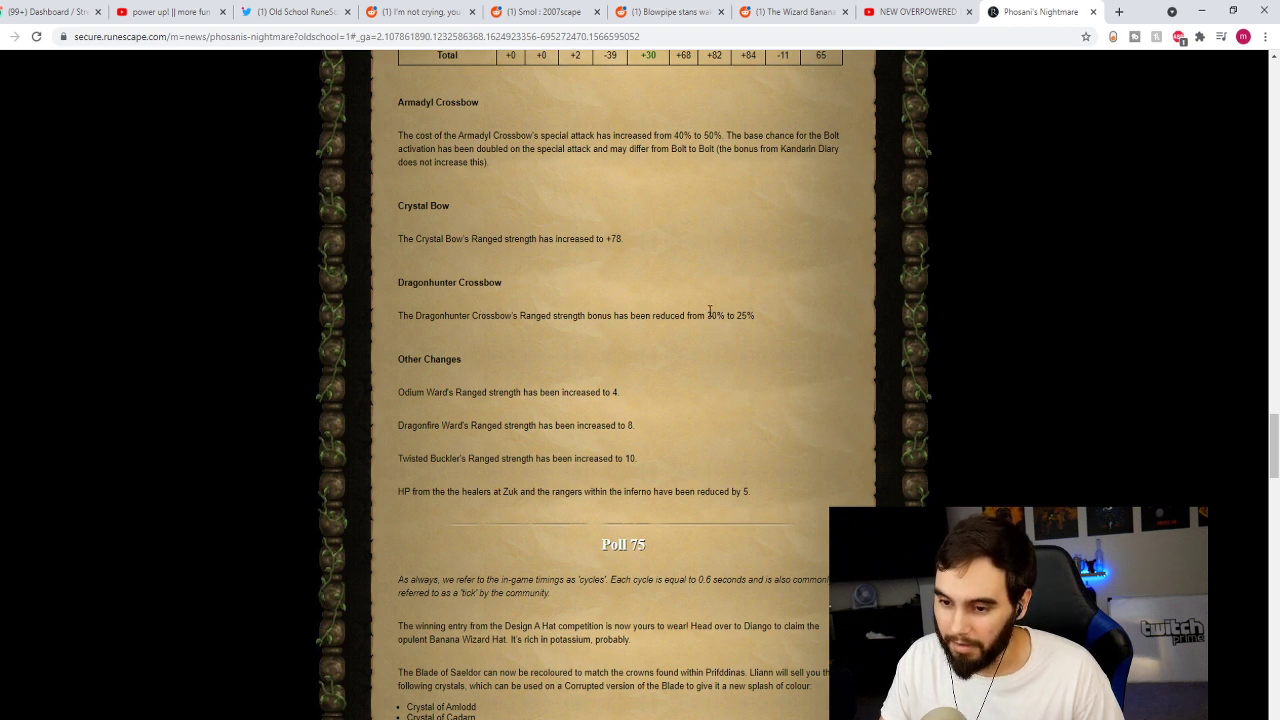
left_click_drag(707, 315, 748, 315)
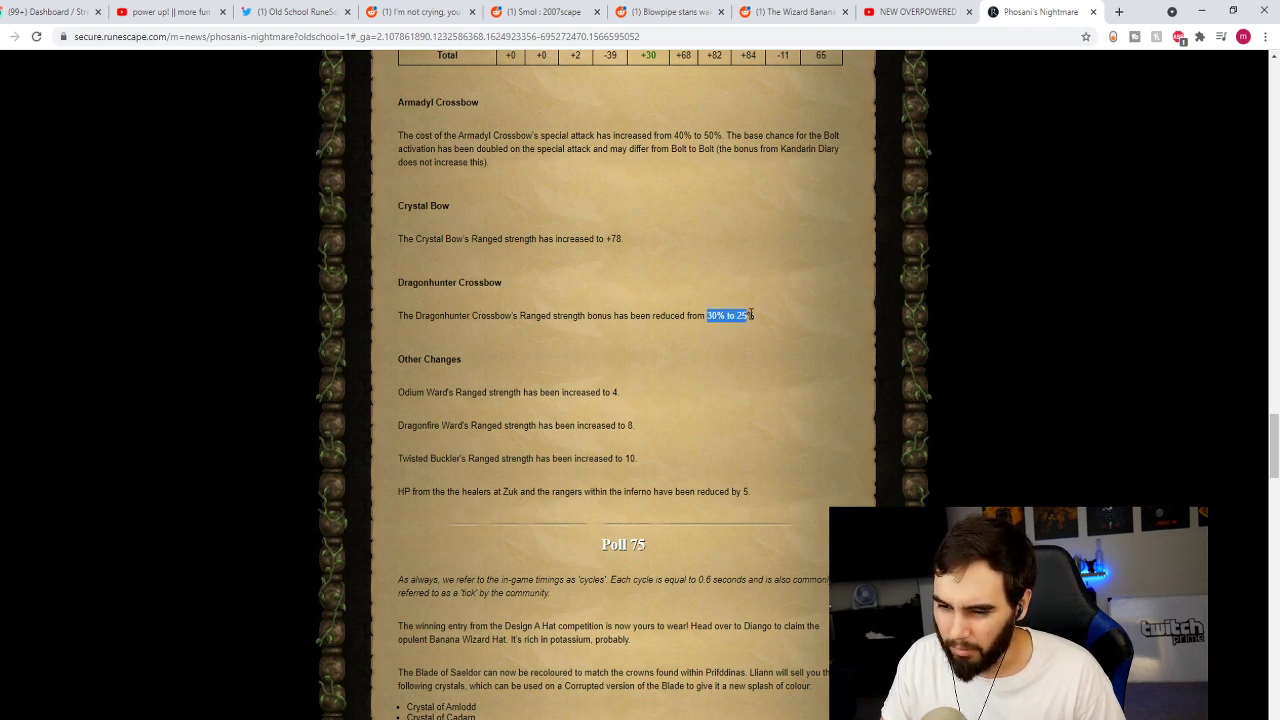
Step: Clear the highlight and scroll to the Bow of Faerdhinen rebalance section
left_click(627, 343)
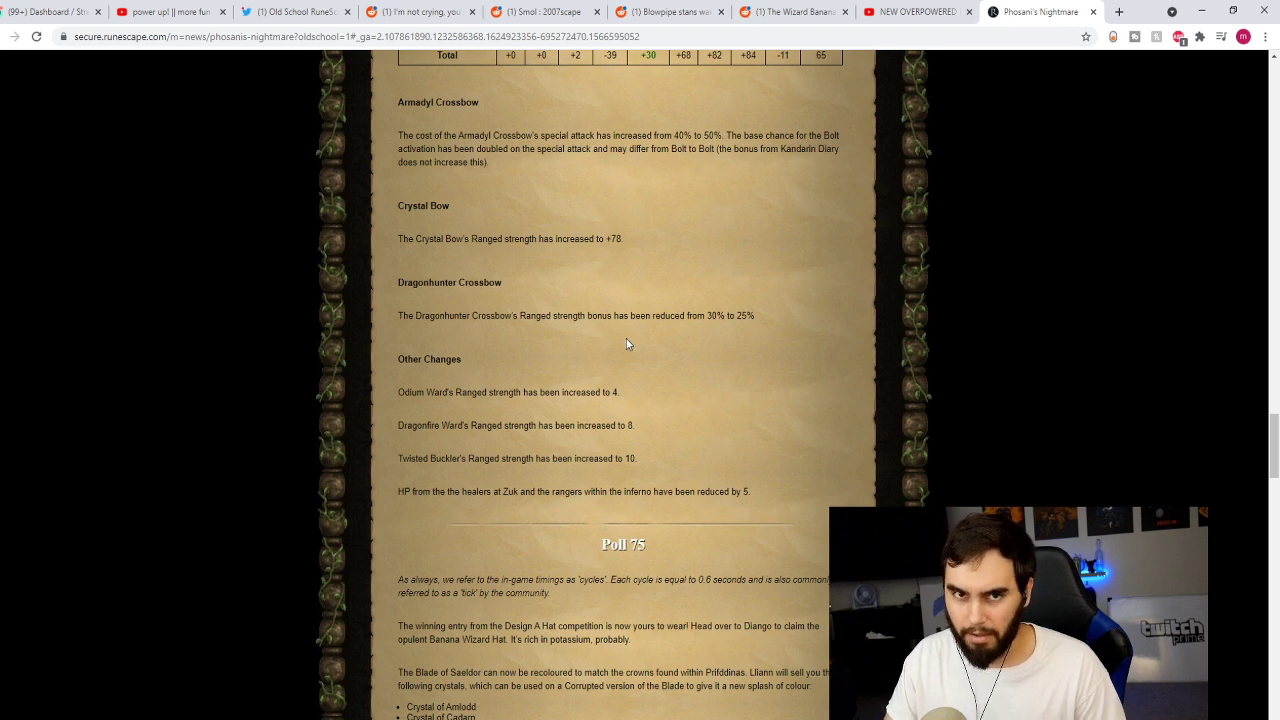
mouse_move(641, 310)
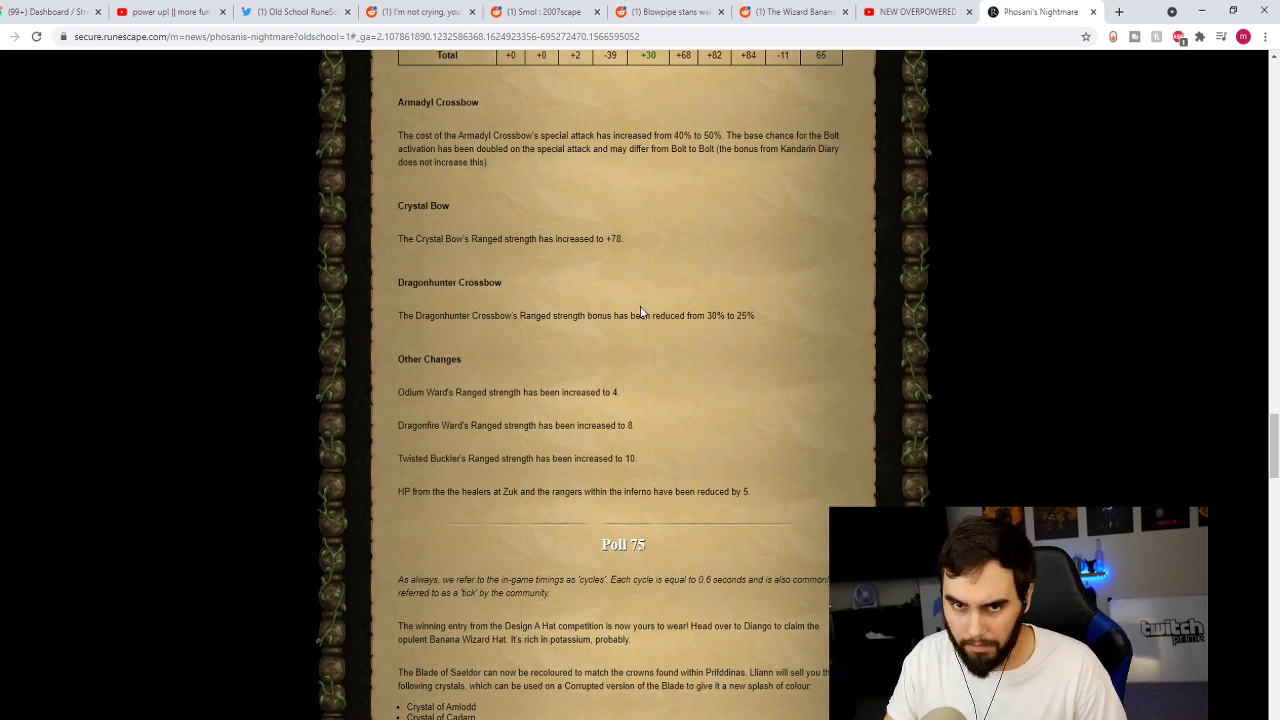
scroll("down", 3)
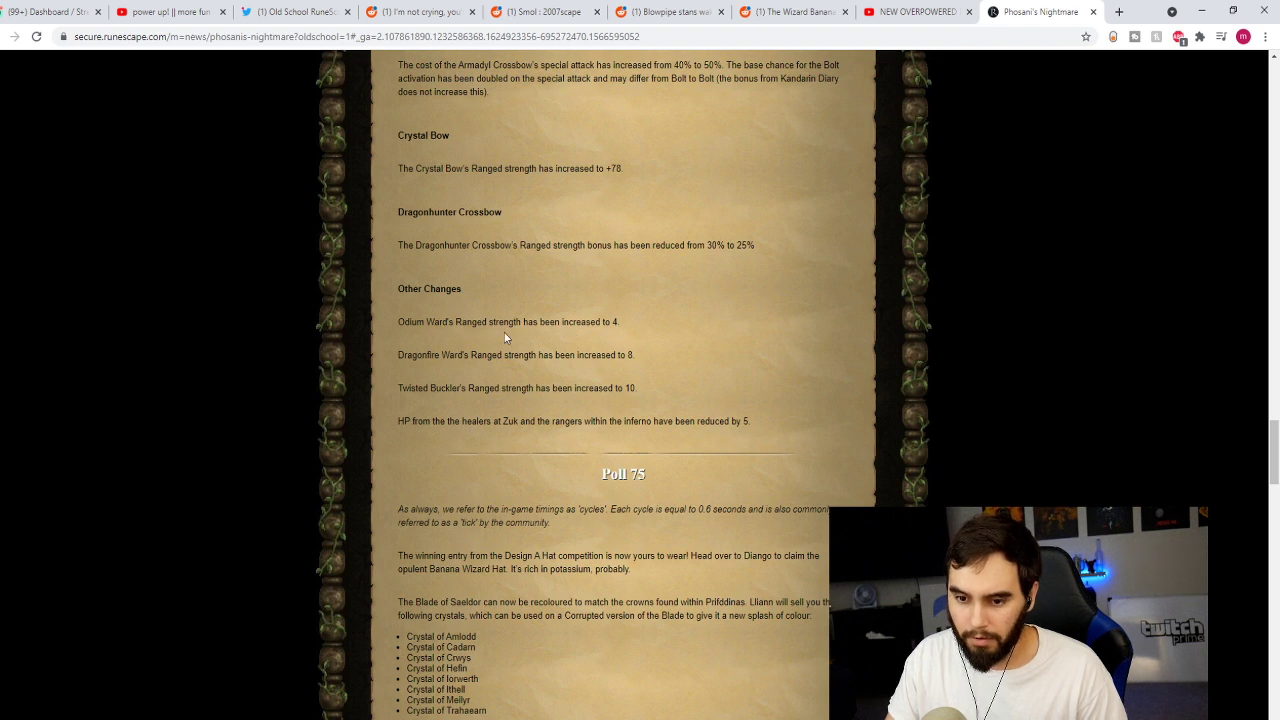
mouse_move(430, 355)
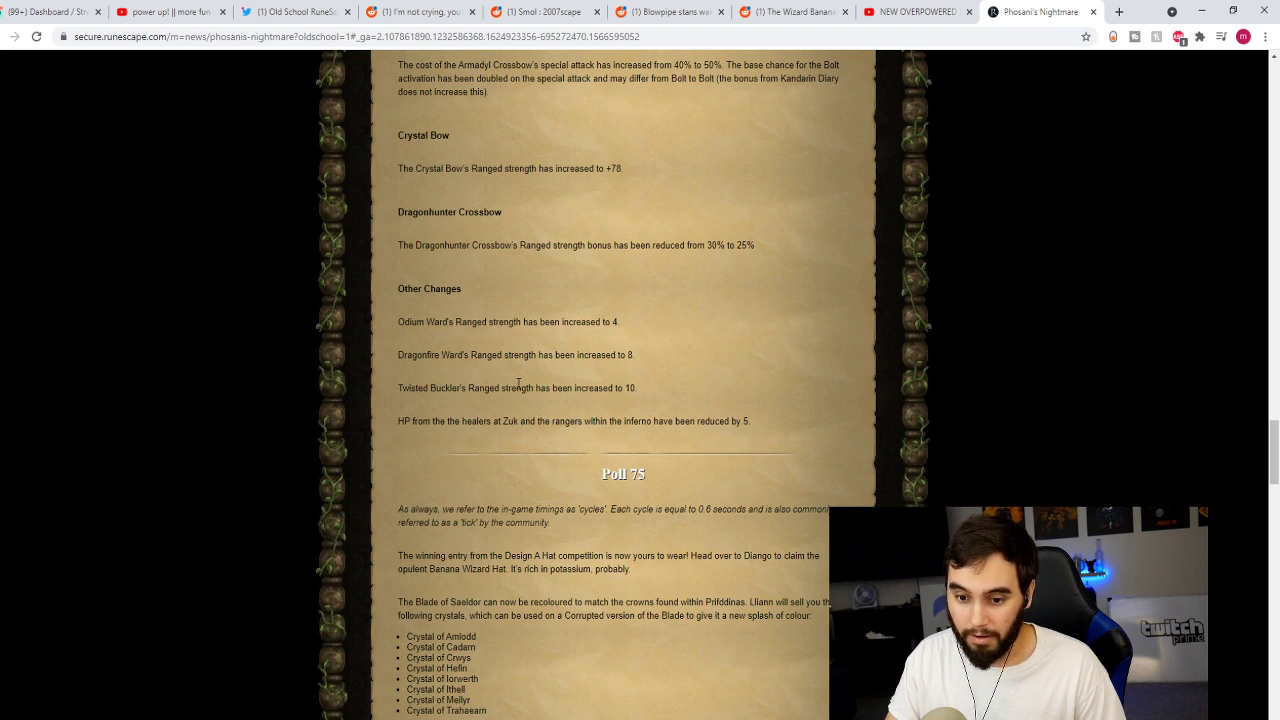
scroll("down", 3)
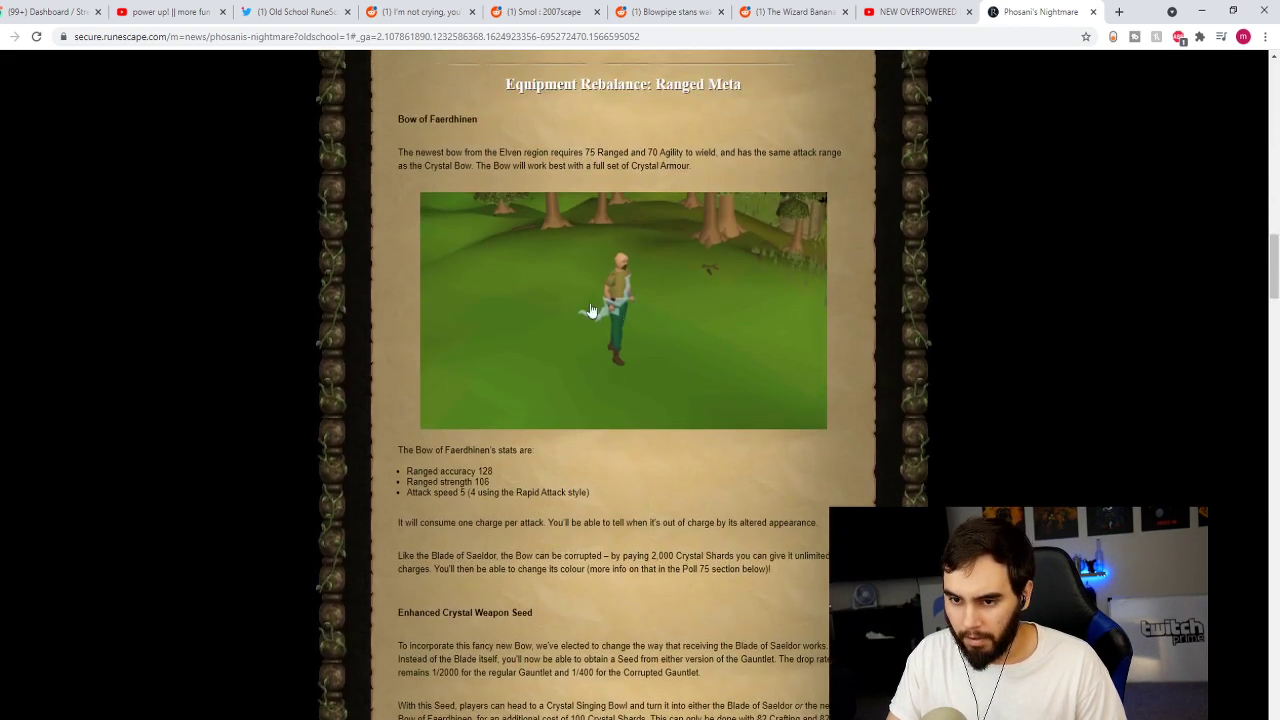
Step: Skim Poll 75 and the Saeldor recolour changes, ending at the article's top
scroll("down", 3)
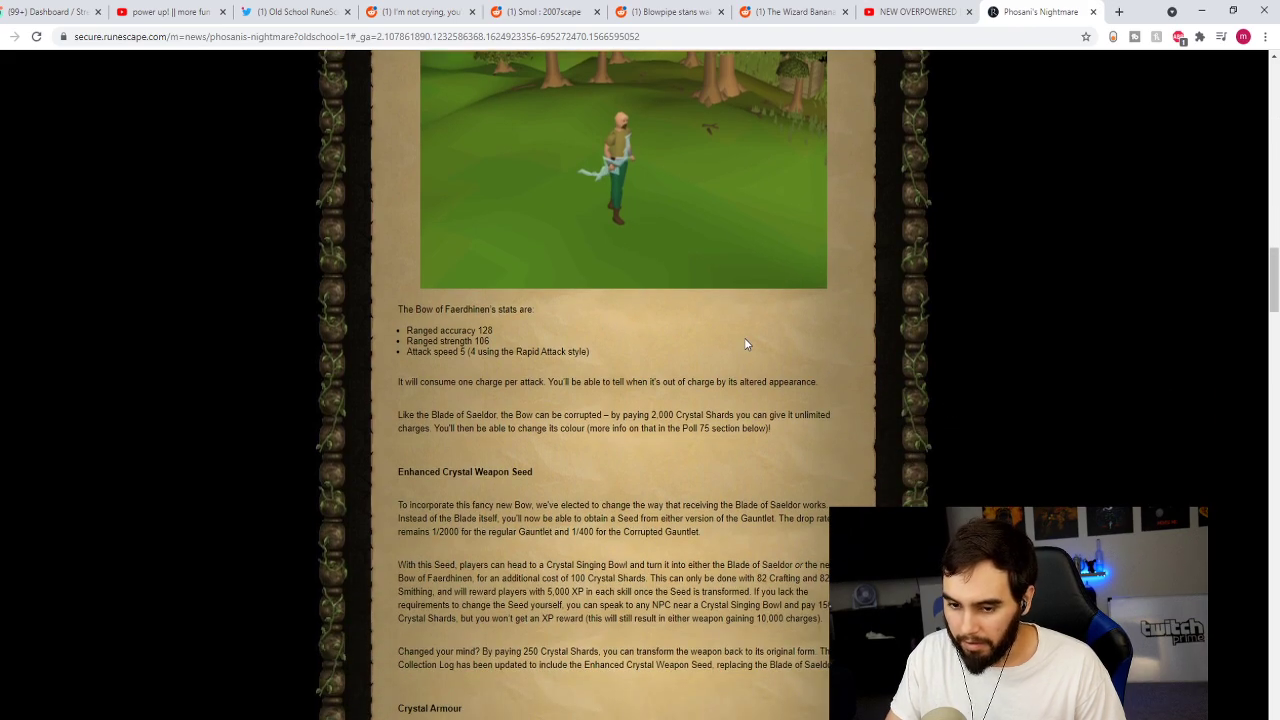
scroll("down", 3)
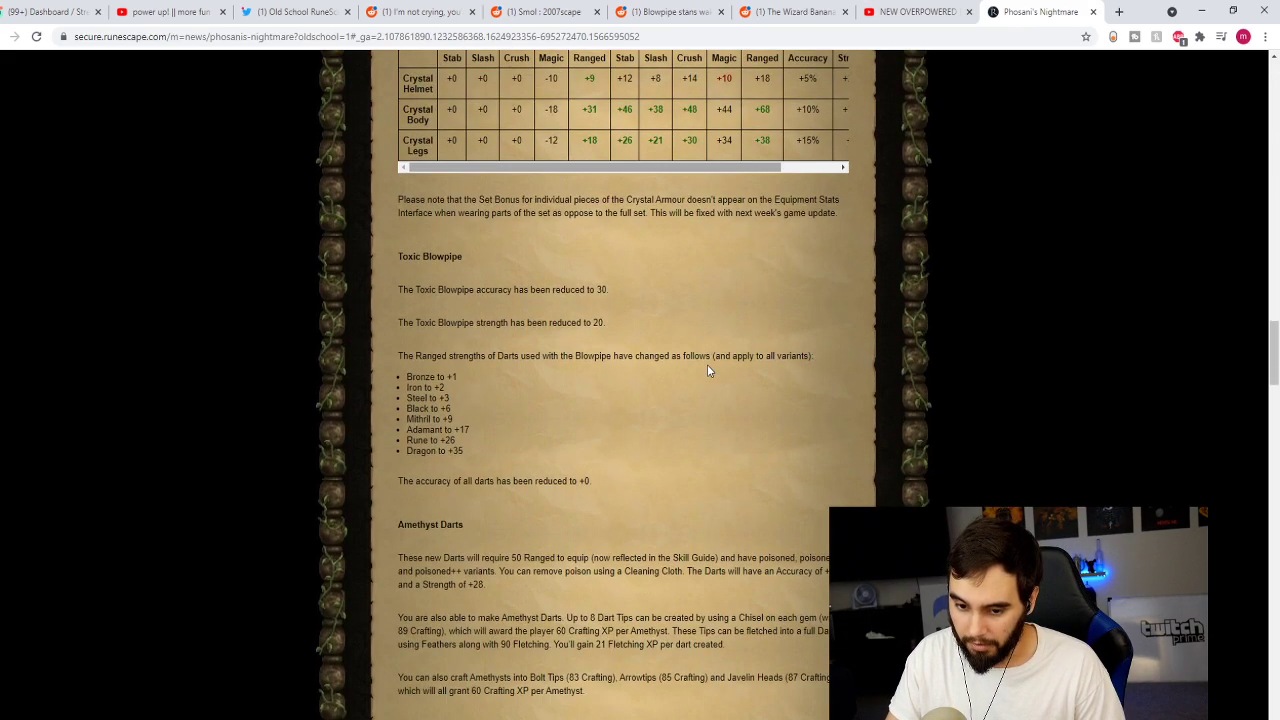
scroll("down", 3)
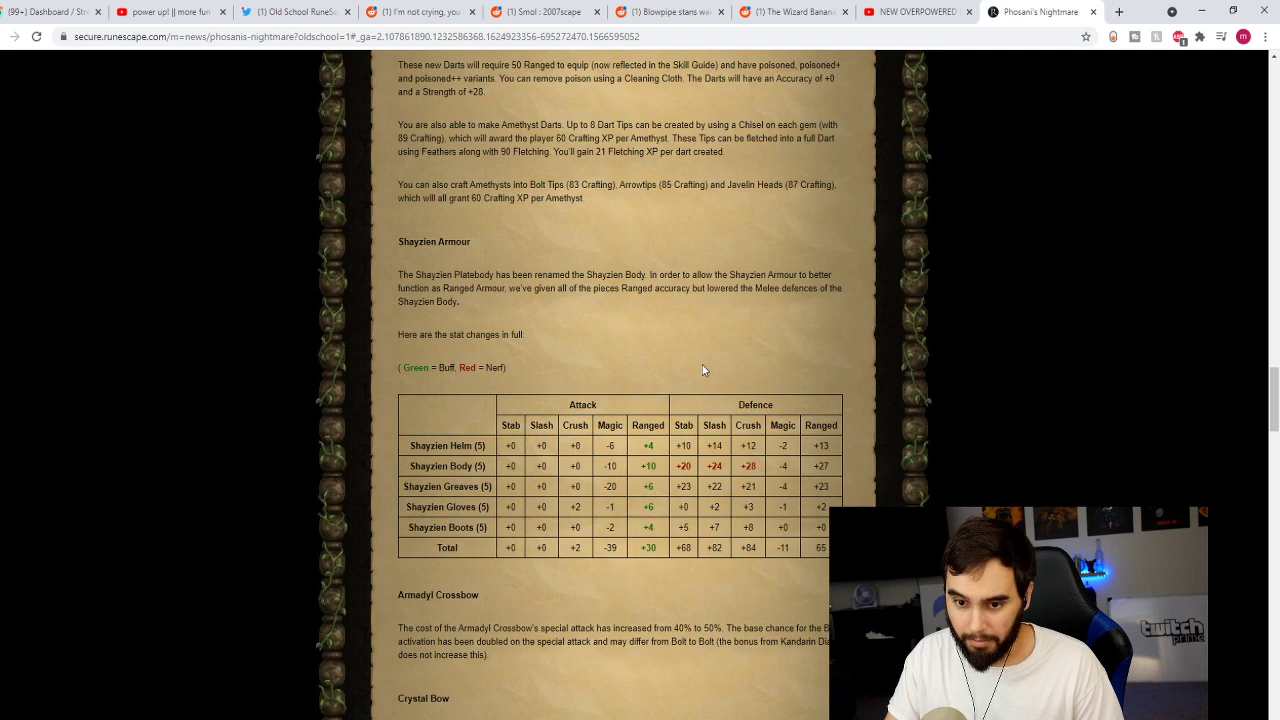
scroll("down", 3)
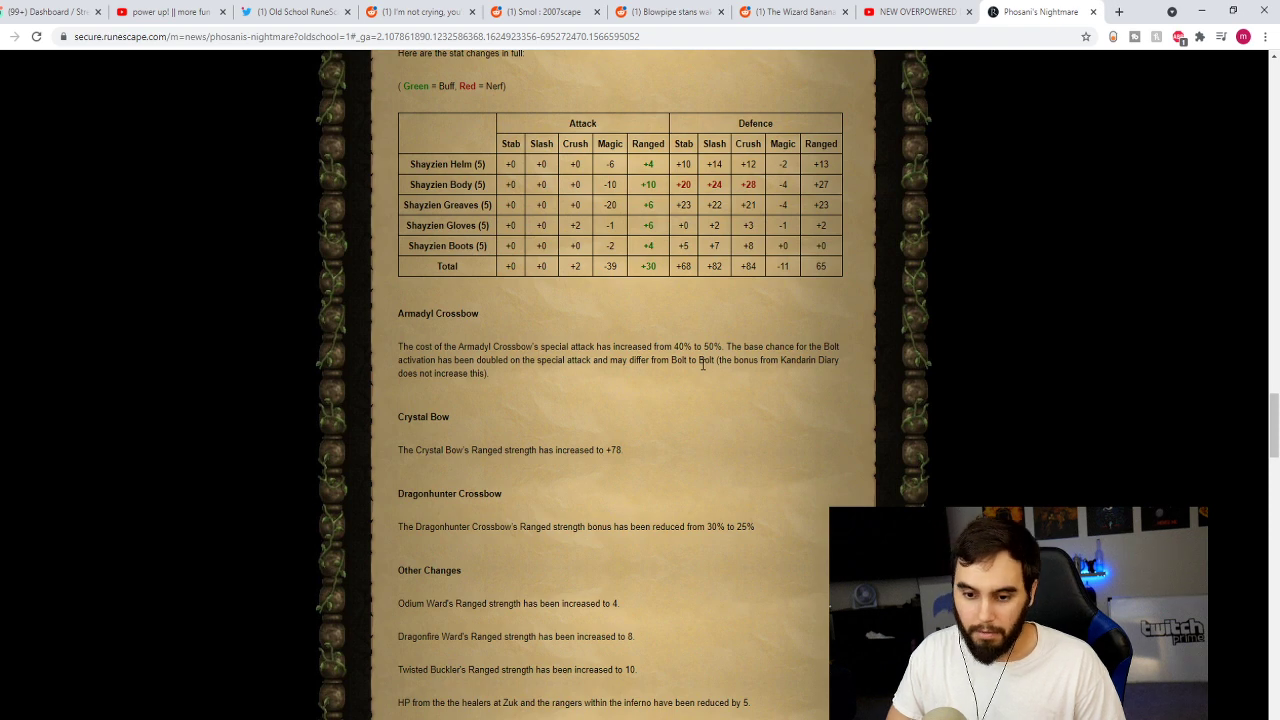
scroll("down", 3)
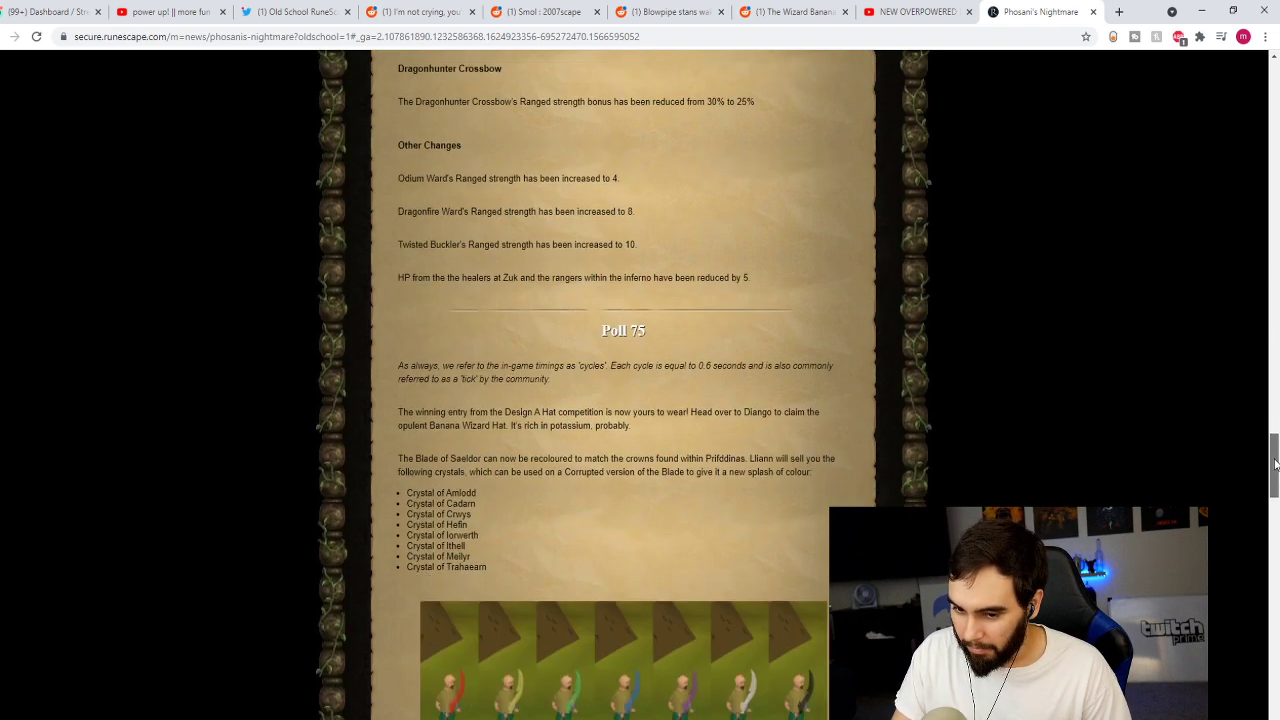
scroll("down", 3)
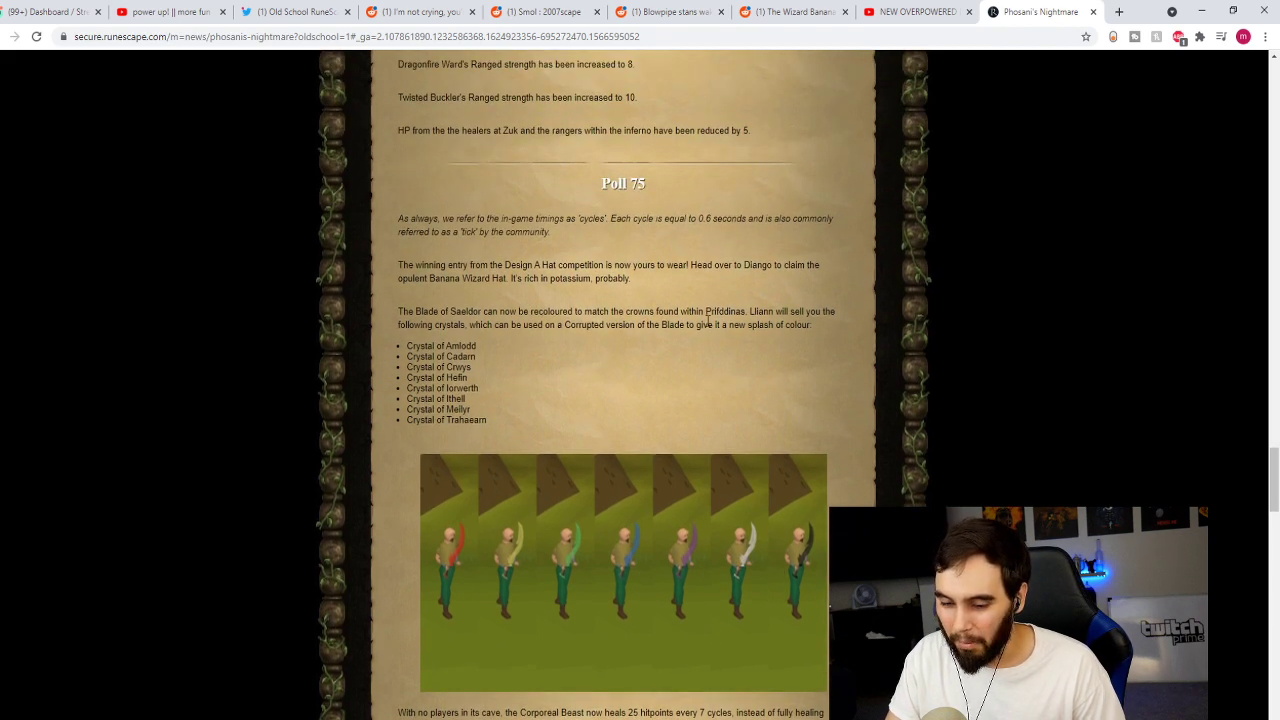
scroll("down", 3)
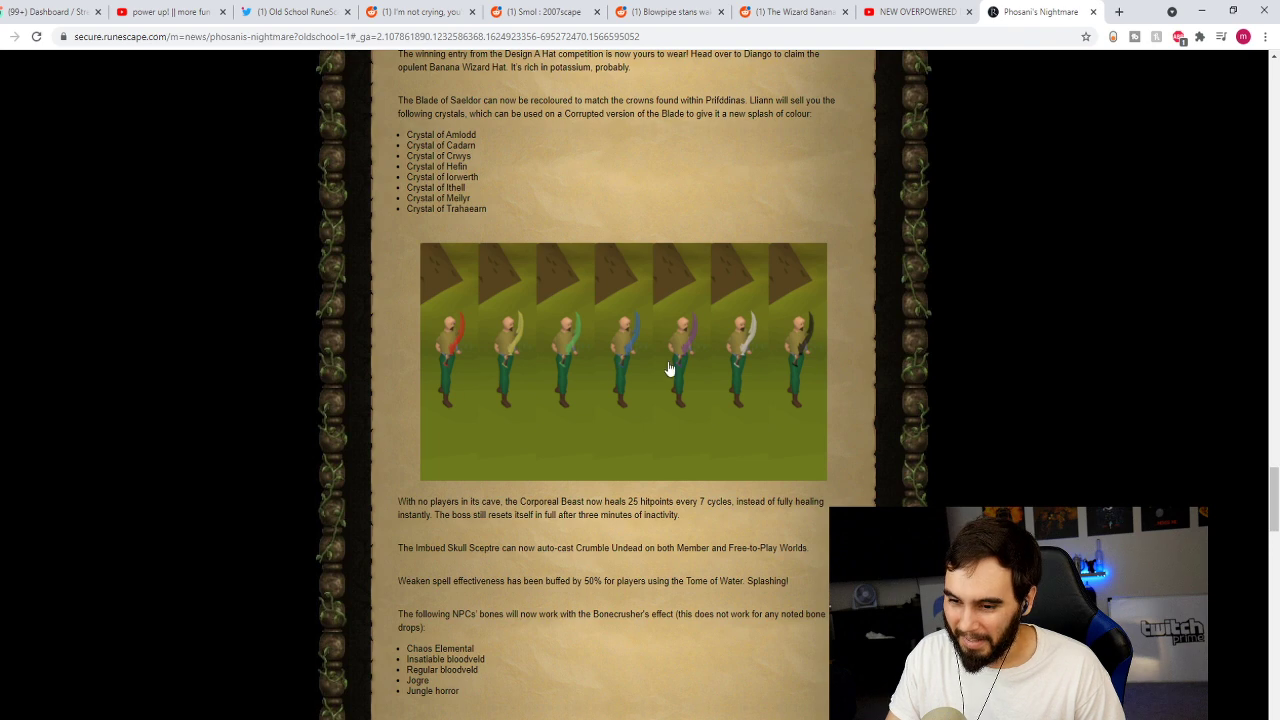
mouse_move(810, 353)
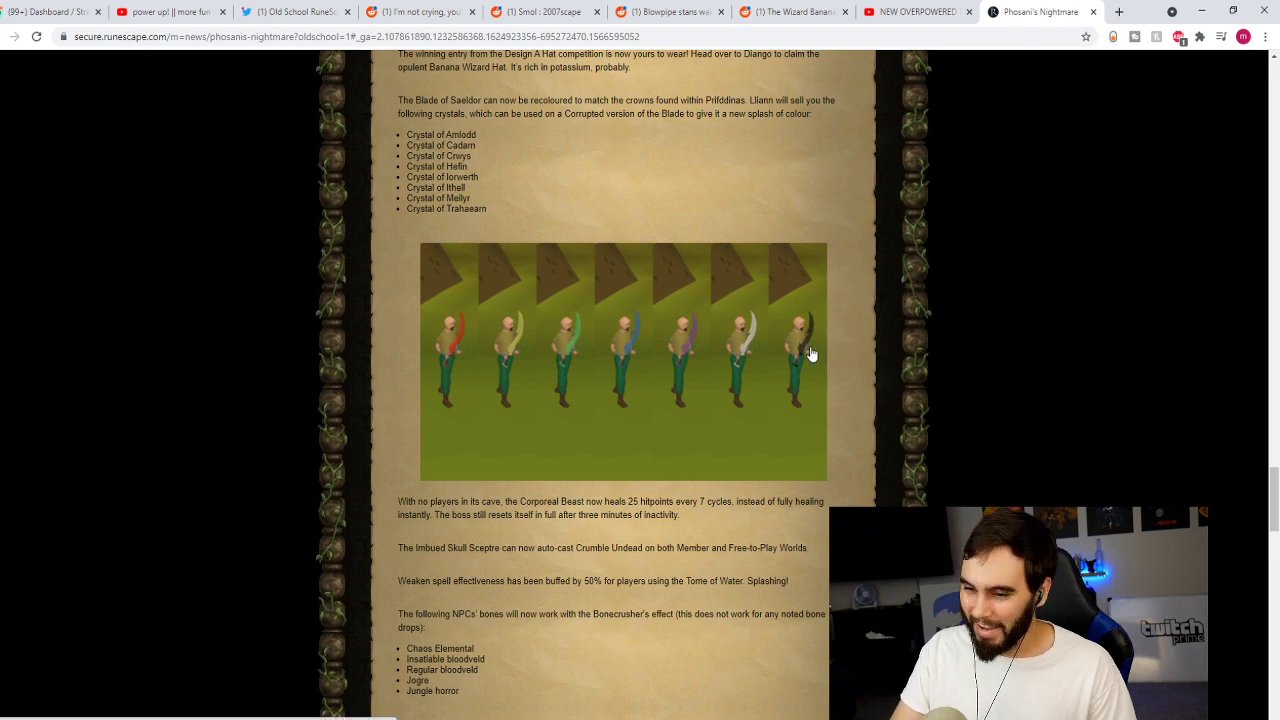
scroll("down", 3)
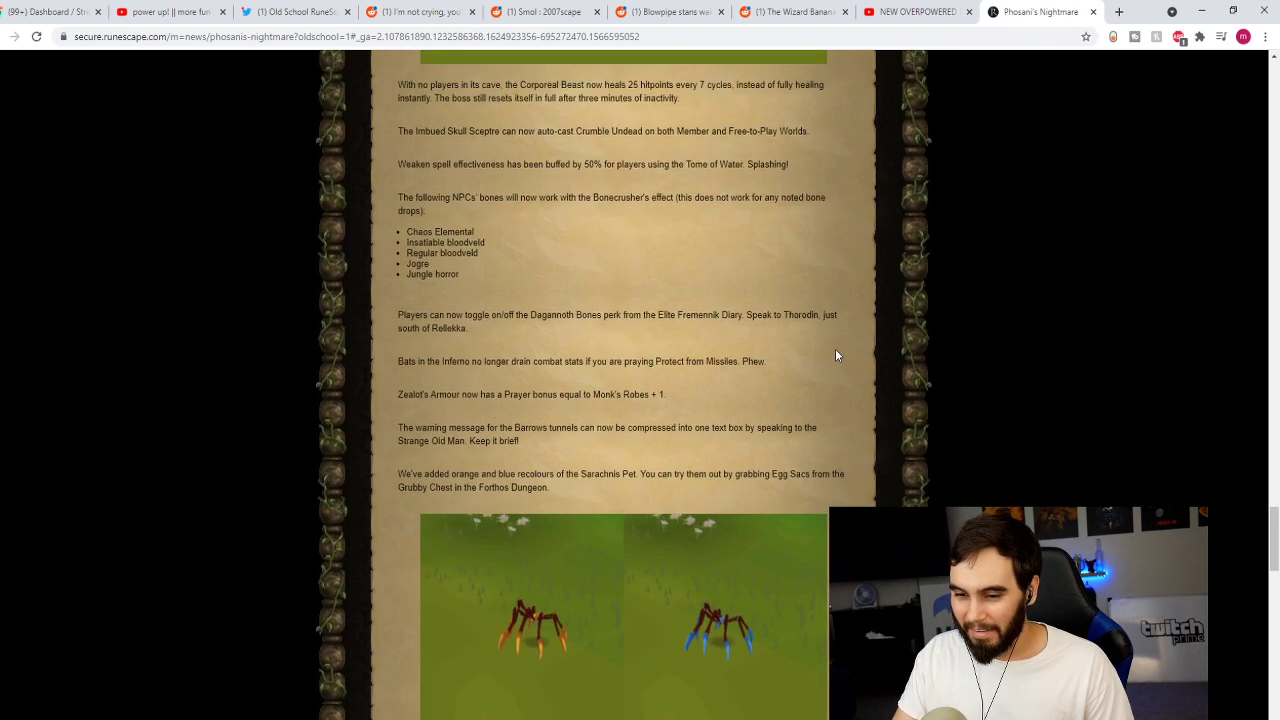
scroll("down", 3)
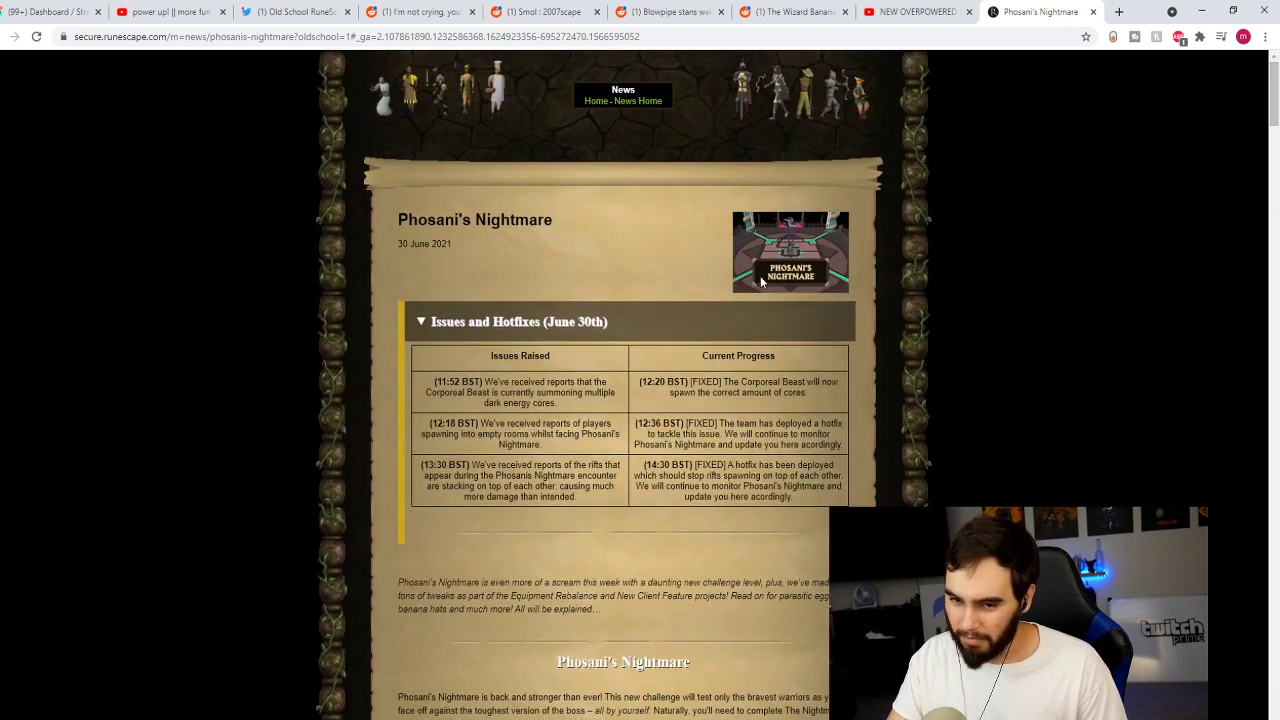
Step: Scroll past the Rewards section to the Ranged Meta heading on the Bow of Faerdhinen
scroll("down", 3)
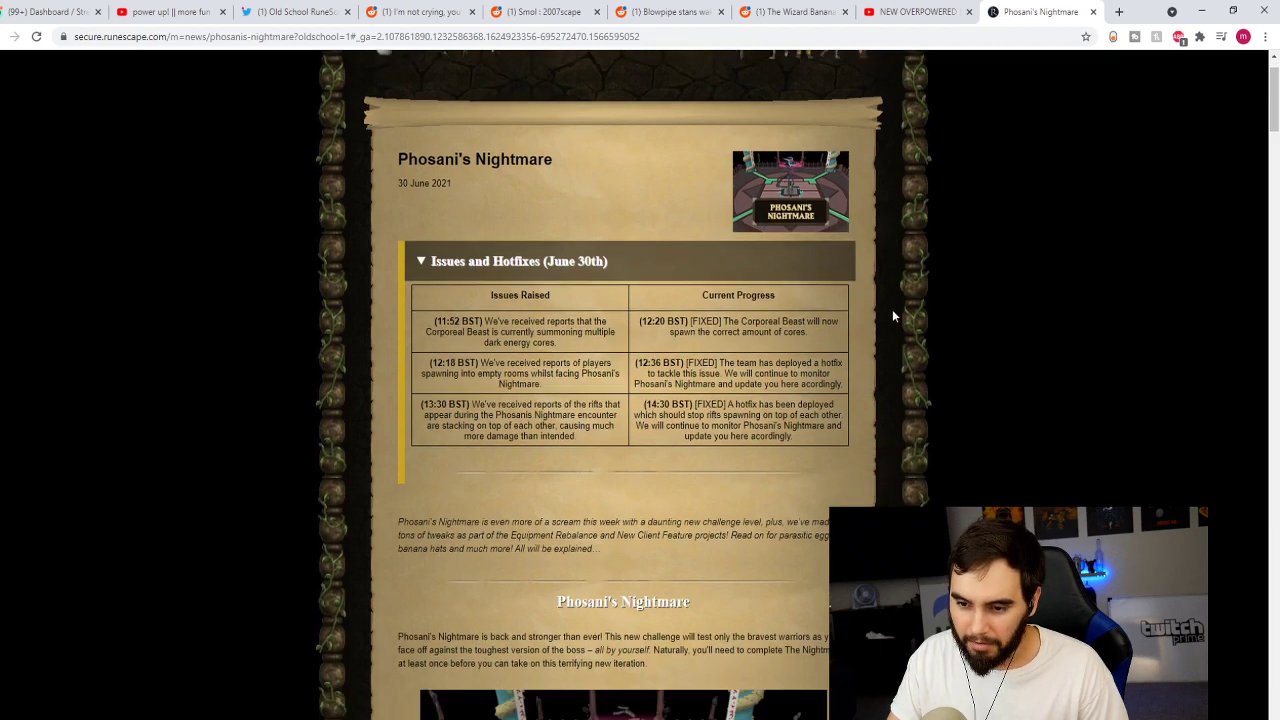
scroll("down", 3)
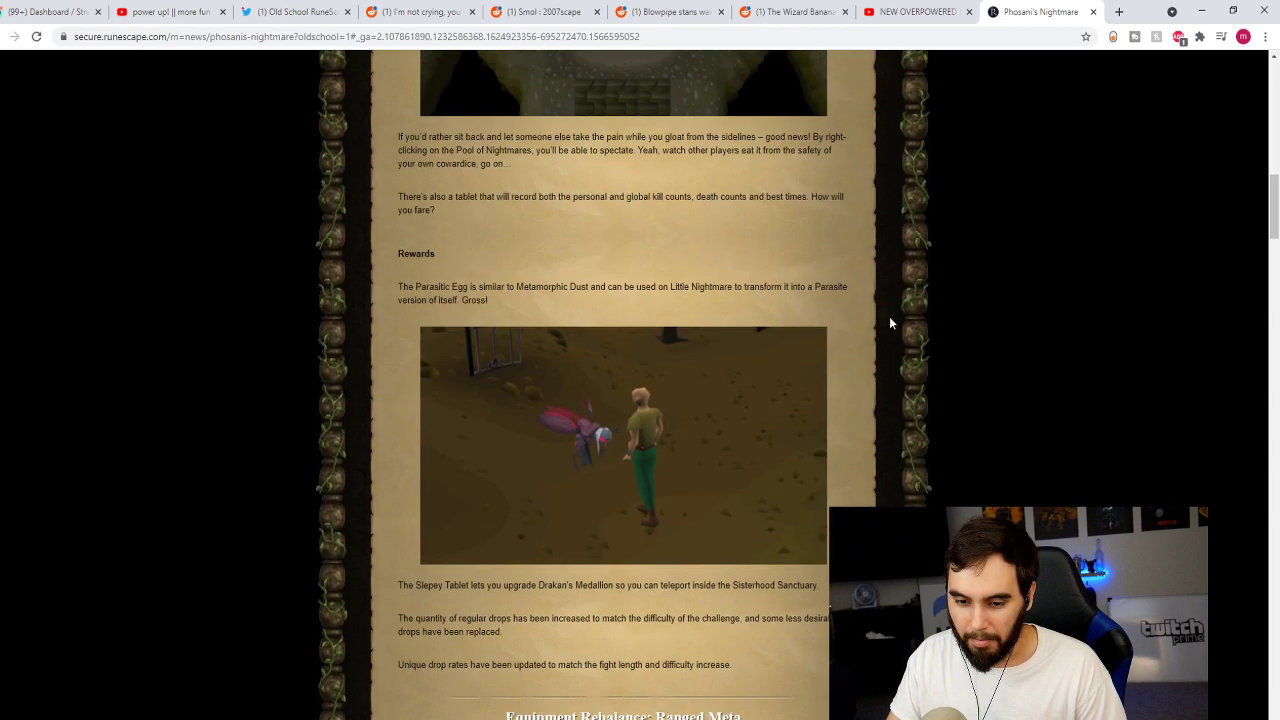
scroll("down", 3)
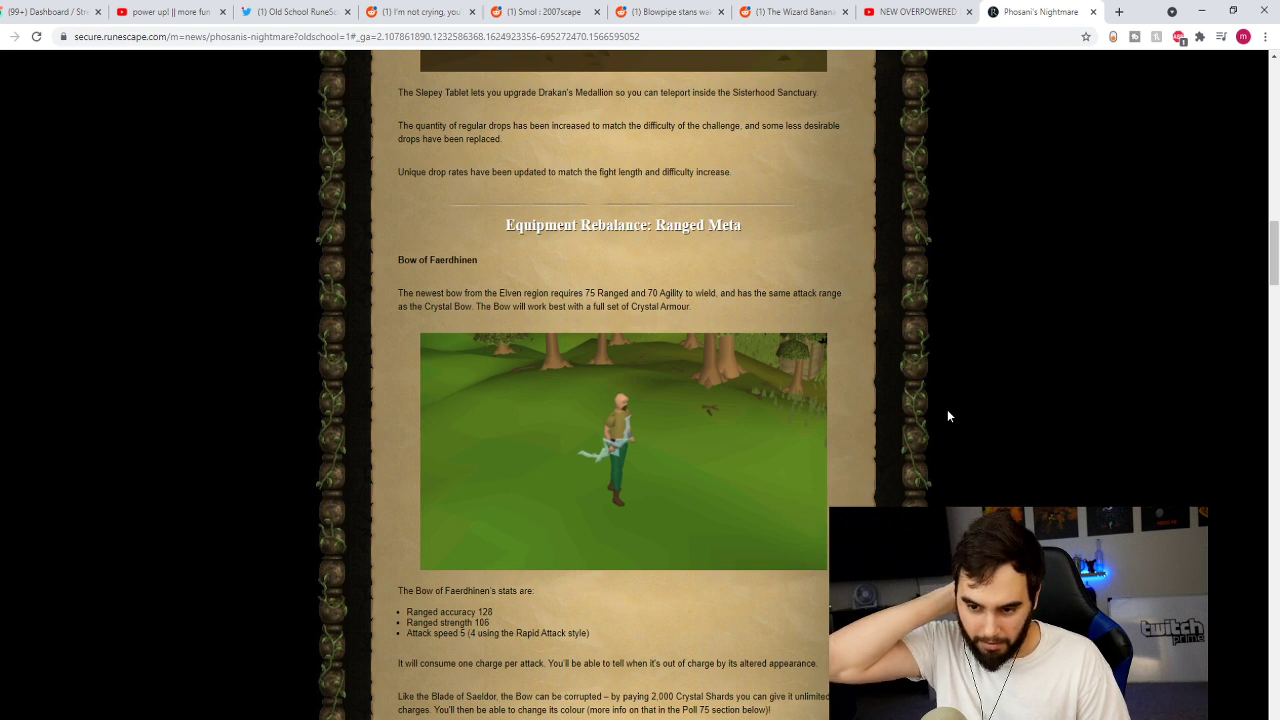
mouse_move(853, 402)
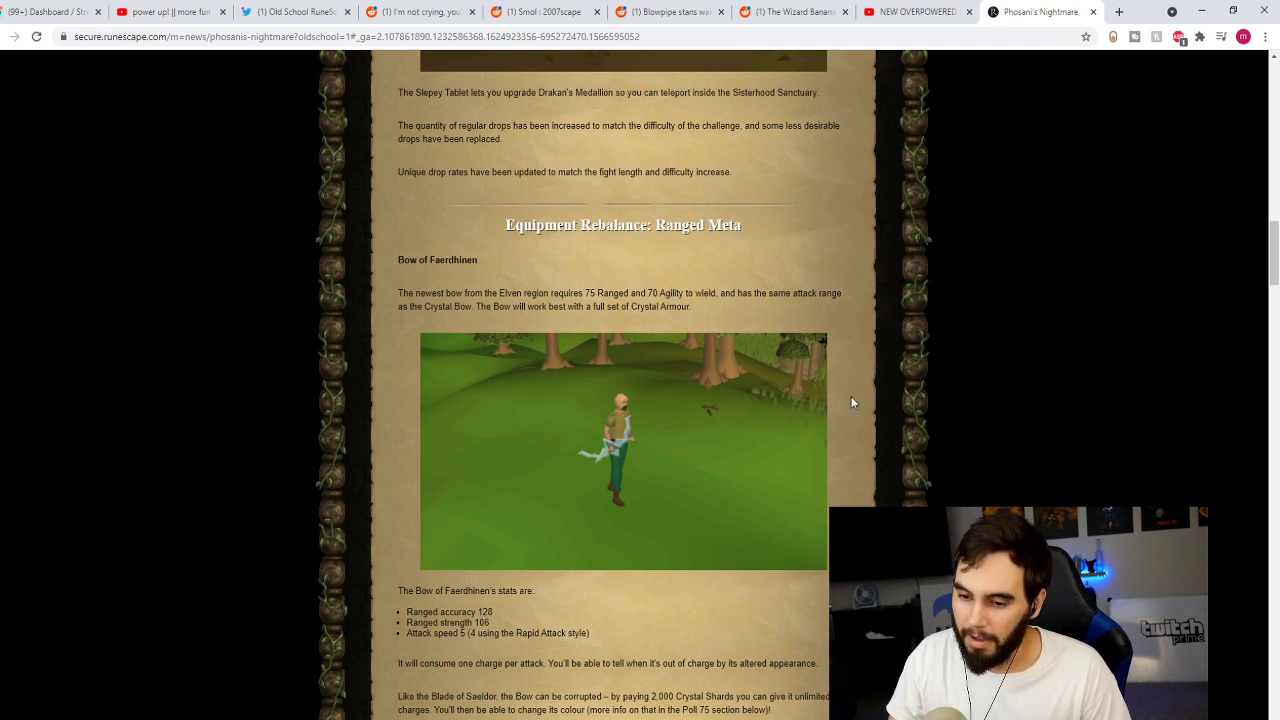
mouse_move(378, 475)
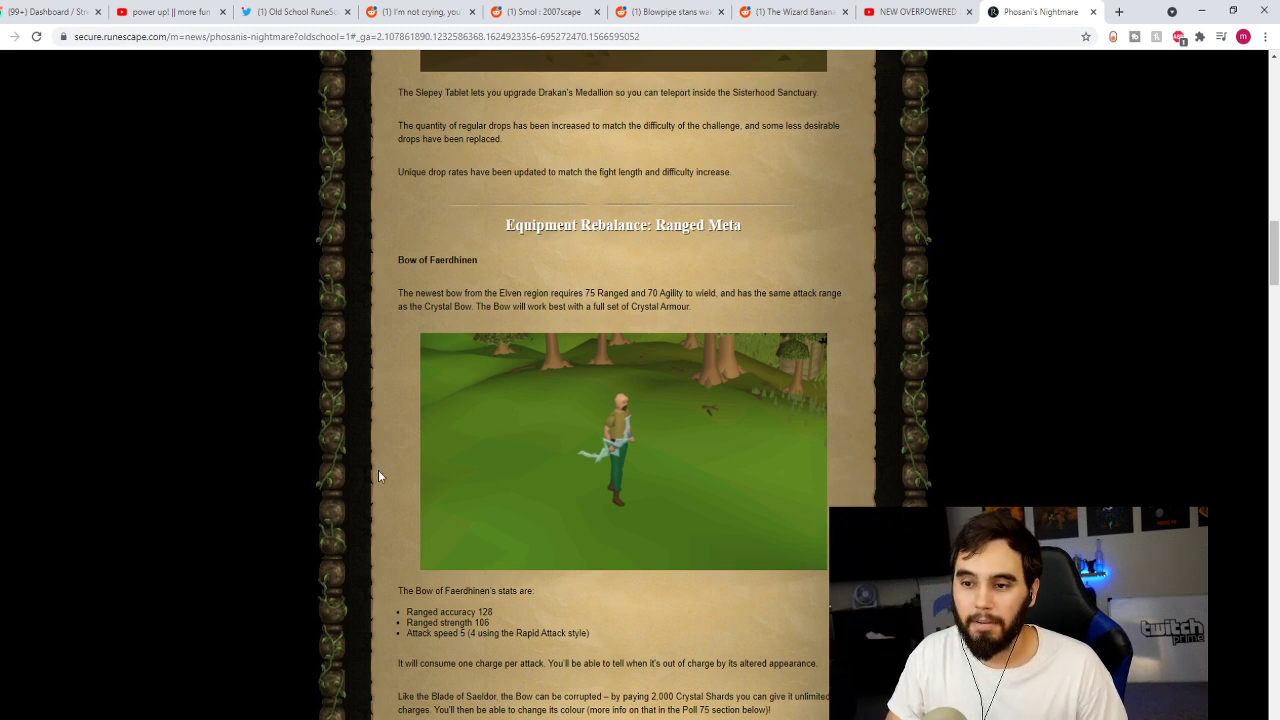